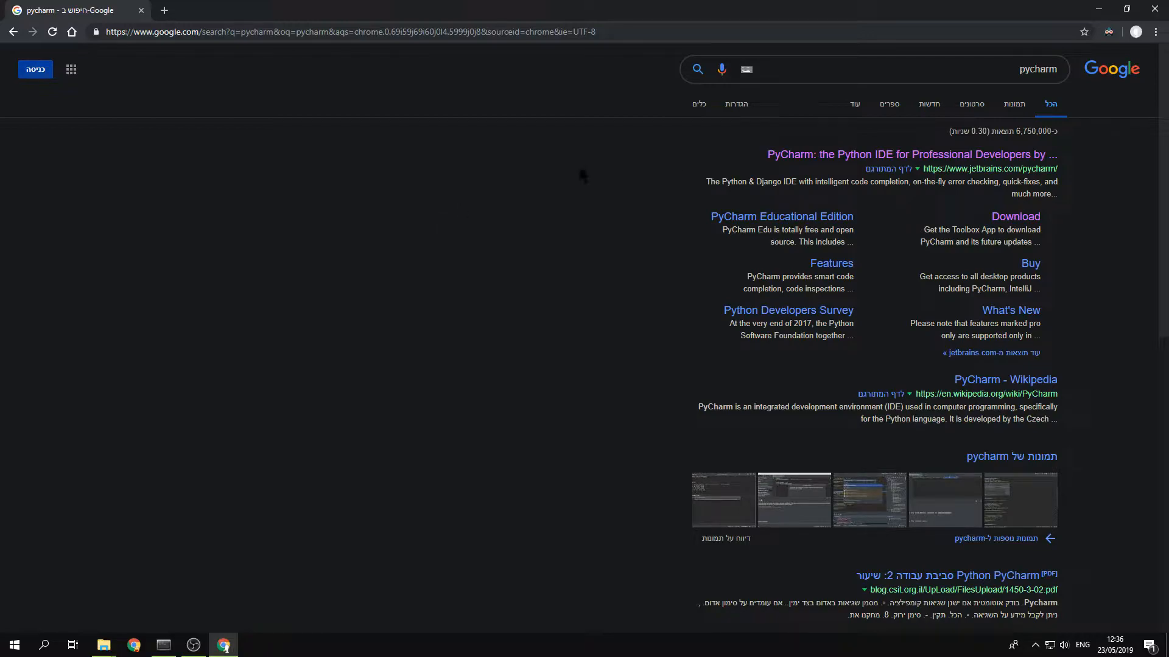
{"action": "mouse_move", "coordinate": [657, 163]}
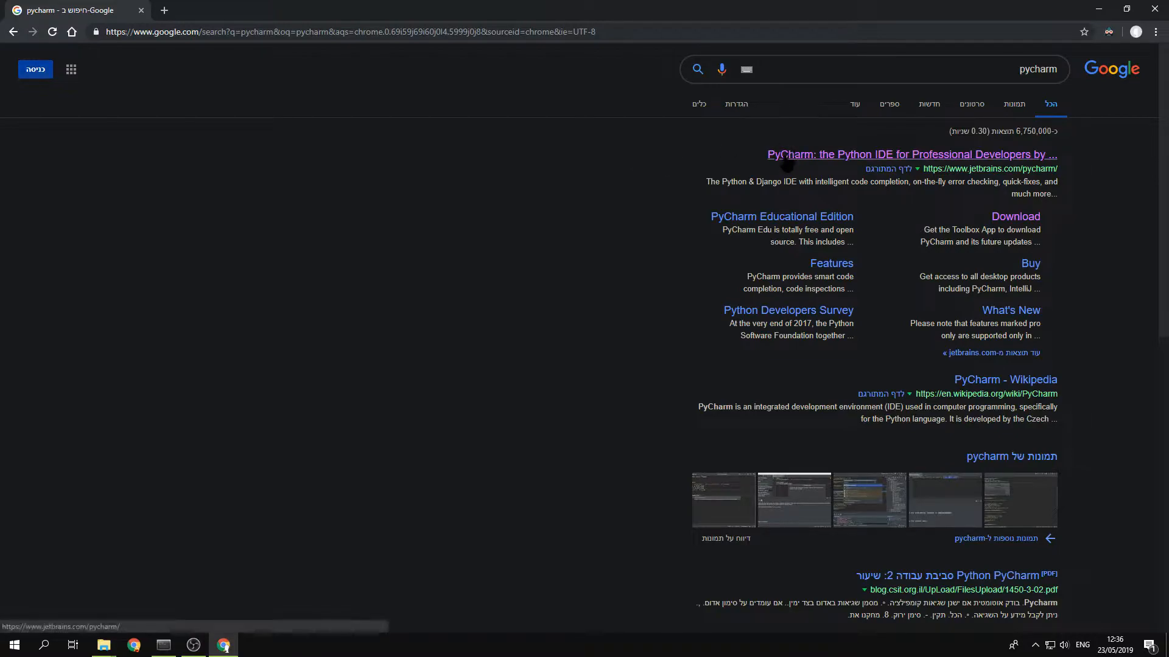
Step: Open the JetBrains PyCharm download page and launch PyCharm Community from the taskbar
{"action": "left_click", "coordinate": [910, 154]}
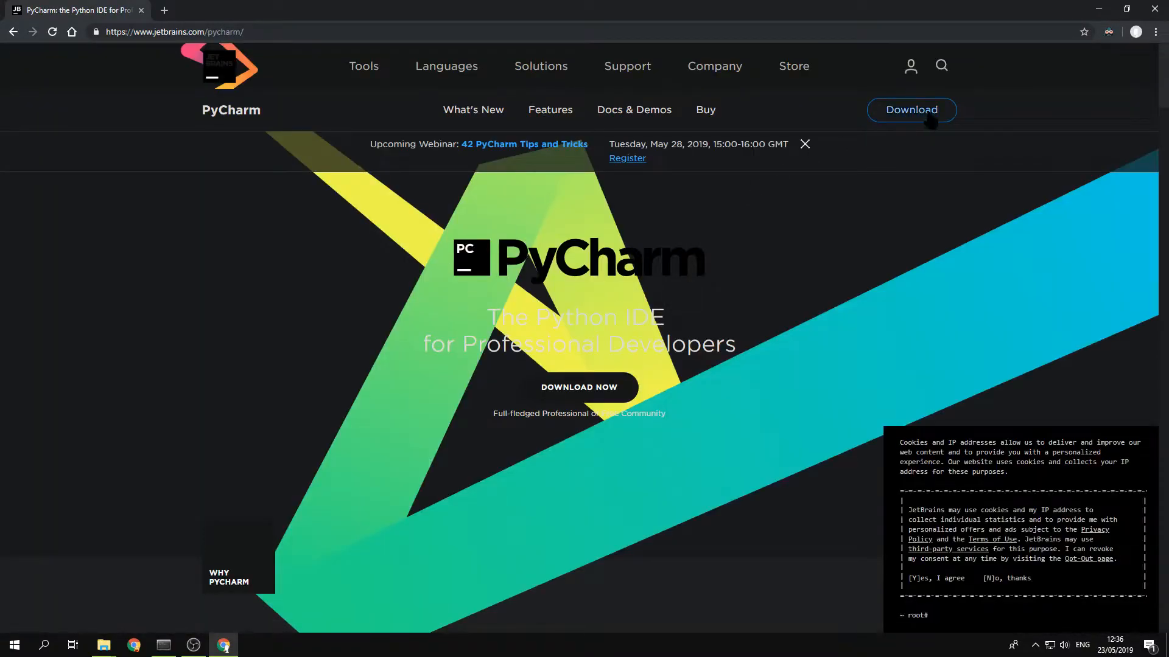
{"action": "left_click", "coordinate": [911, 110]}
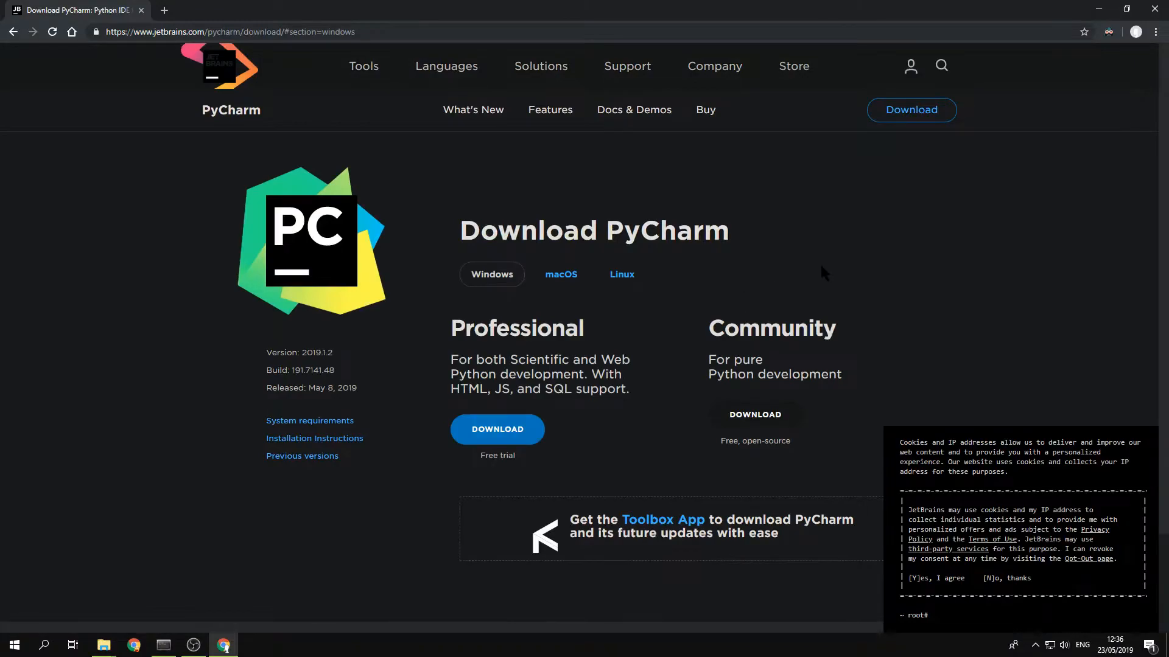
{"action": "scroll", "scroll_direction": "down", "scroll_amount": 3}
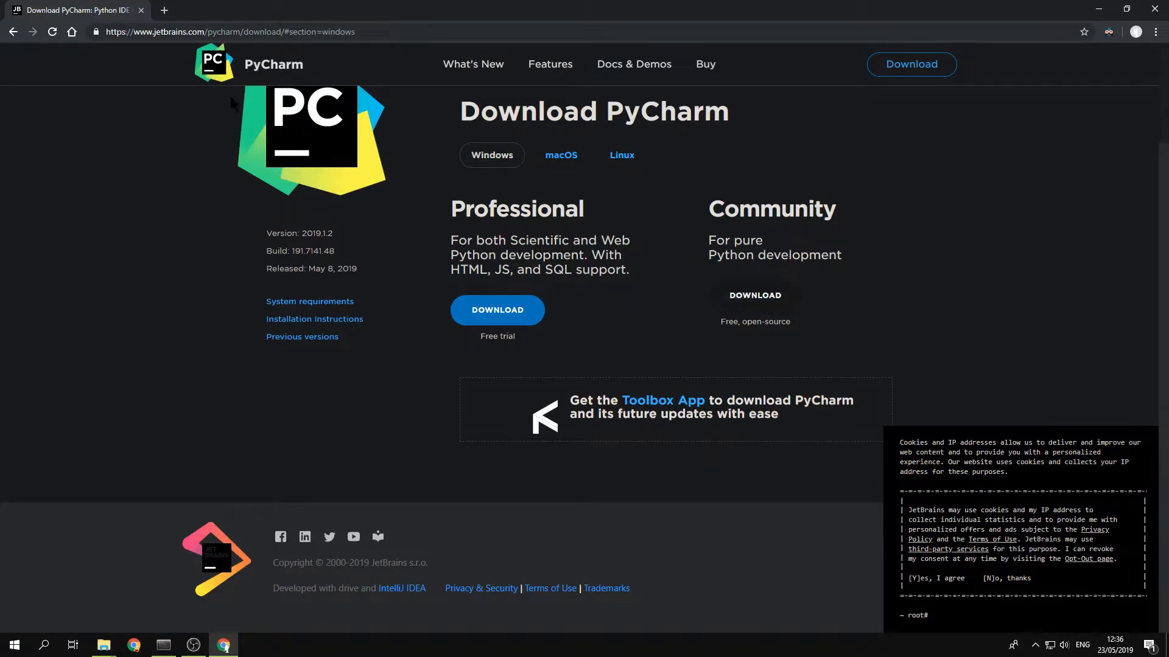
{"action": "mouse_move", "coordinate": [134, 142]}
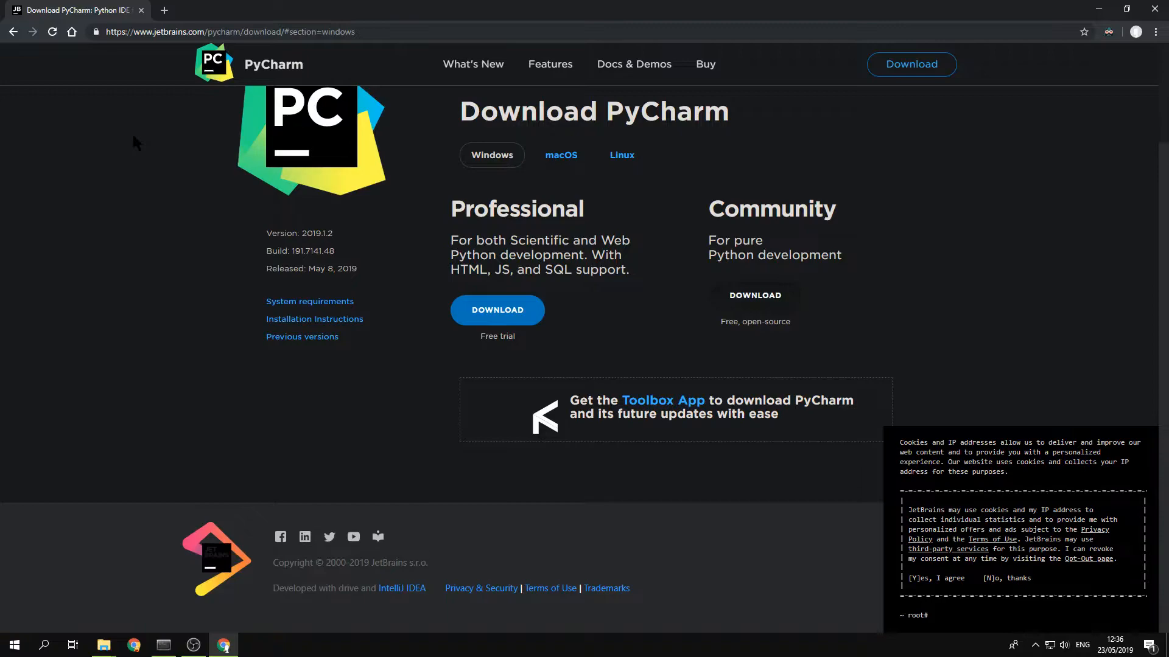
{"action": "mouse_move", "coordinate": [641, 321]}
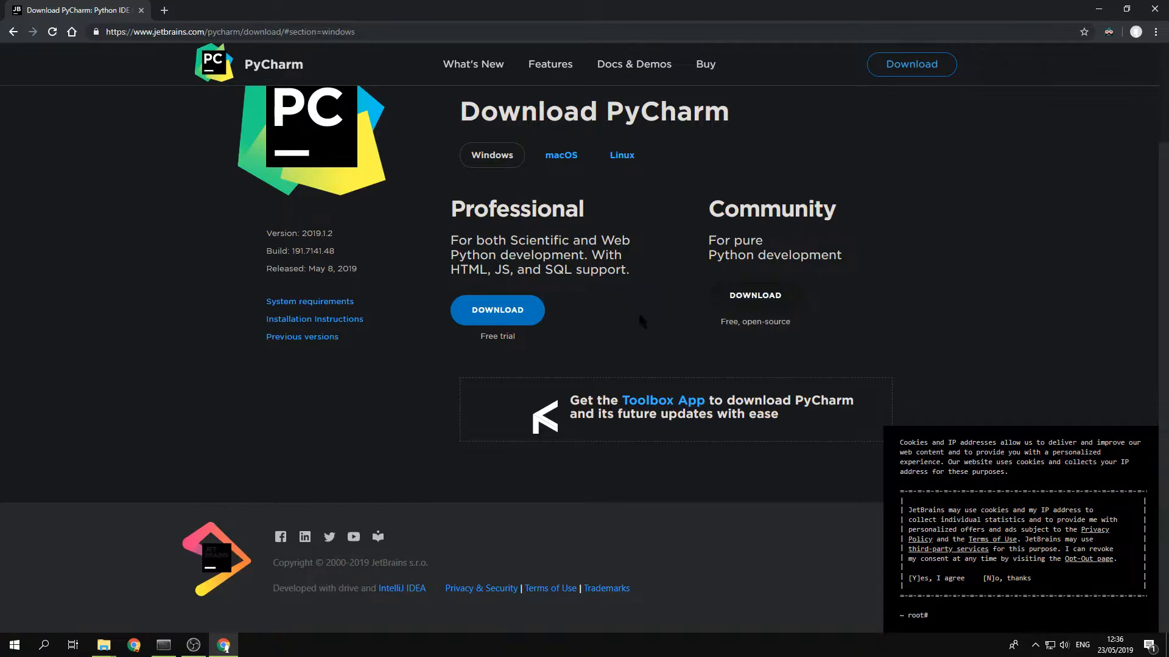
{"action": "mouse_move", "coordinate": [610, 328]}
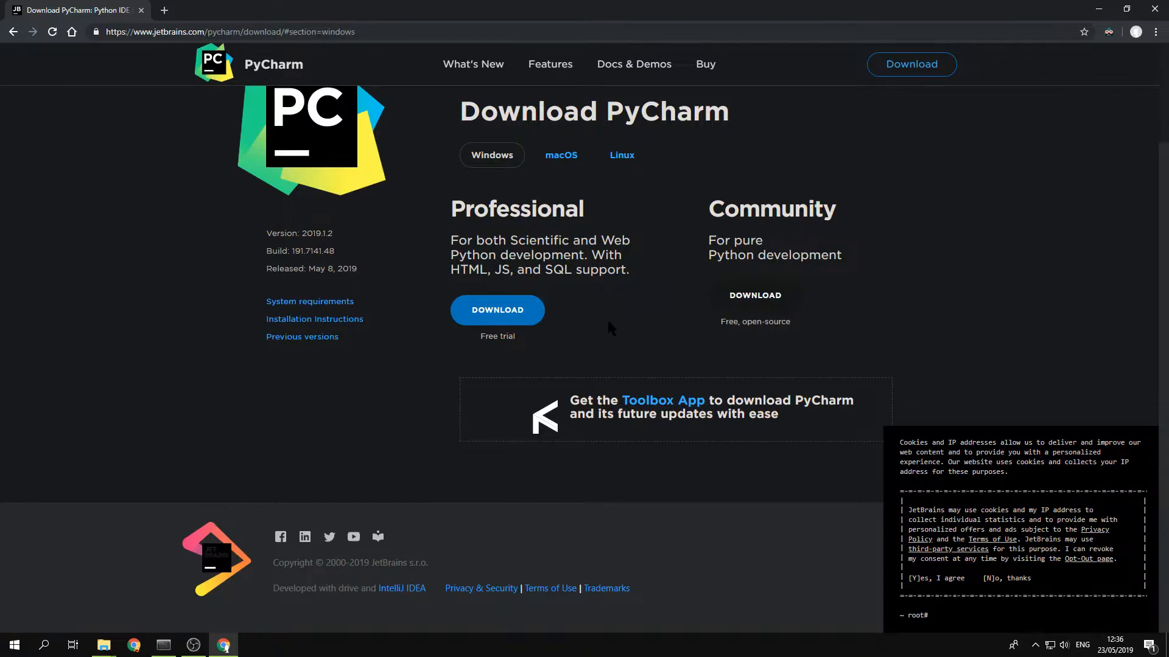
{"action": "left_click", "coordinate": [13, 644]}
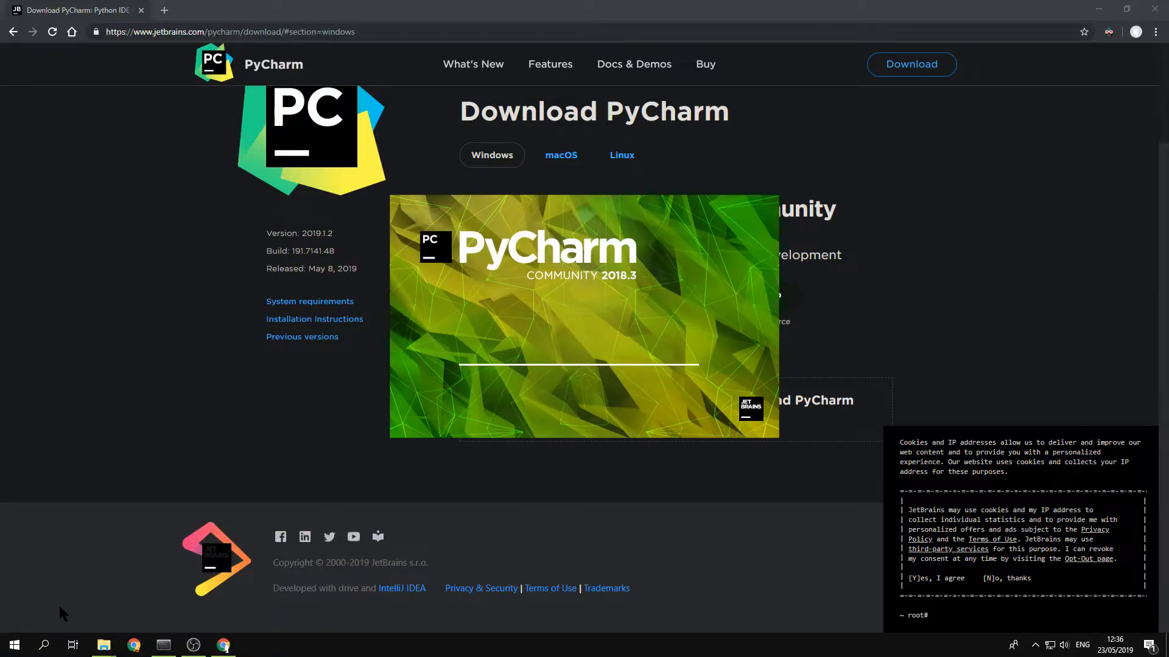
Step: Let the untitled8 project finish loading, then open the File menu
{"action": "left_click", "coordinate": [252, 644]}
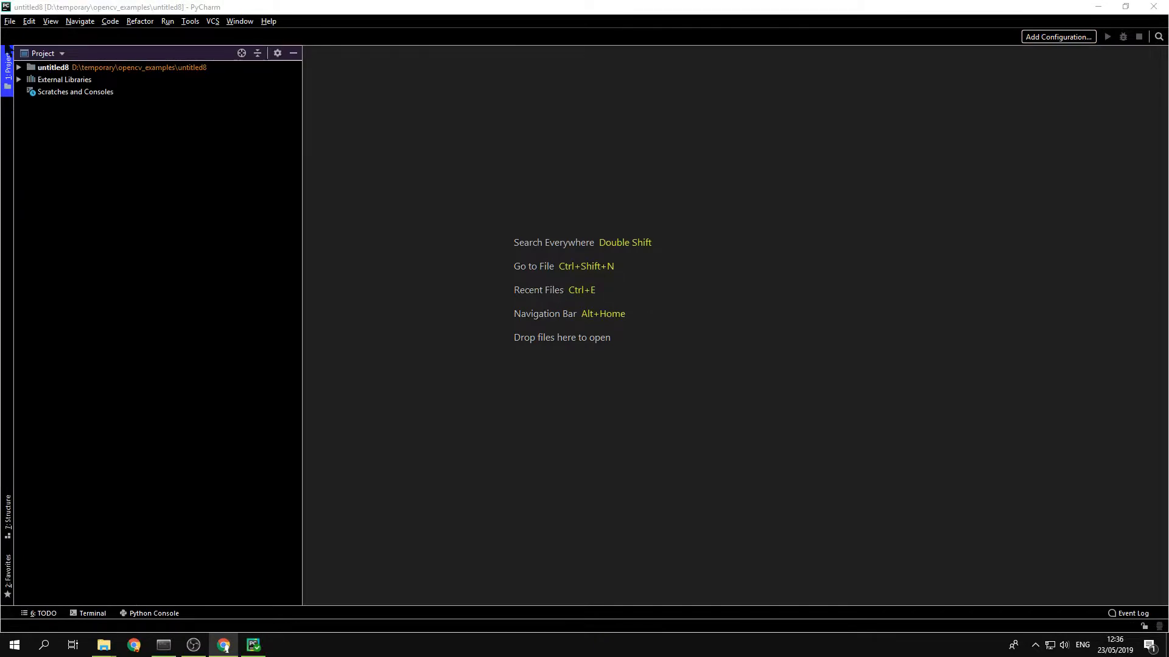
{"action": "left_click", "coordinate": [9, 21]}
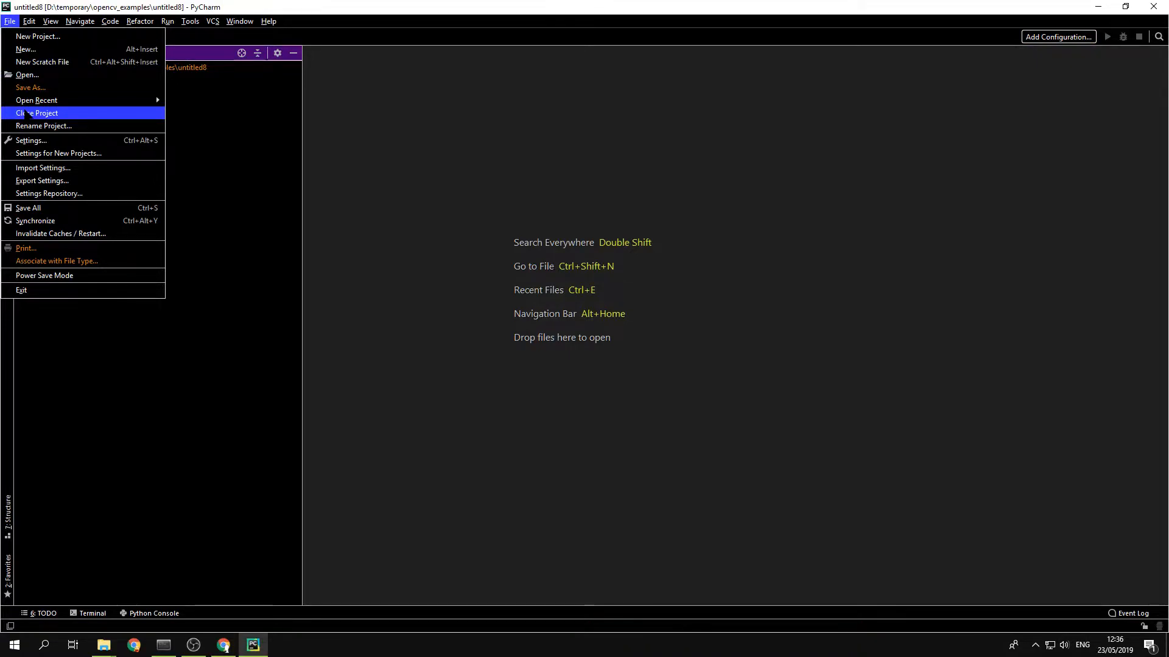
Step: Close untitled8 and start a new project at D:\temporary\opencv_examples\untitled9
{"action": "left_click", "coordinate": [36, 113]}
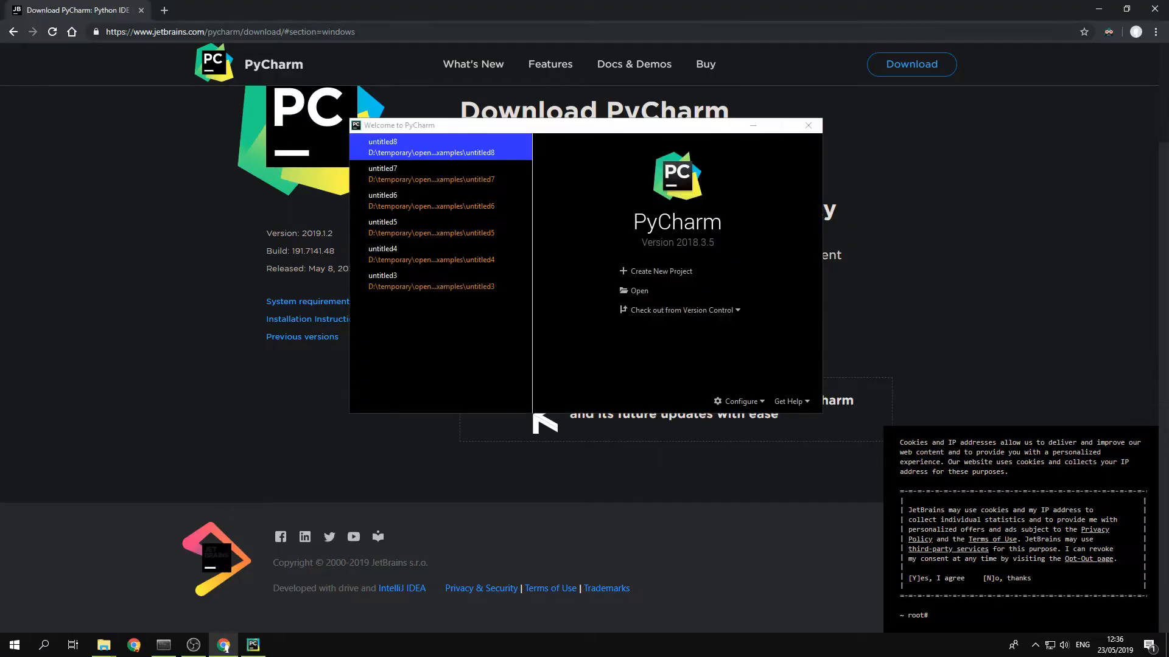
{"action": "mouse_move", "coordinate": [431, 174]}
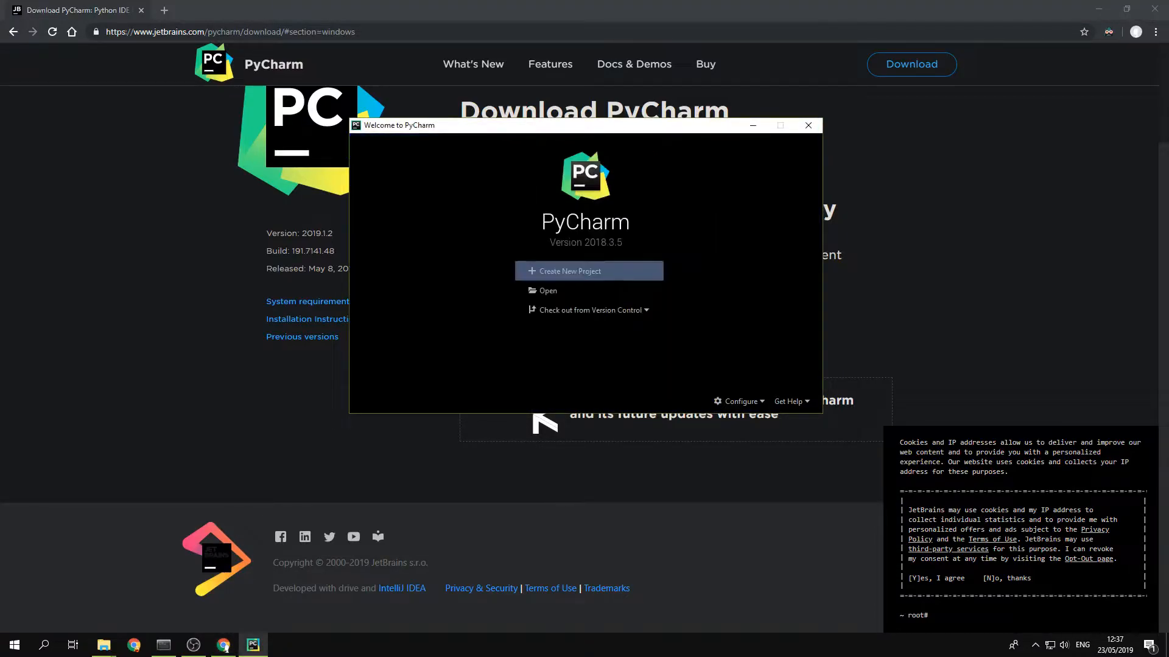
{"action": "mouse_move", "coordinate": [557, 276]}
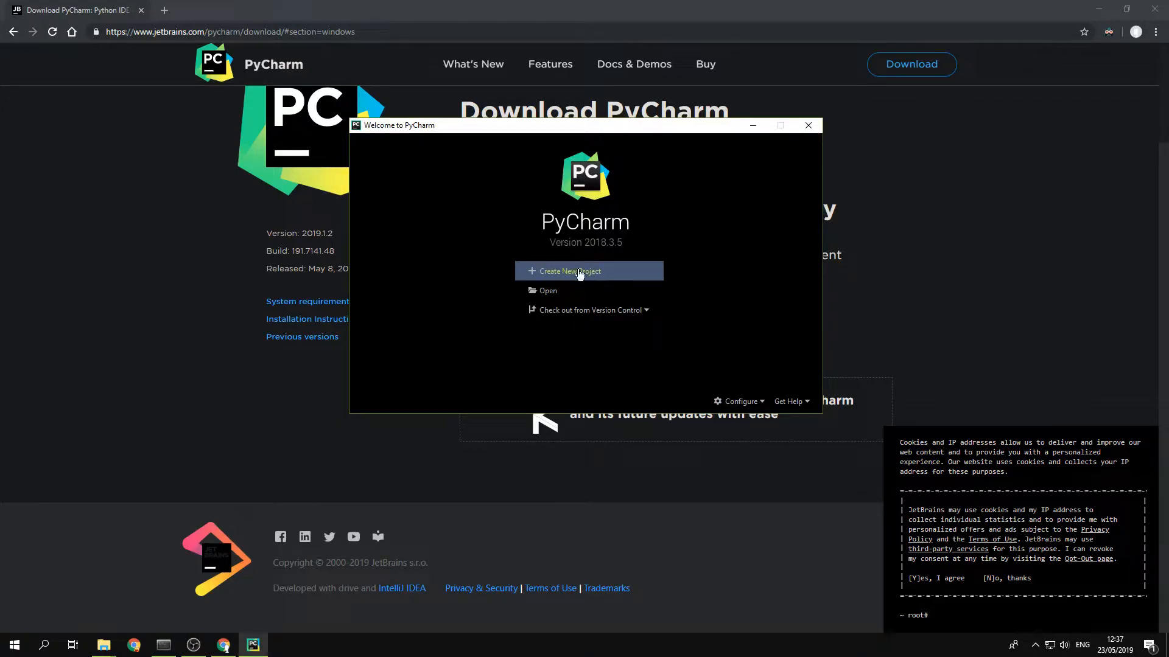
{"action": "left_click", "coordinate": [584, 270]}
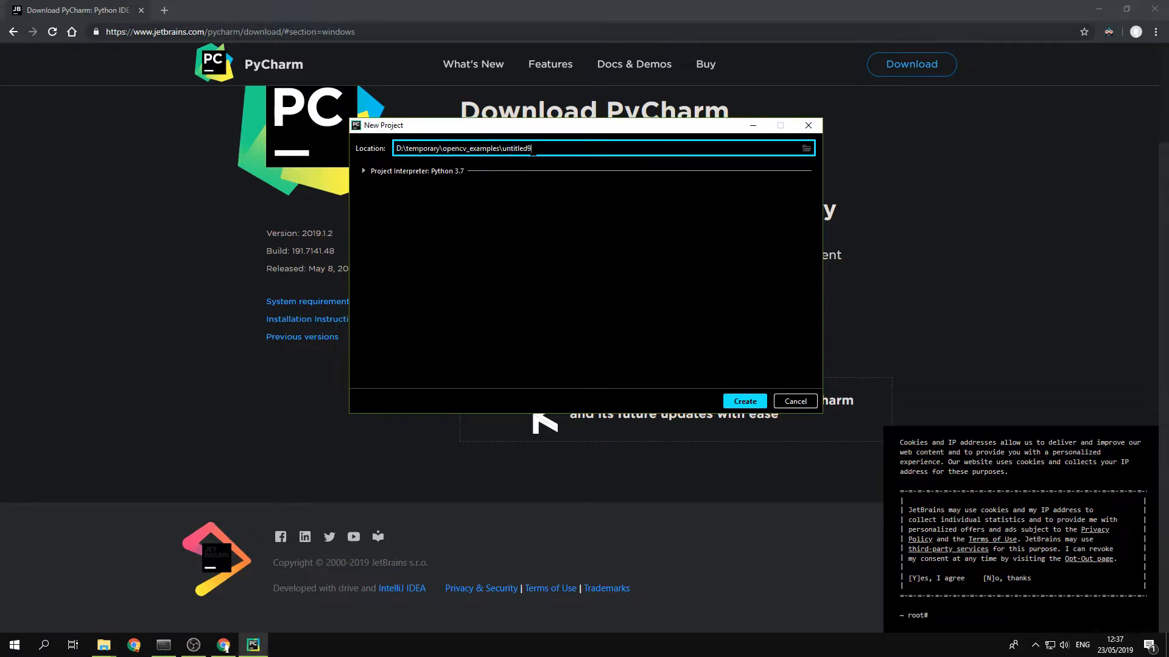
Step: Expand untitled9's Project Interpreter settings and open the Add Python Interpreter dialog
{"action": "double_click", "coordinate": [515, 149]}
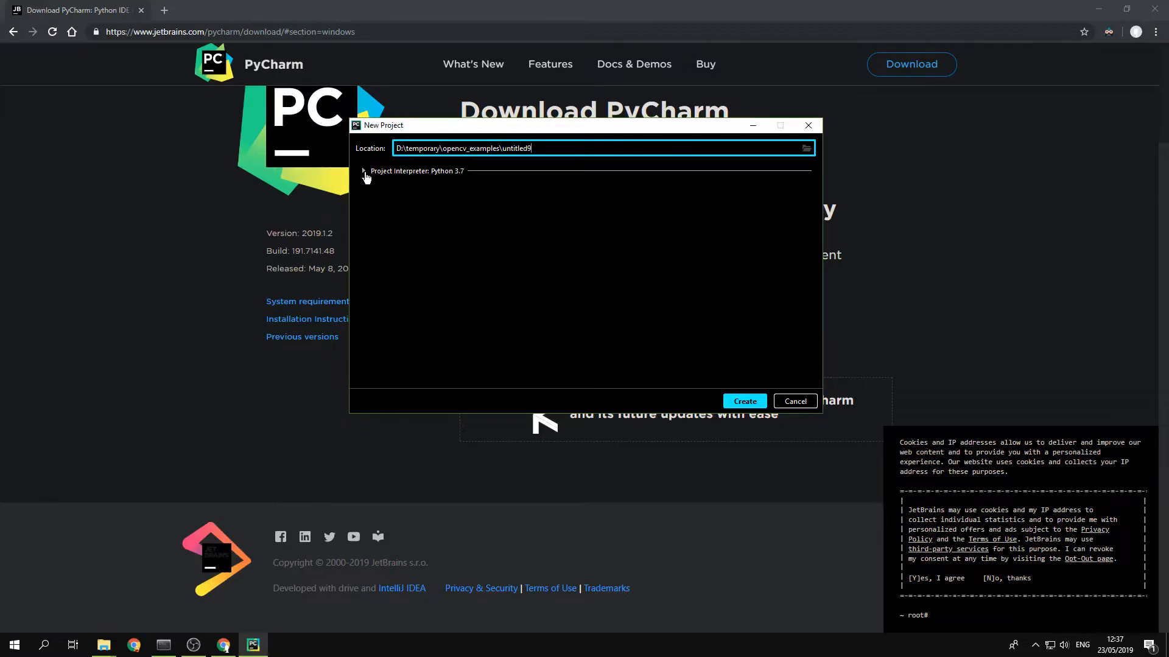
{"action": "left_click", "coordinate": [362, 171]}
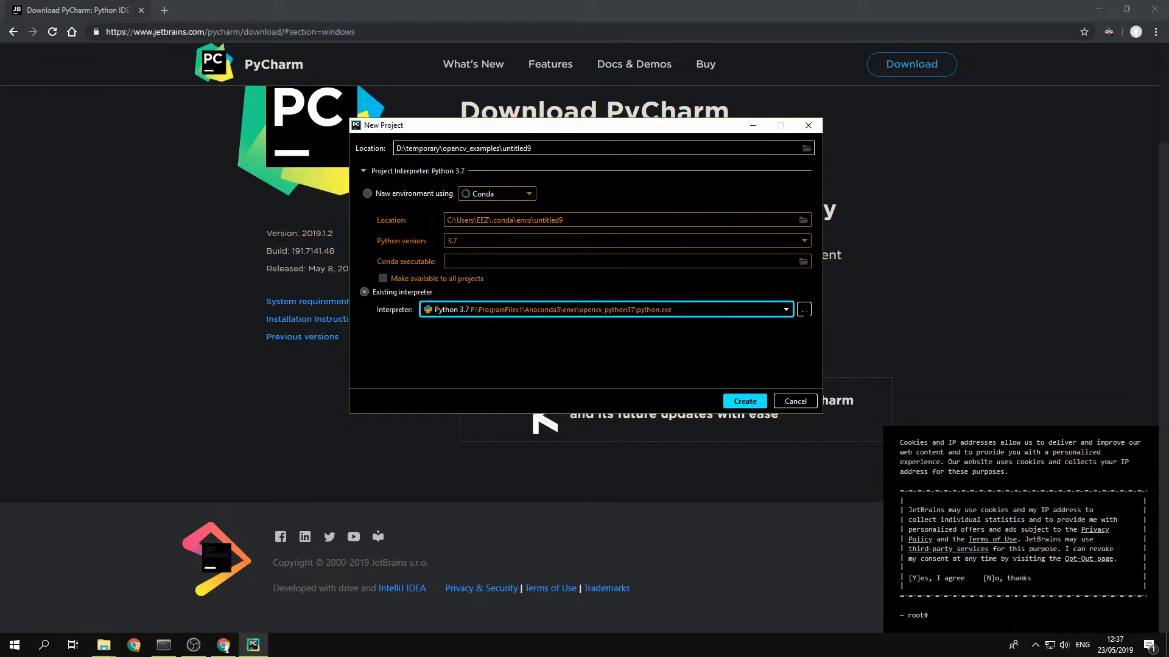
{"action": "left_click", "coordinate": [802, 309]}
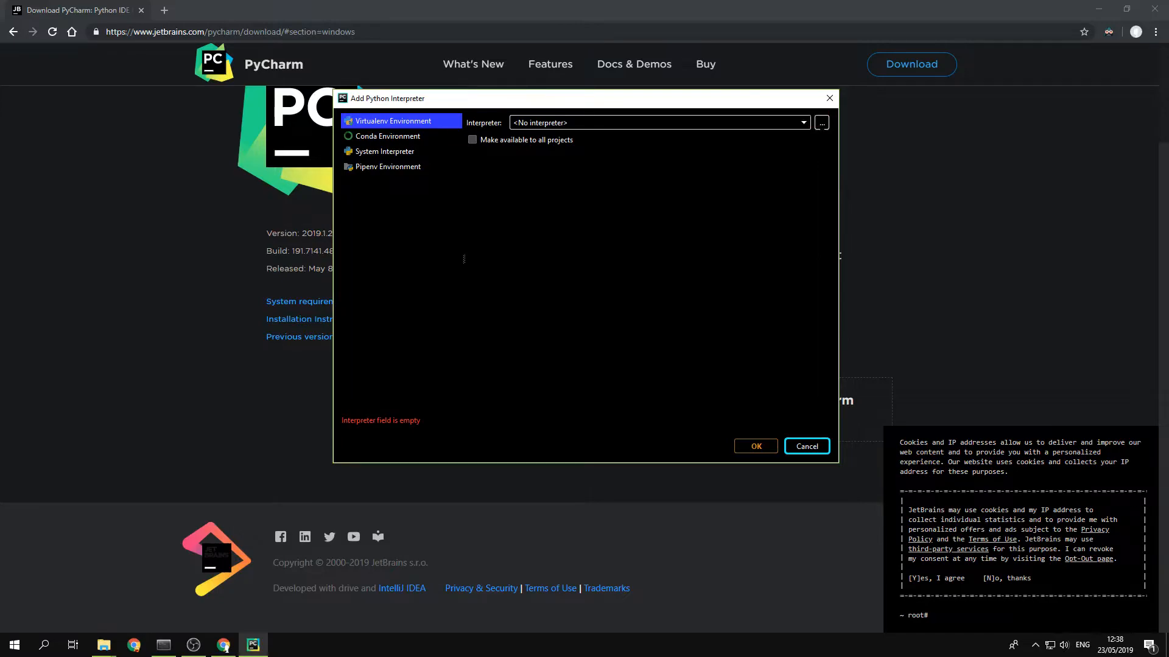
Step: Choose F:\ProgramFiles1\Anaconda3\envs\opencv_python37\python.exe as the interpreter
{"action": "left_click", "coordinate": [820, 122]}
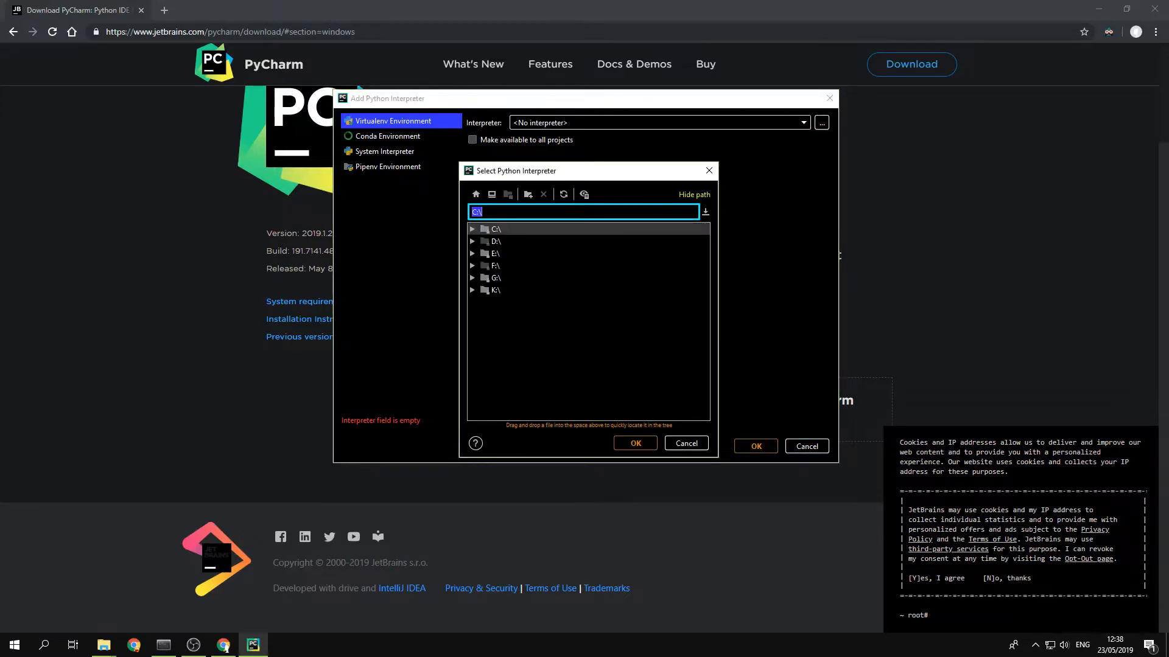
{"action": "left_click", "coordinate": [472, 265]}
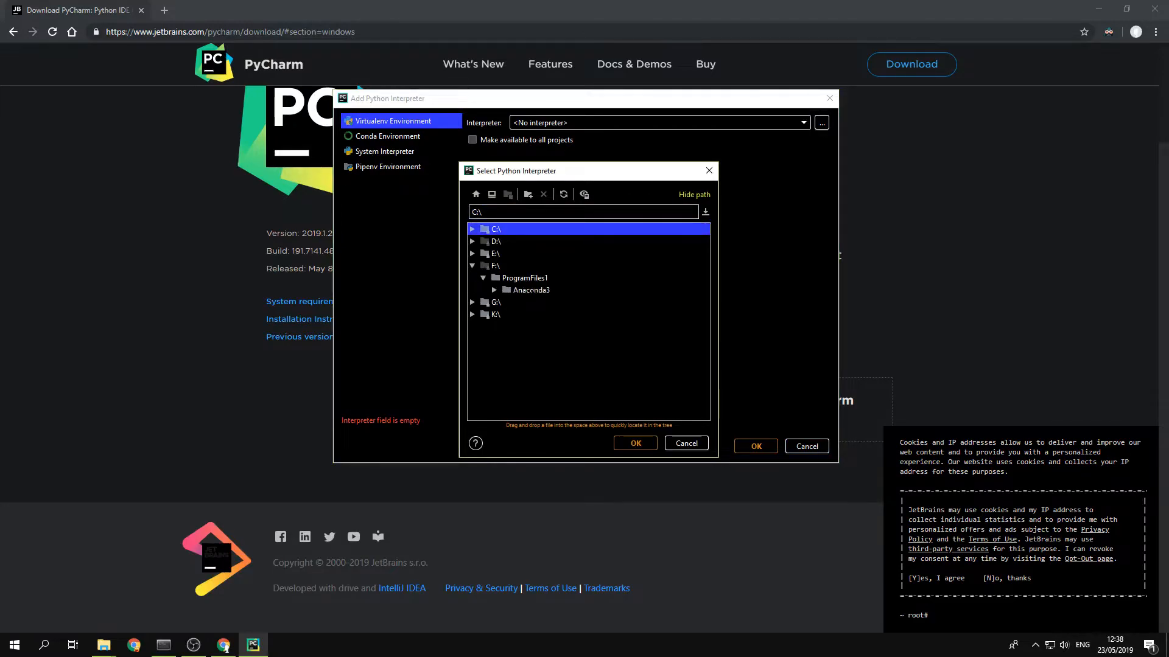
{"action": "left_click", "coordinate": [531, 290]}
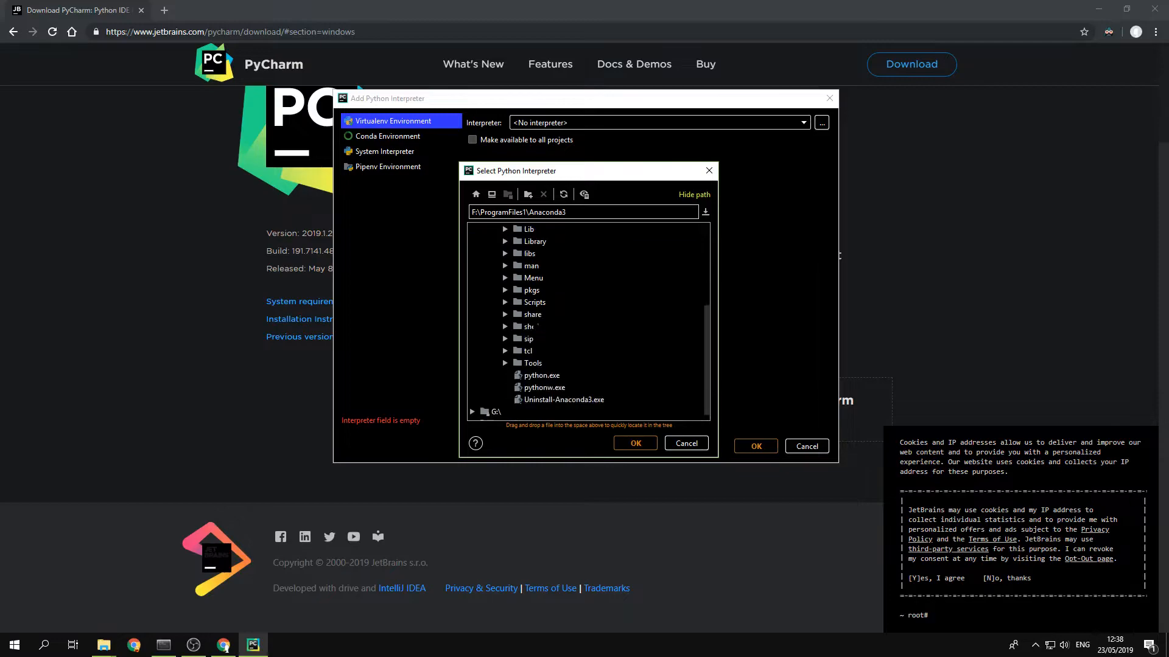
{"action": "left_click", "coordinate": [542, 375]}
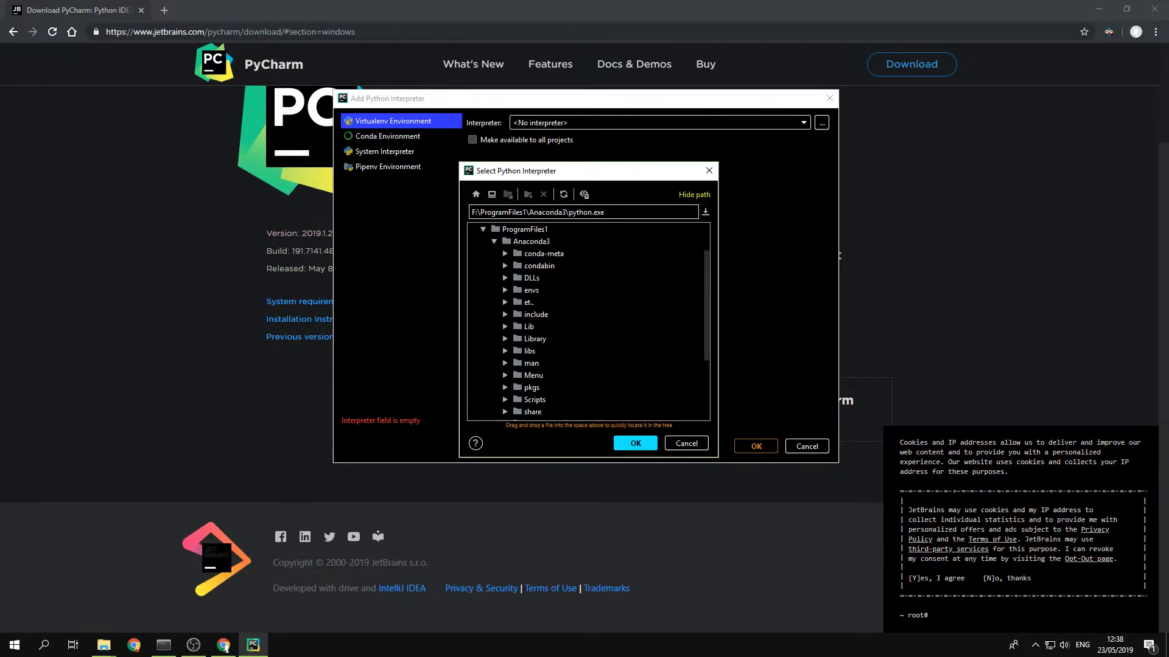
{"action": "left_click", "coordinate": [505, 289]}
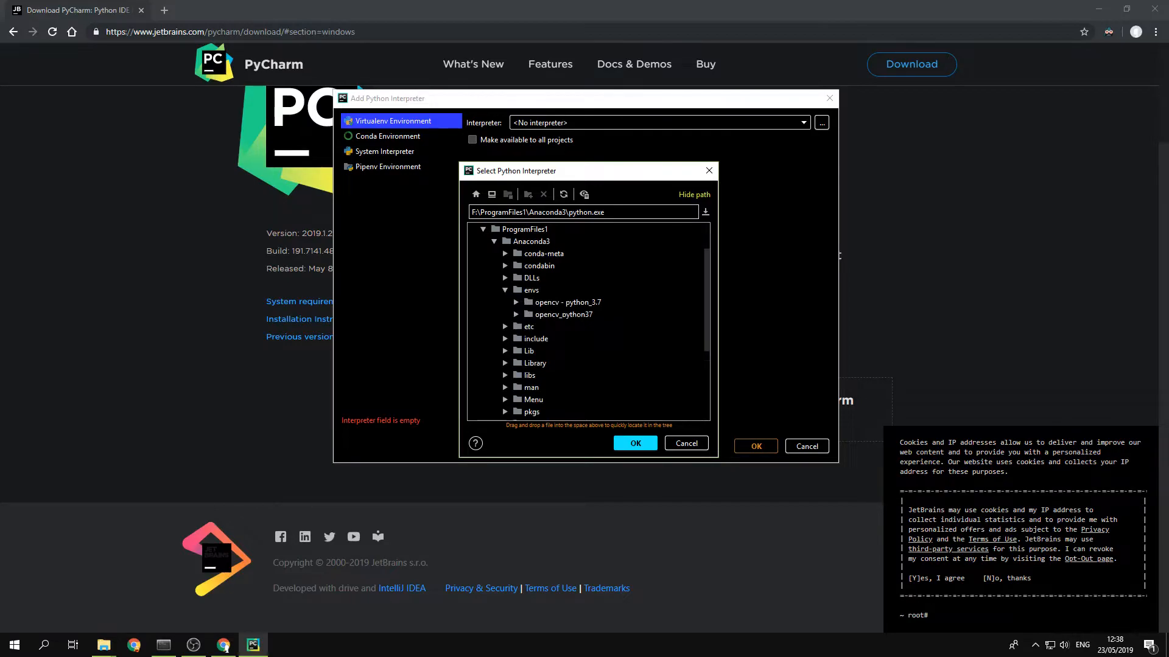
{"action": "left_click", "coordinate": [565, 314]}
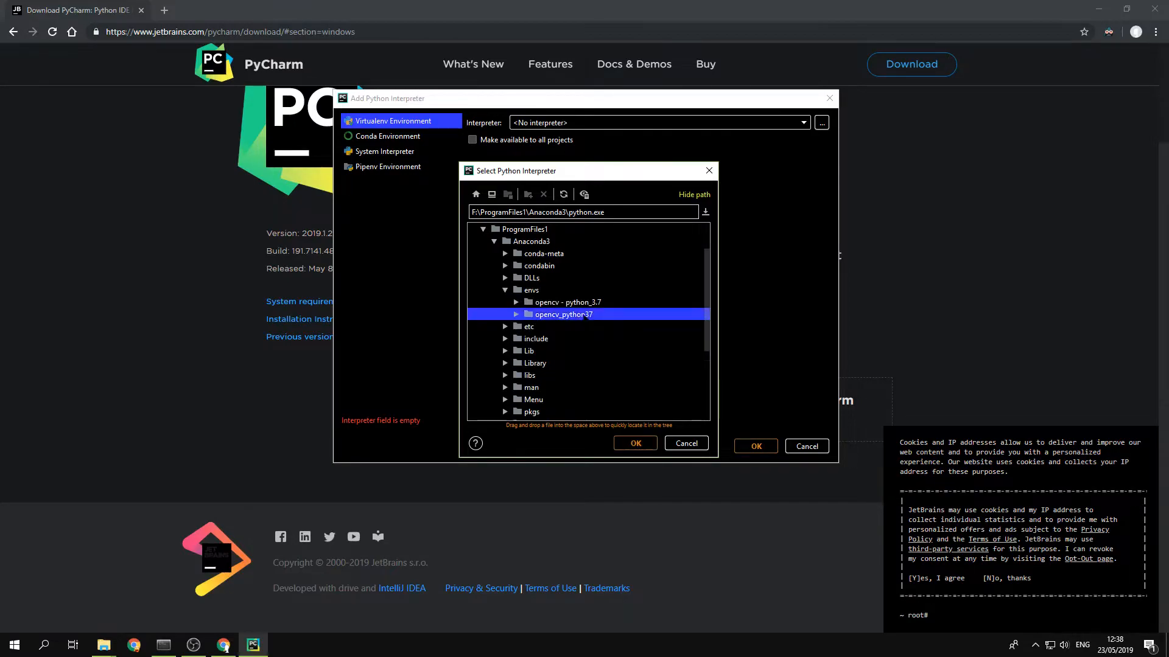
{"action": "left_click", "coordinate": [562, 314]}
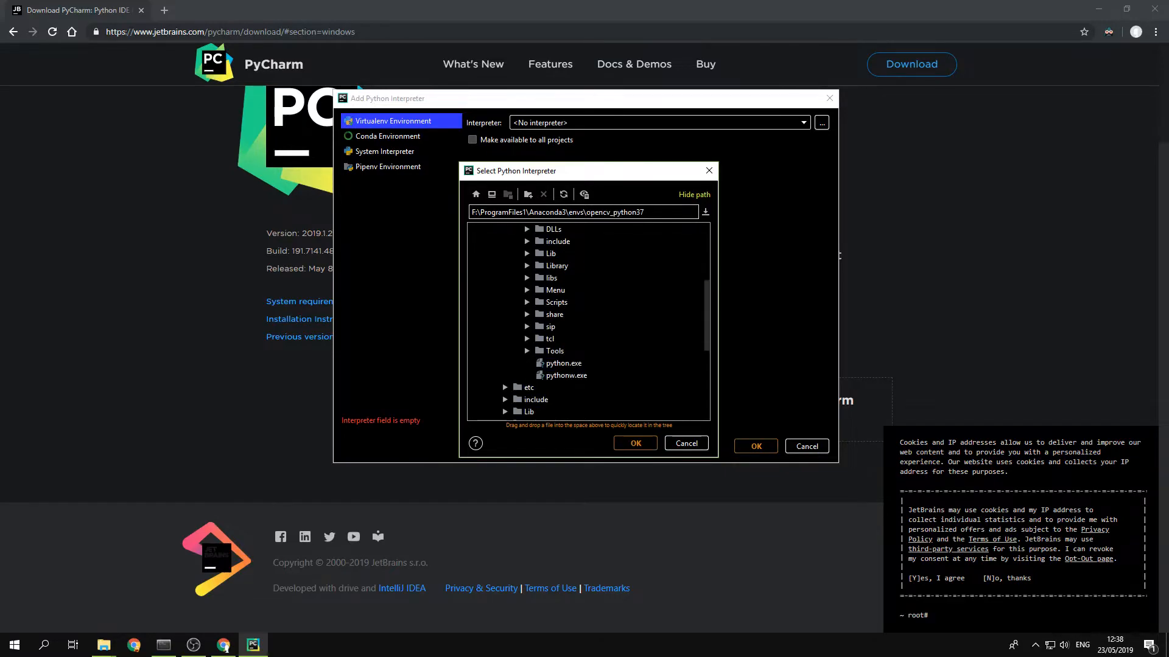
{"action": "left_click", "coordinate": [564, 363]}
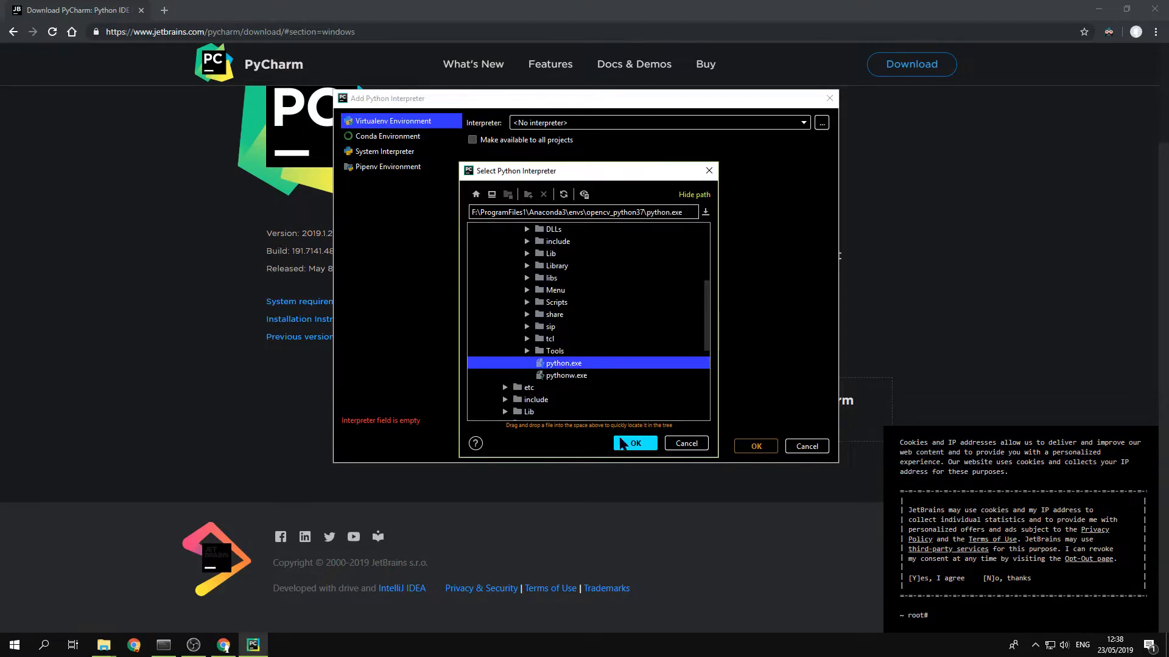
{"action": "left_click", "coordinate": [634, 444]}
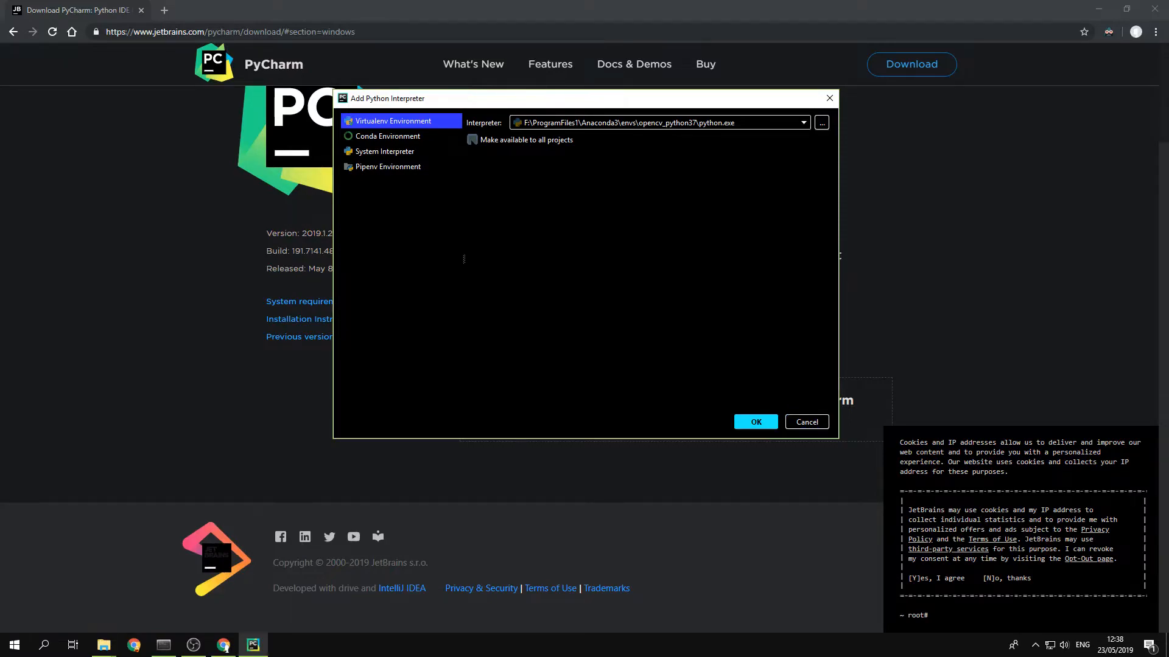
Step: Toggle 'Make available to all projects' on and off, then confirm the opencv_python37 interpreter
{"action": "left_click", "coordinate": [471, 140]}
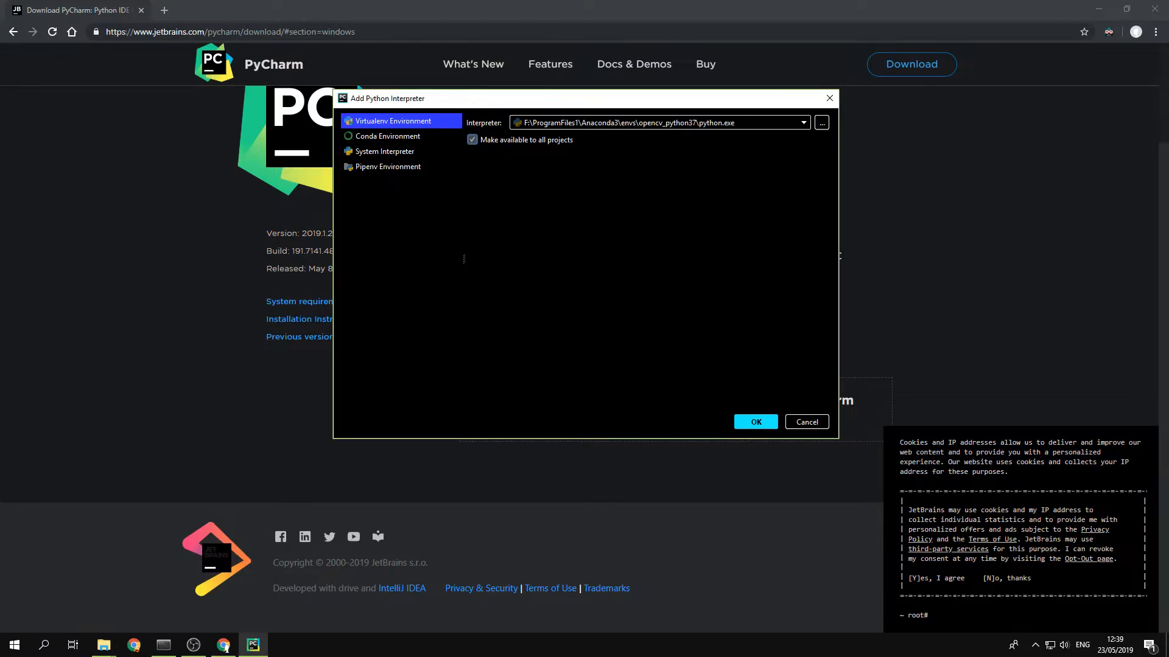
{"action": "left_click", "coordinate": [471, 139]}
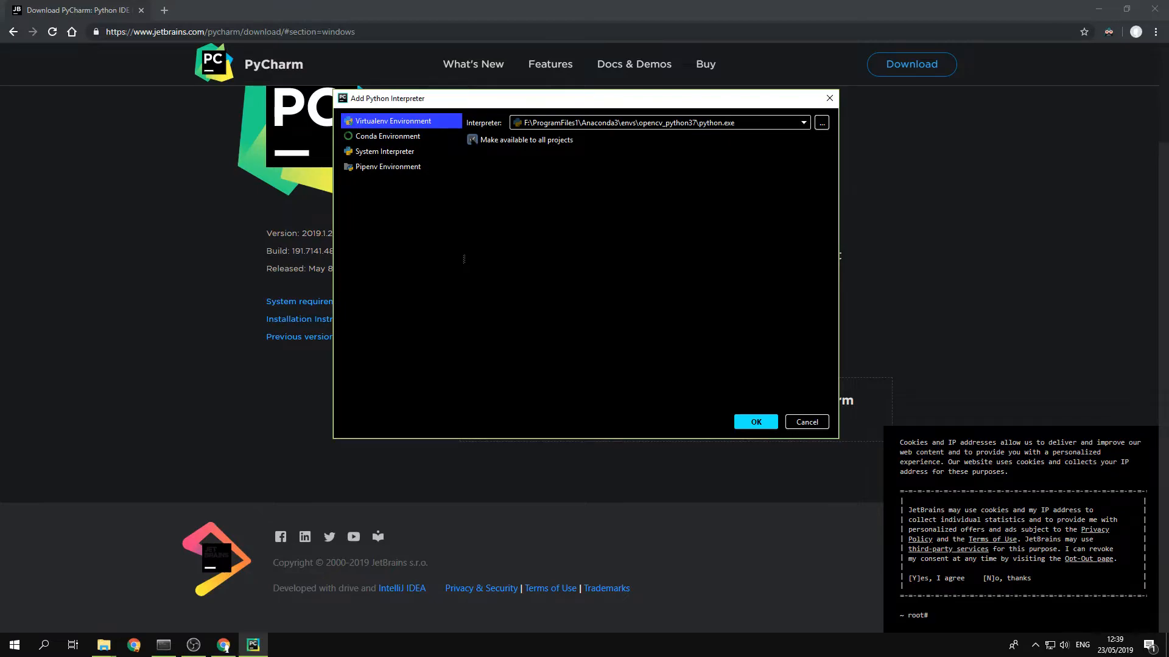
{"action": "left_click", "coordinate": [472, 142]}
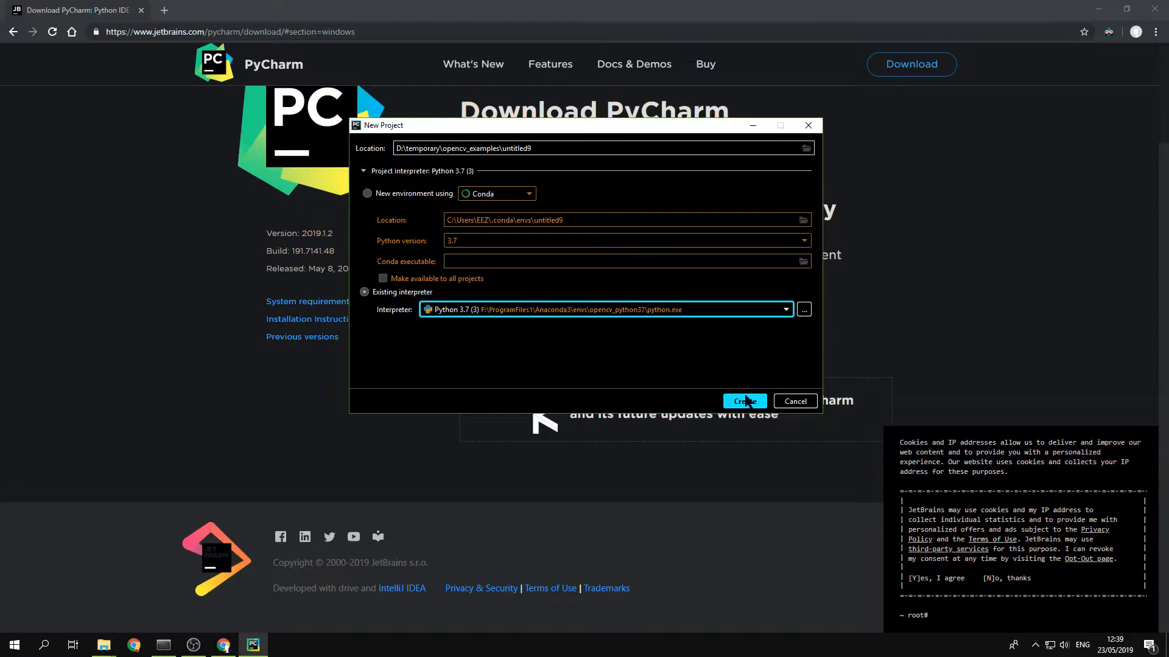
Step: Create untitled9, then add a Python file from the folder's New menu named 'new'
{"action": "left_click", "coordinate": [743, 401]}
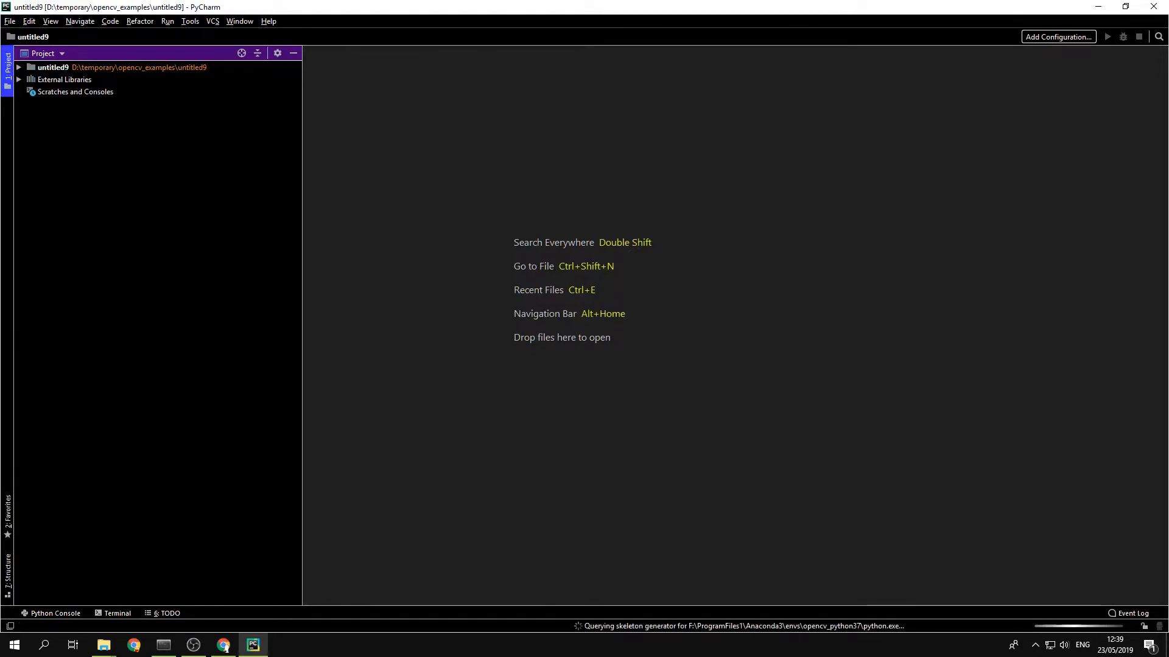
{"action": "right_click", "coordinate": [53, 67]}
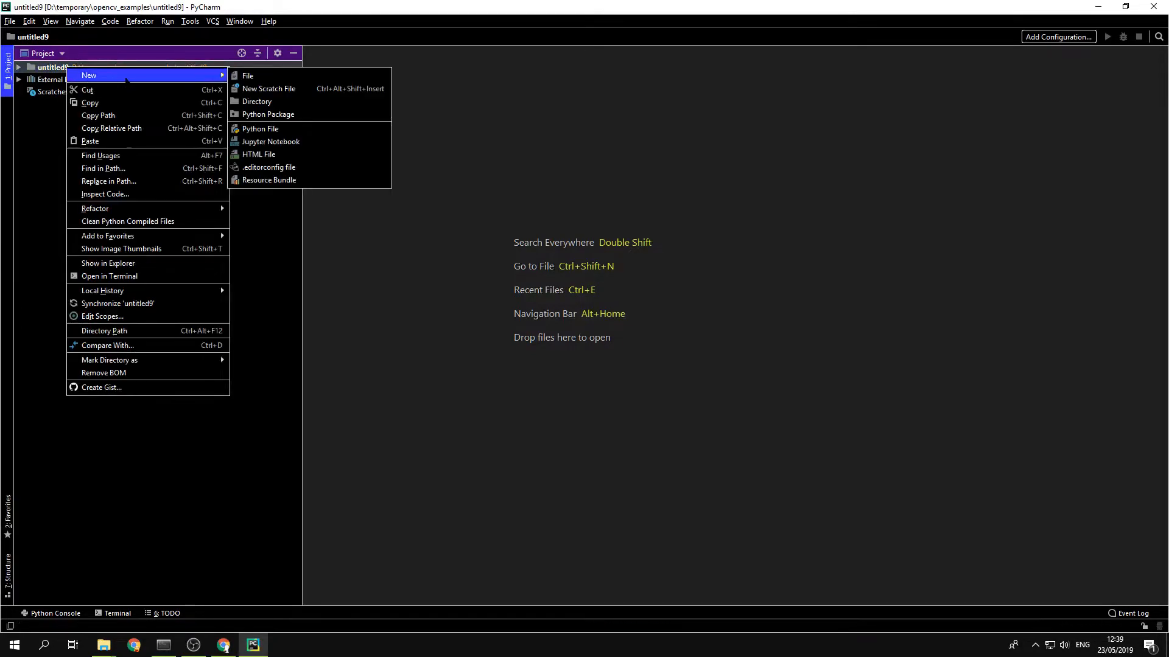
{"action": "left_click", "coordinate": [246, 75]}
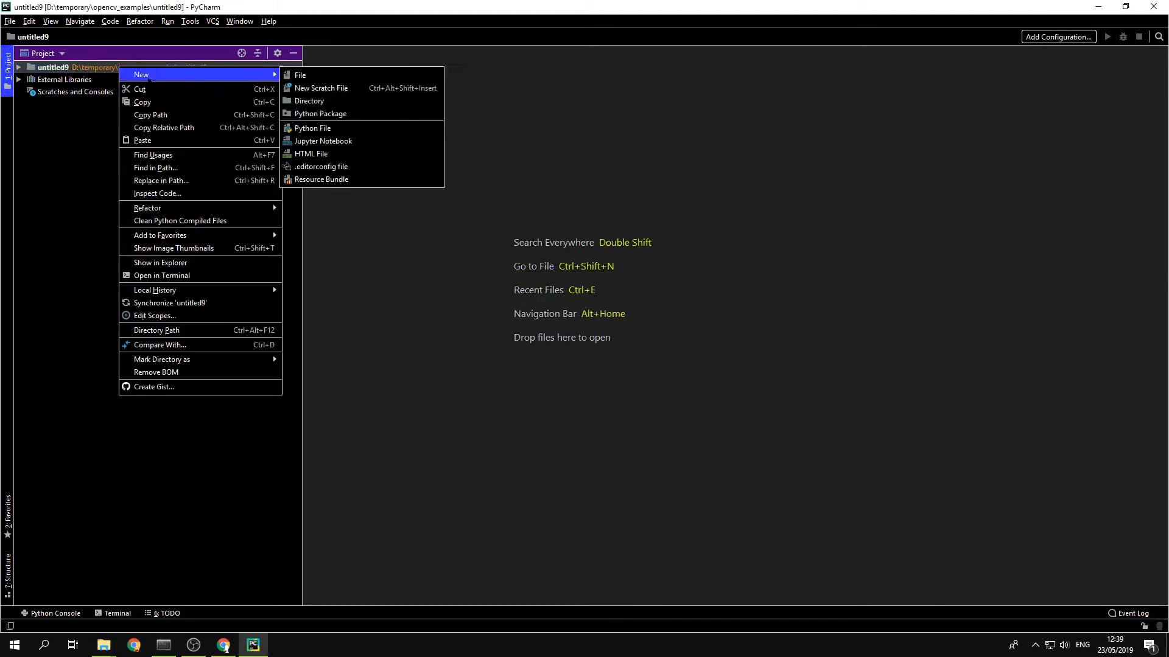
{"action": "left_click", "coordinate": [312, 127]}
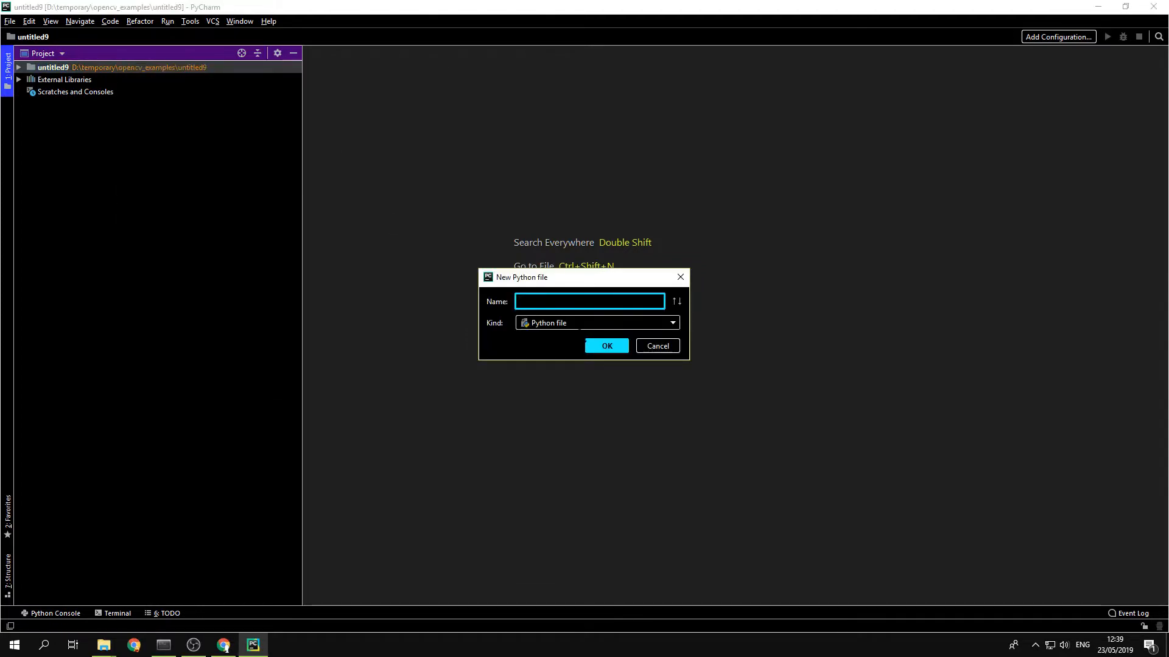
{"action": "type", "text": "new"}
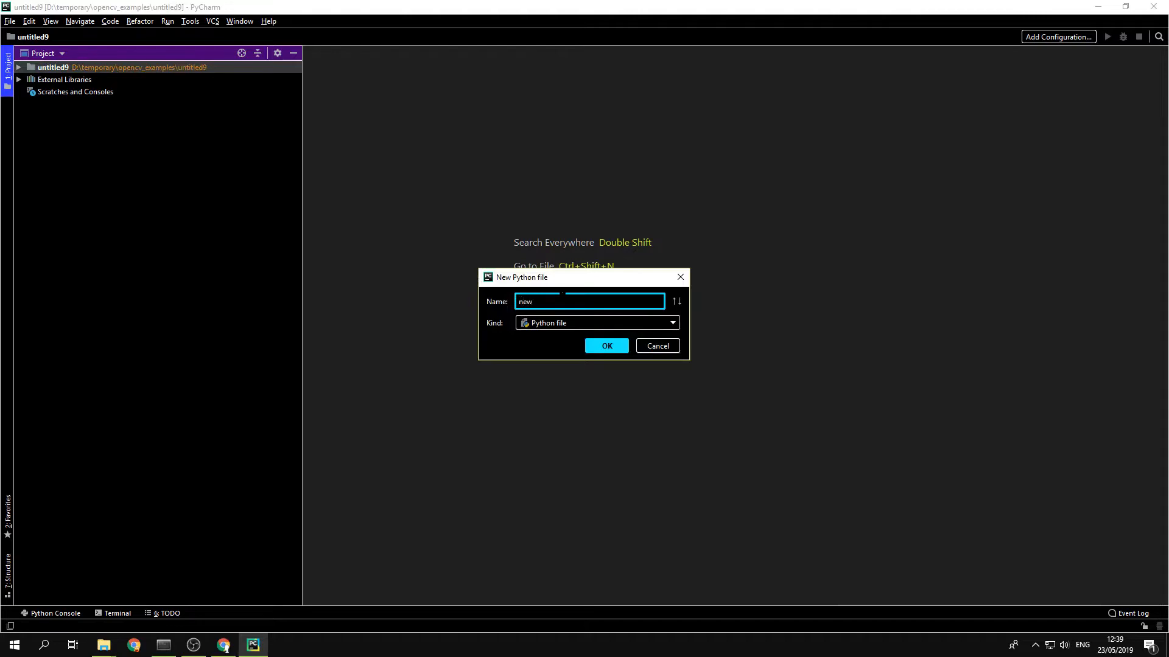
Step: Create new.py and write 'import numpy' using autocompletion
{"action": "left_click", "coordinate": [605, 345]}
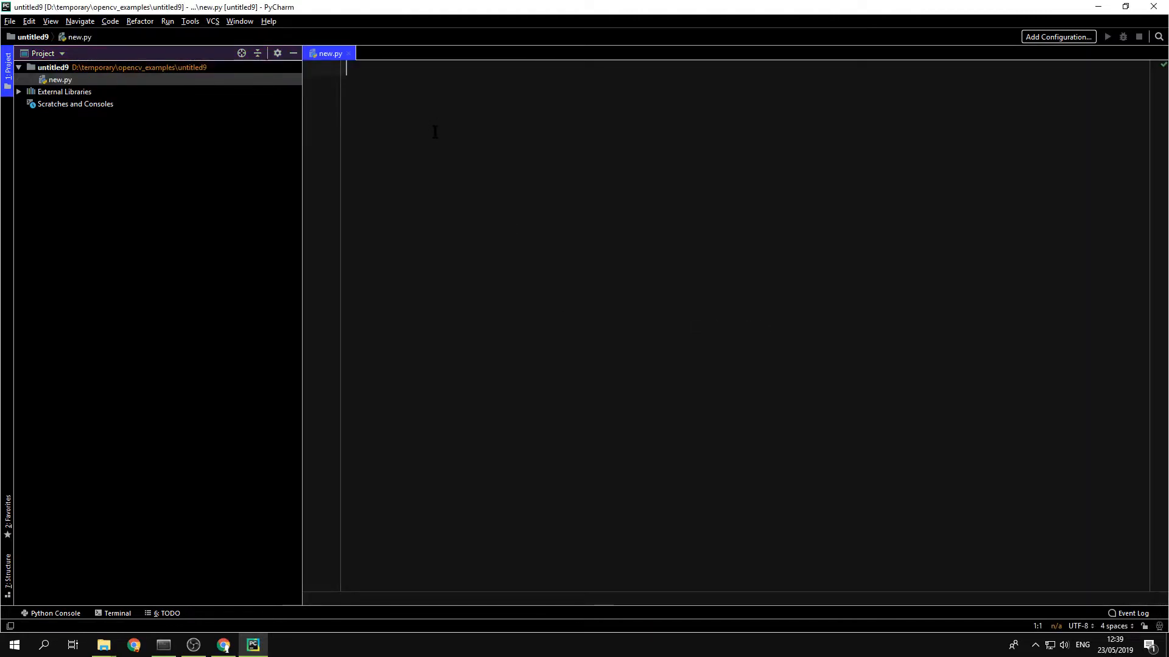
{"action": "type", "text": "import nump"}
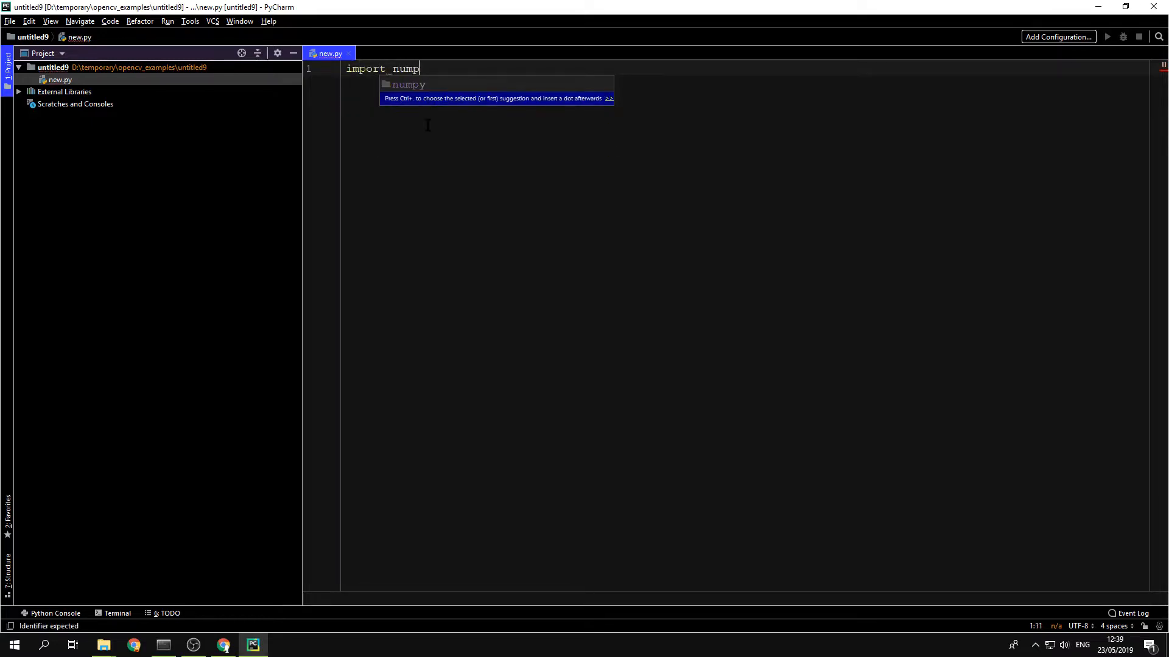
{"action": "key", "text": "Tab"}
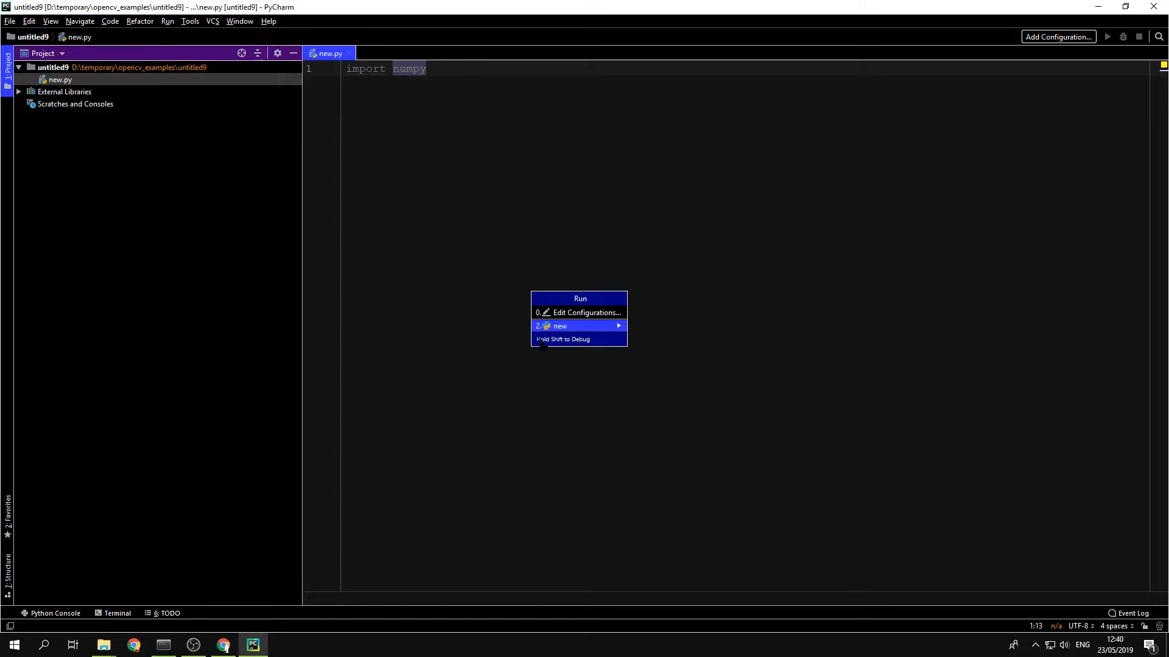
Step: Run the 'new' configuration and select the numpy DLL load ImportError text
{"action": "left_click", "coordinate": [558, 326]}
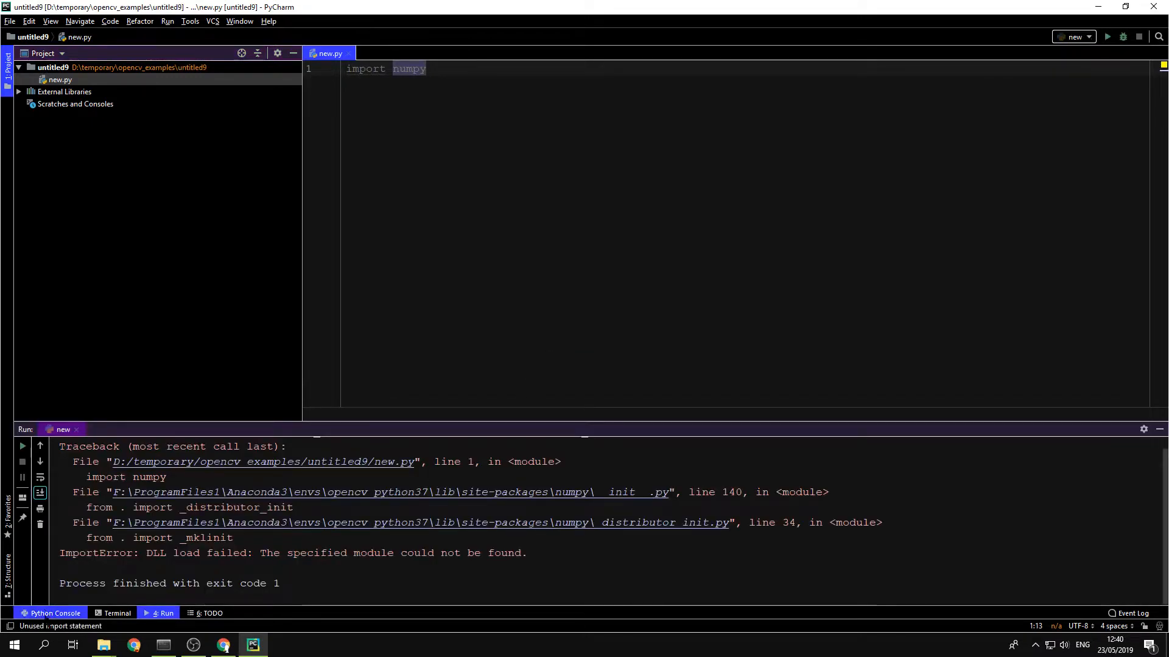
{"action": "double_click", "coordinate": [96, 553]}
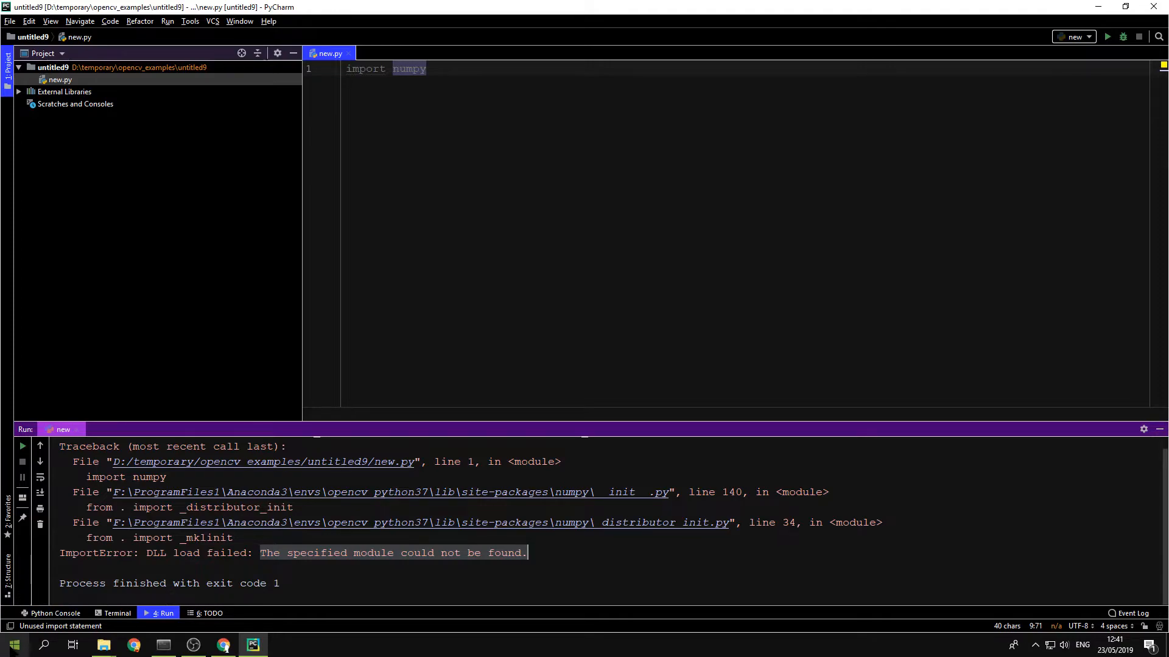
Step: Launch Anaconda Prompt from the Windows Start search
{"action": "left_click", "coordinate": [12, 644]}
{"action": "type", "text": "ana"}
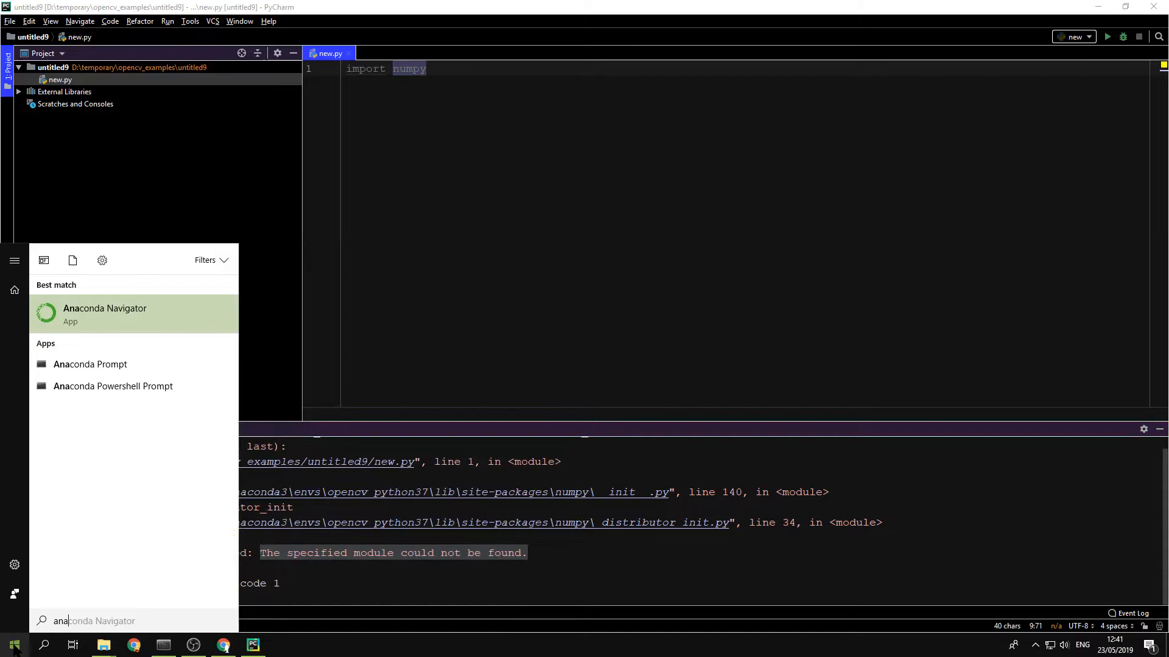
{"action": "left_click", "coordinate": [90, 365]}
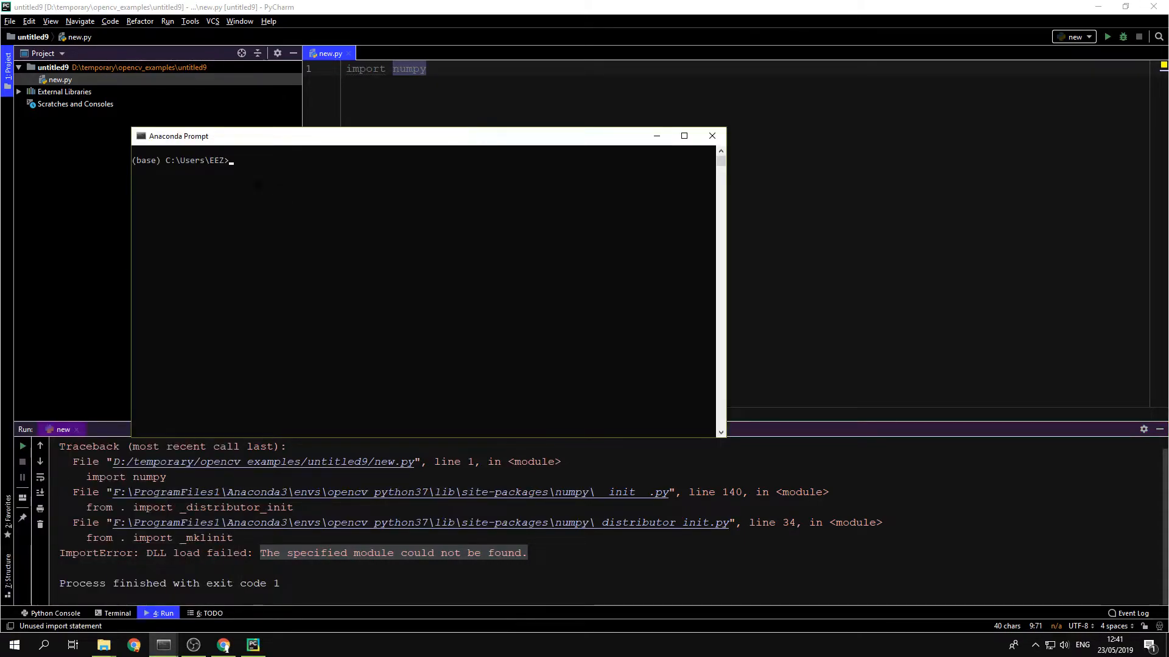
{"action": "mouse_move", "coordinate": [231, 160]}
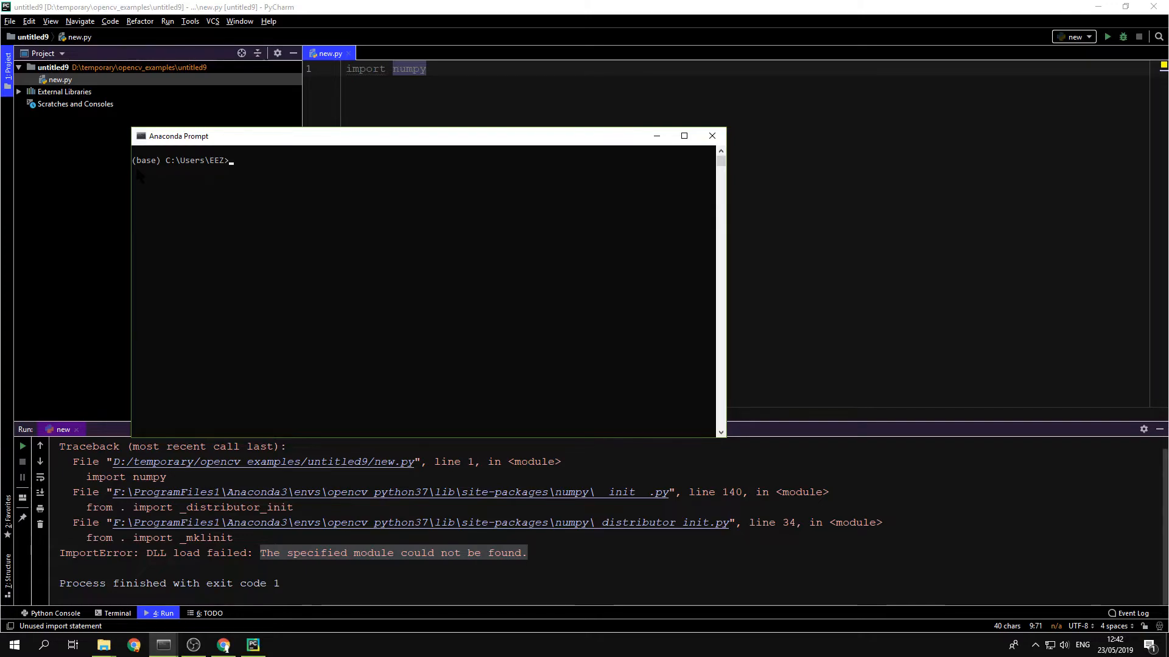
Step: List the conda environments with 'conda env list'
{"action": "type", "text": "con"}
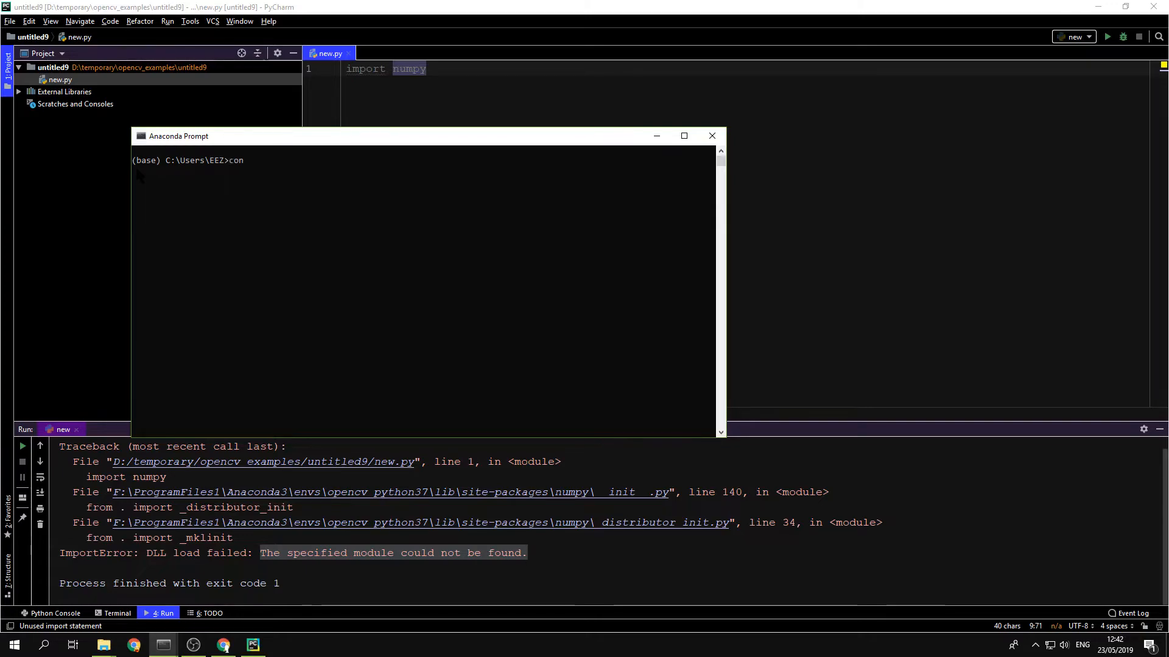
{"action": "type", "text": "da"}
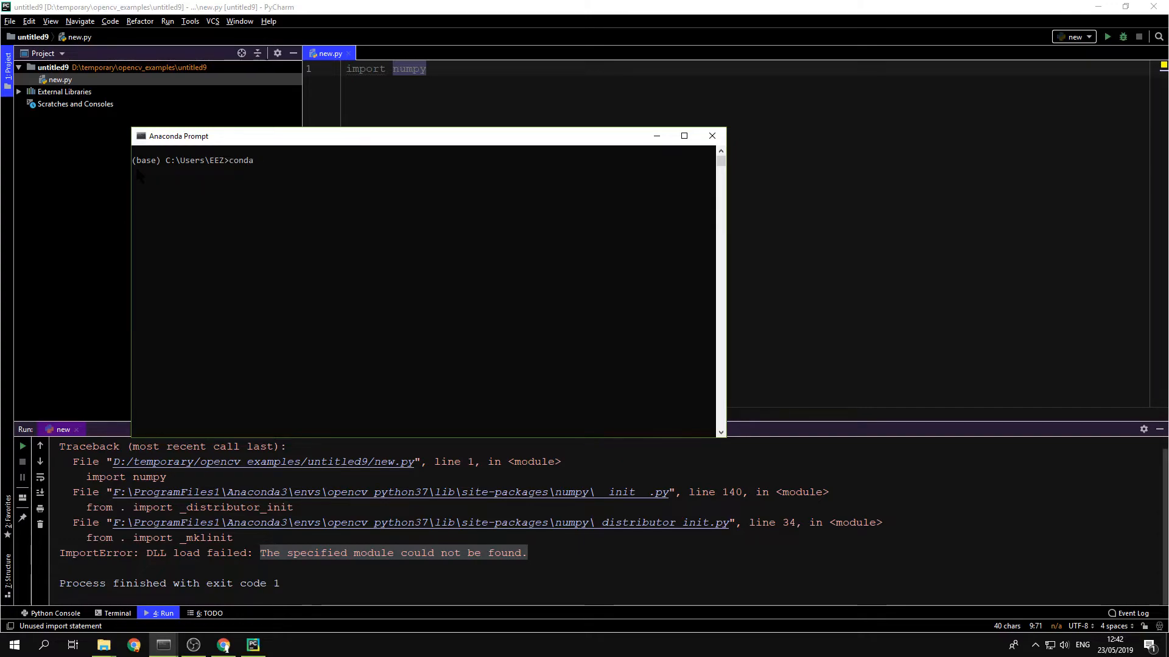
{"action": "type", "text": "e"}
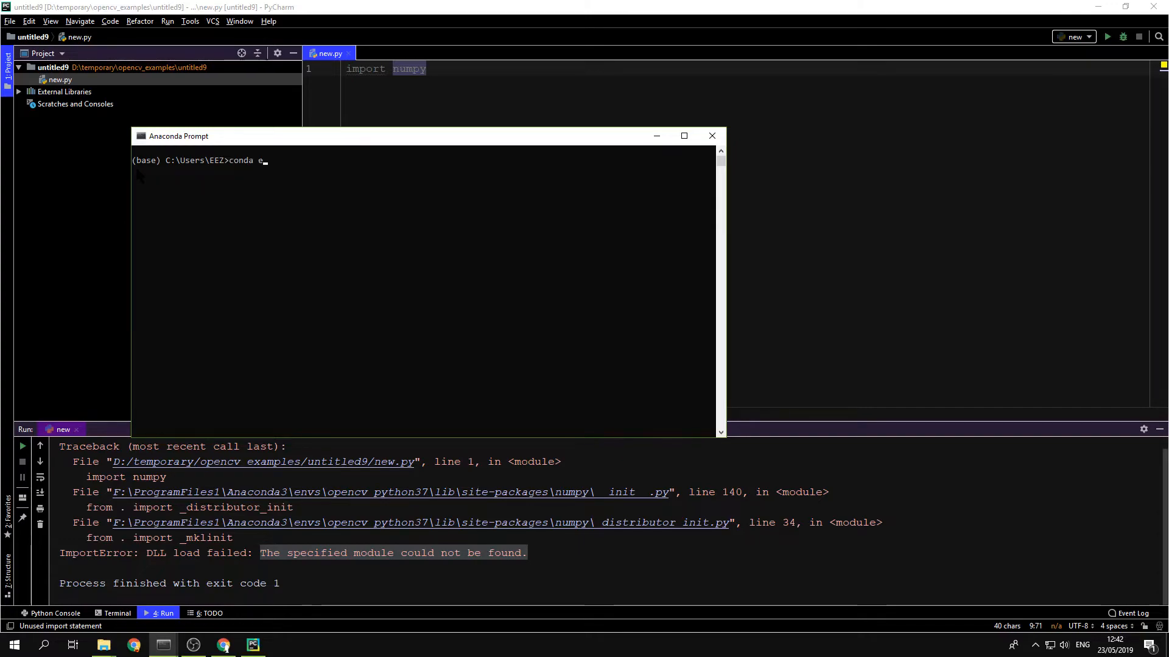
{"action": "type", "text": "nv list"}
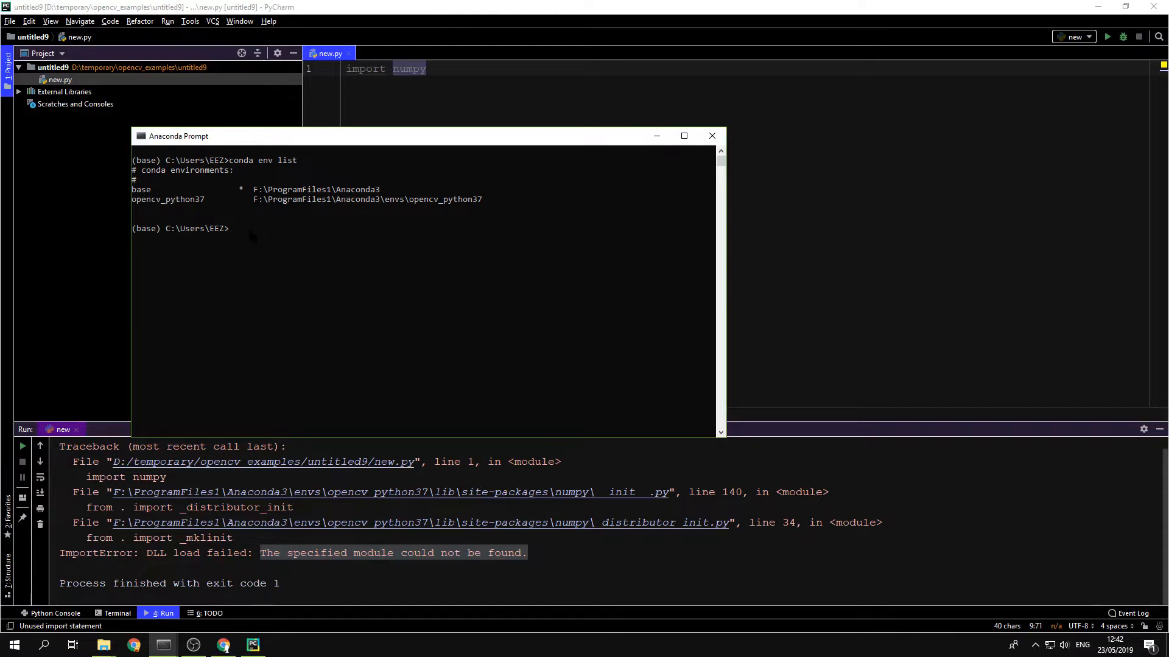
Step: Activate the opencv_python37 conda environment
{"action": "type", "text": "activate"}
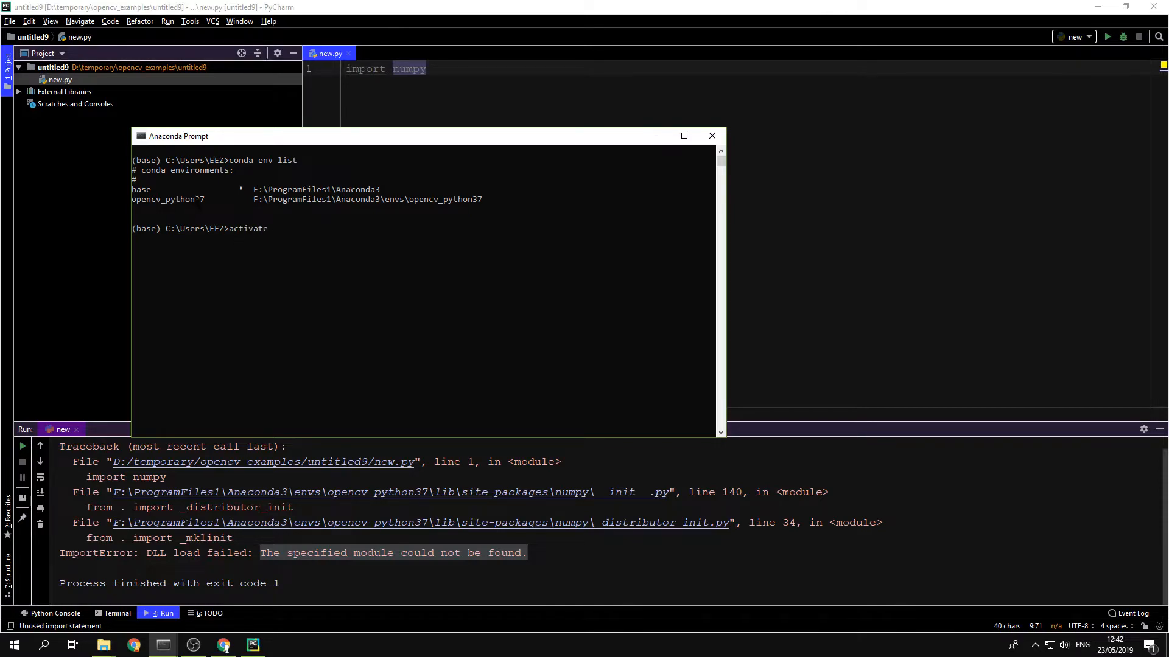
{"action": "double_click", "coordinate": [168, 199]}
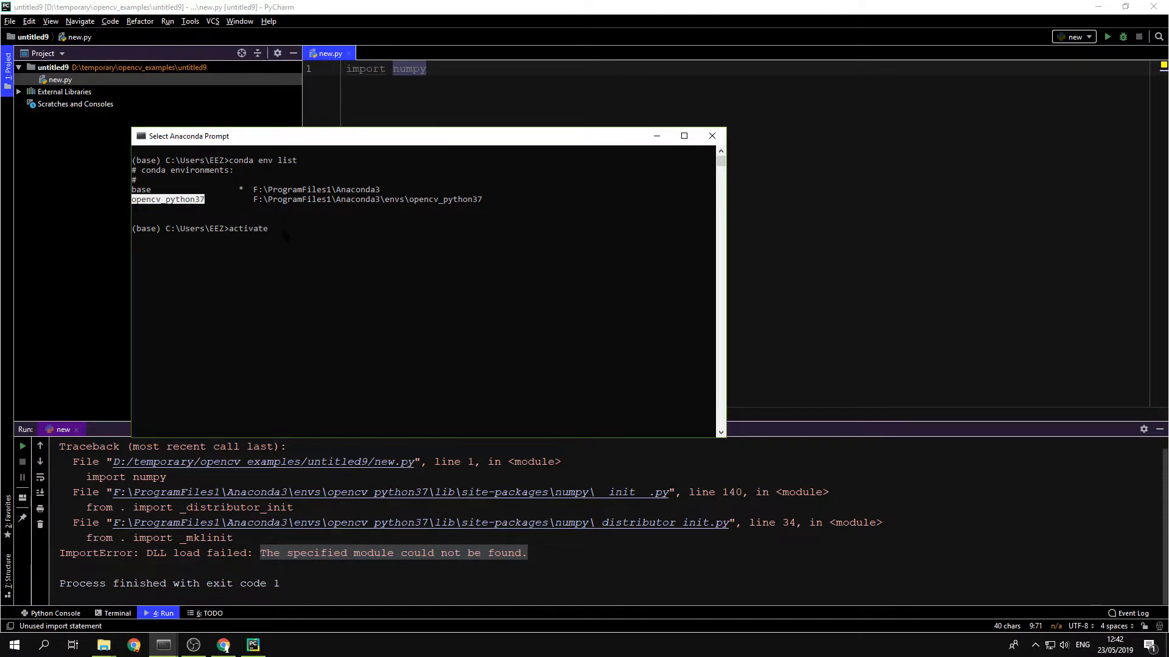
{"action": "type", "text": "opencv_python37"}
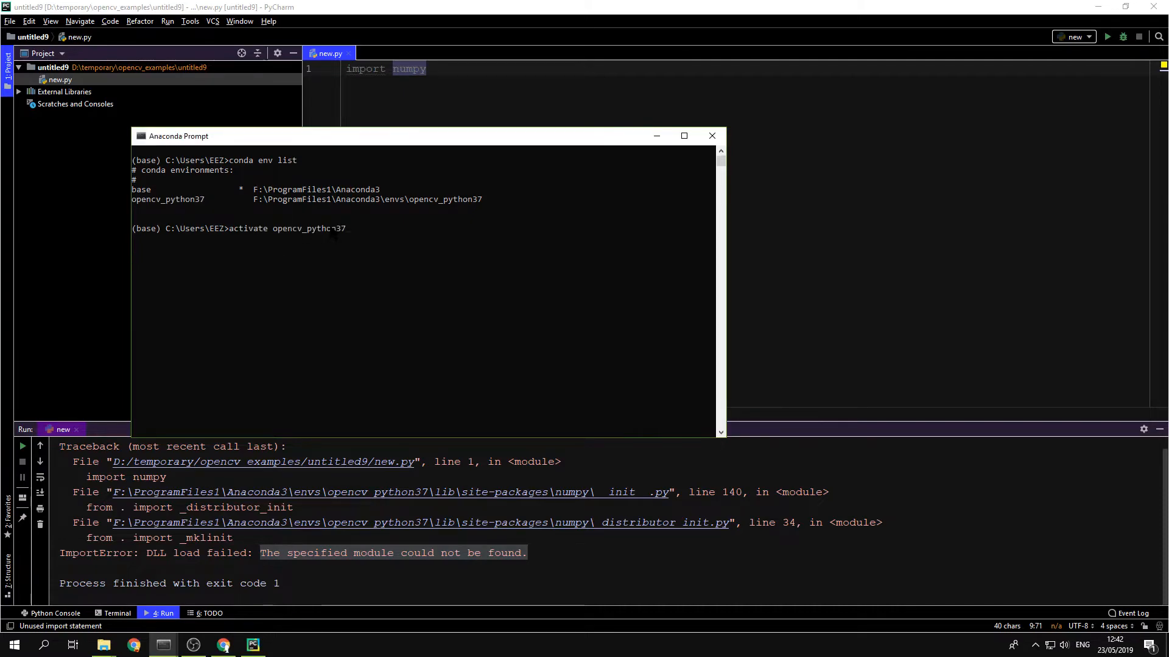
{"action": "key", "text": "enter"}
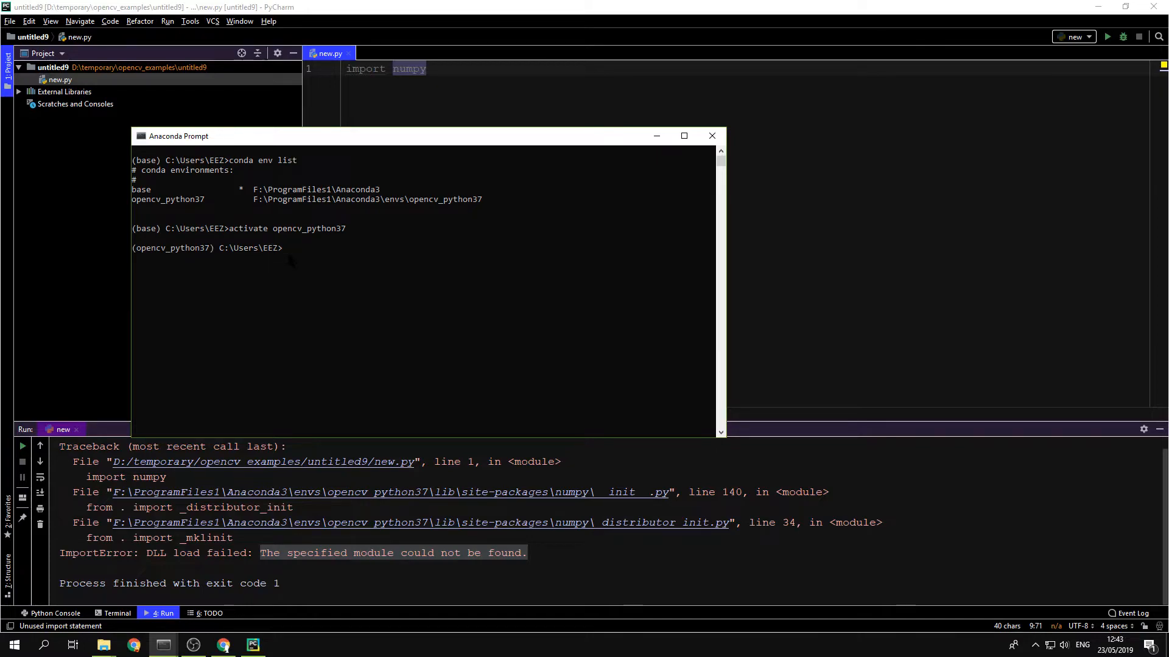
Step: Rerun 'conda env list' to confirm opencv_python37 is active, then select the PATH output
{"action": "type", "text": "conda env list"}
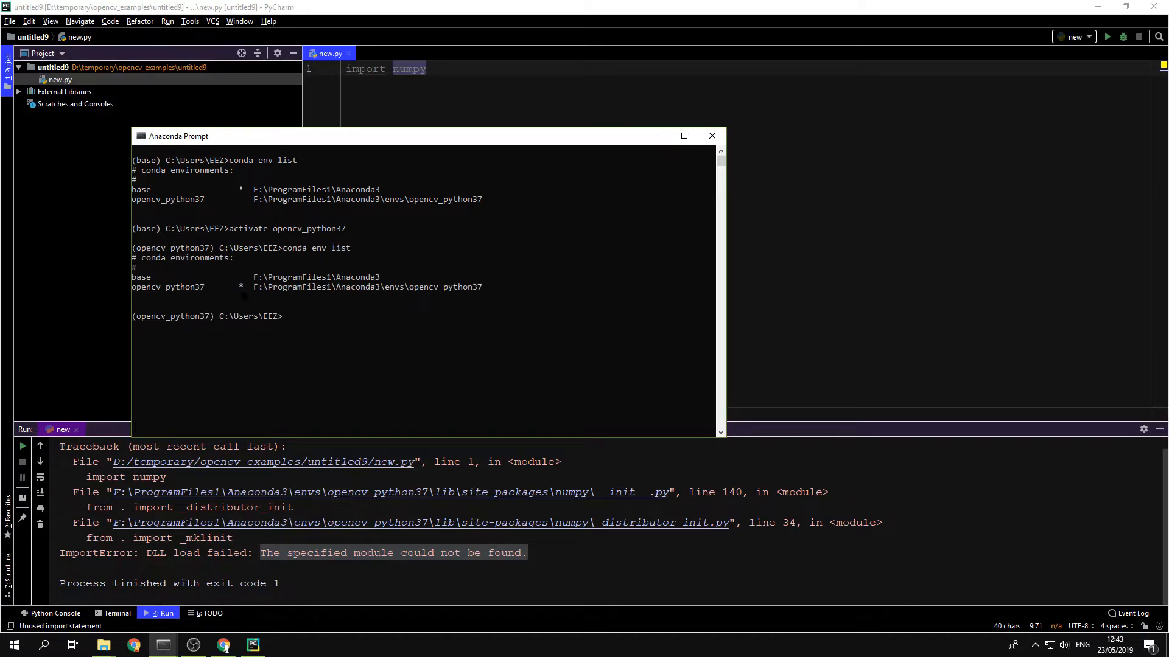
{"action": "left_click", "coordinate": [298, 315]}
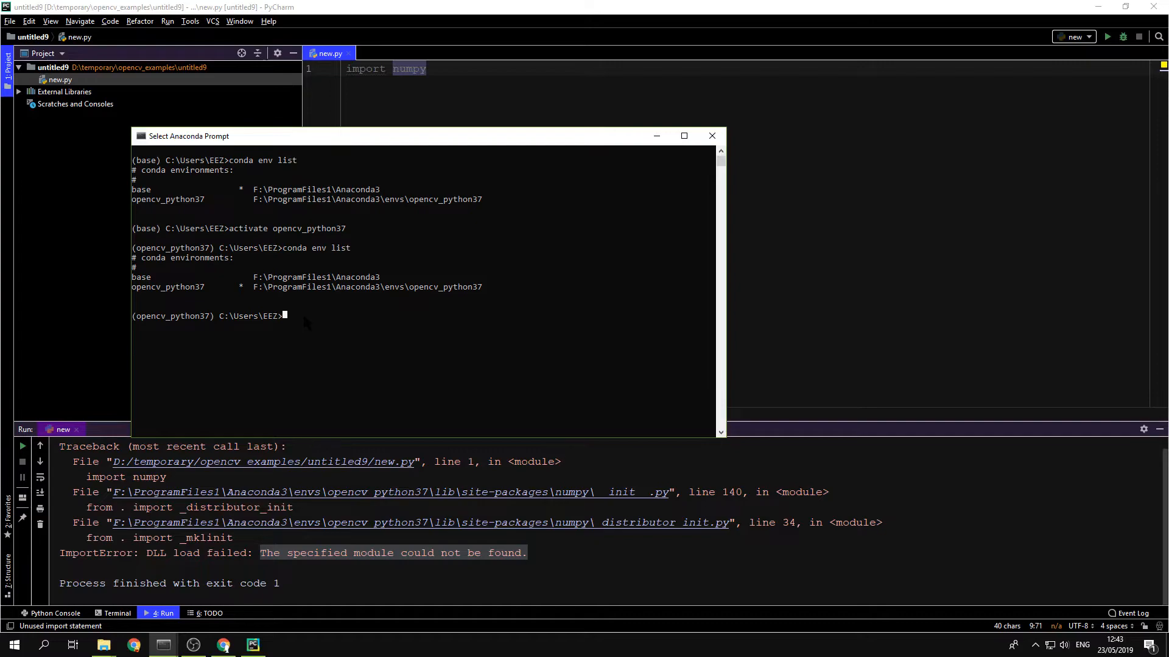
{"action": "type", "text": "PAT"}
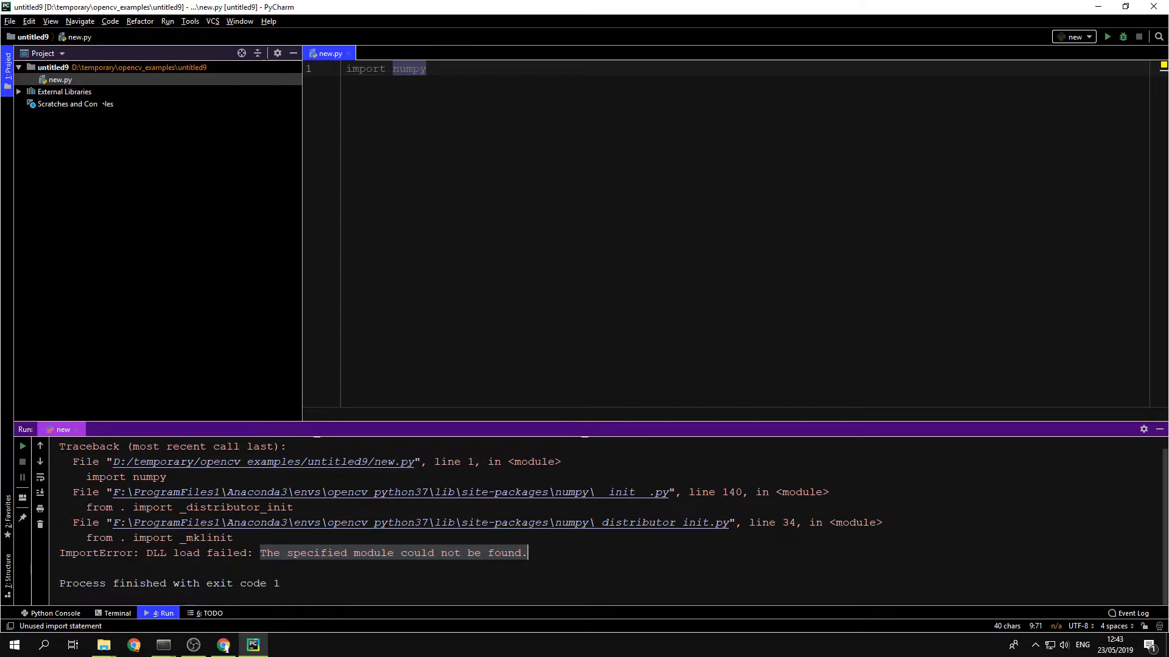
Step: Go to the Console > Python Console page in File > Settings
{"action": "left_click", "coordinate": [9, 20]}
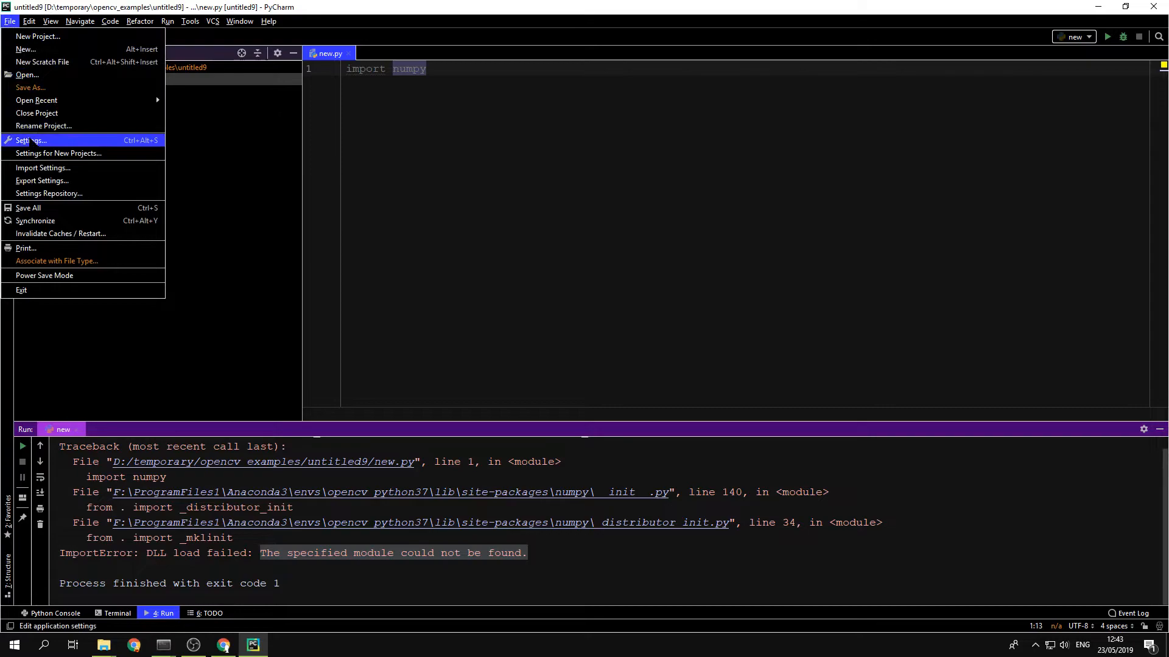
{"action": "left_click", "coordinate": [31, 140]}
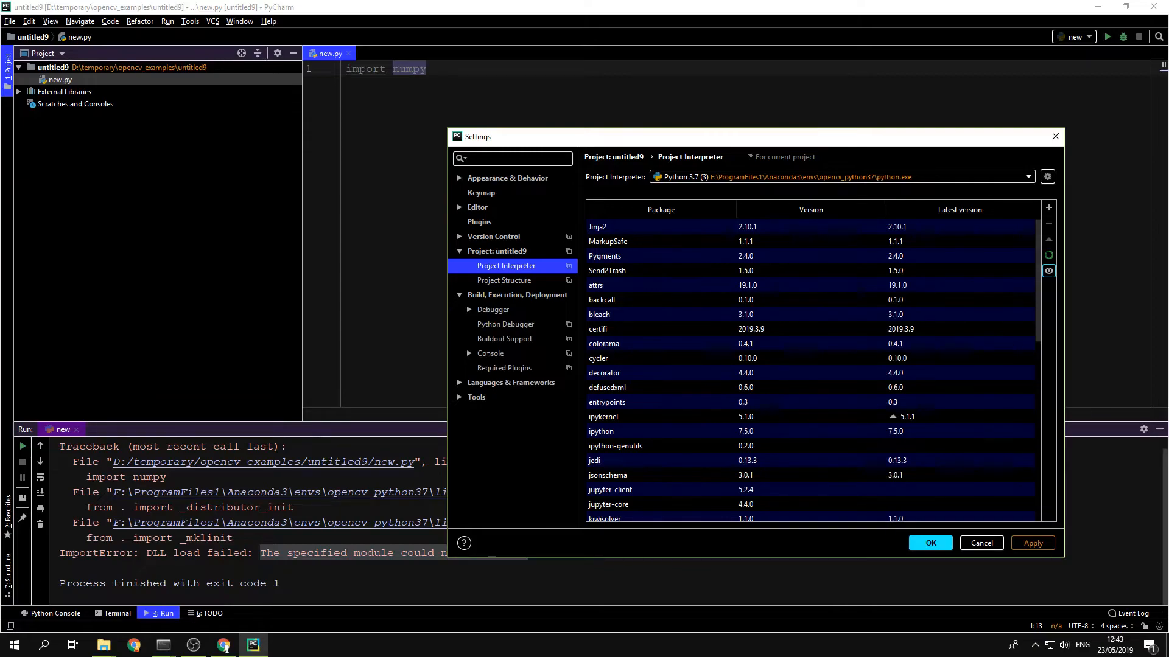
{"action": "left_click", "coordinate": [512, 367]}
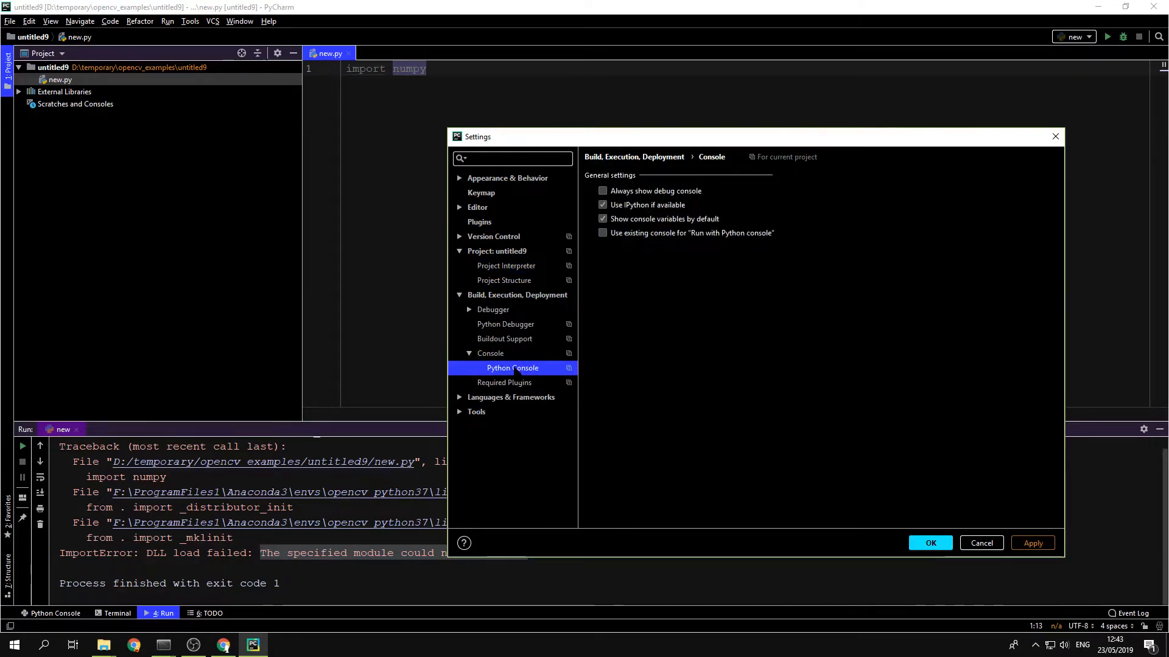
{"action": "left_click", "coordinate": [513, 368]}
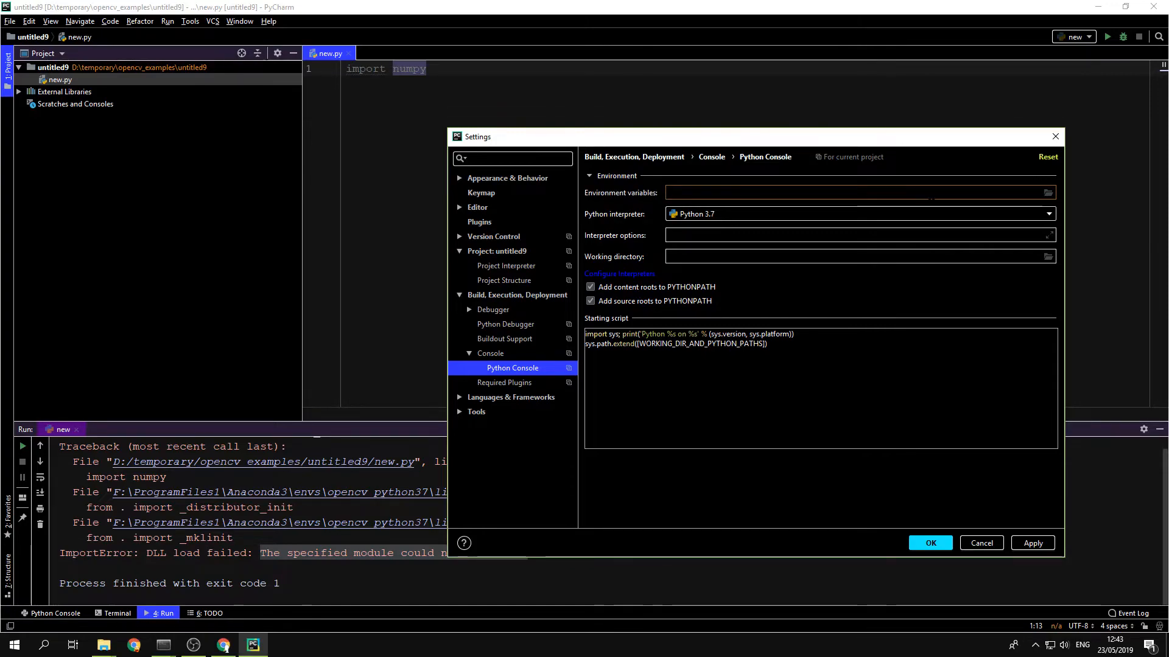
Step: Add a PATH environment variable with the copied value to the Python Console and save
{"action": "left_click", "coordinate": [1048, 193]}
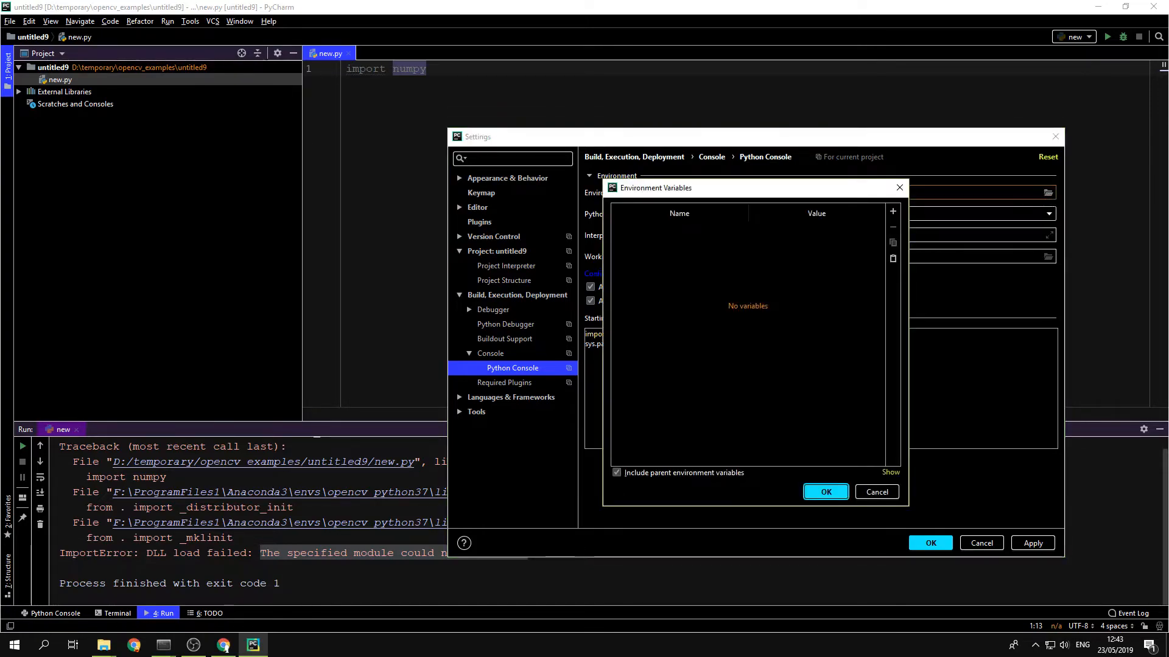
{"action": "left_click", "coordinate": [892, 213]}
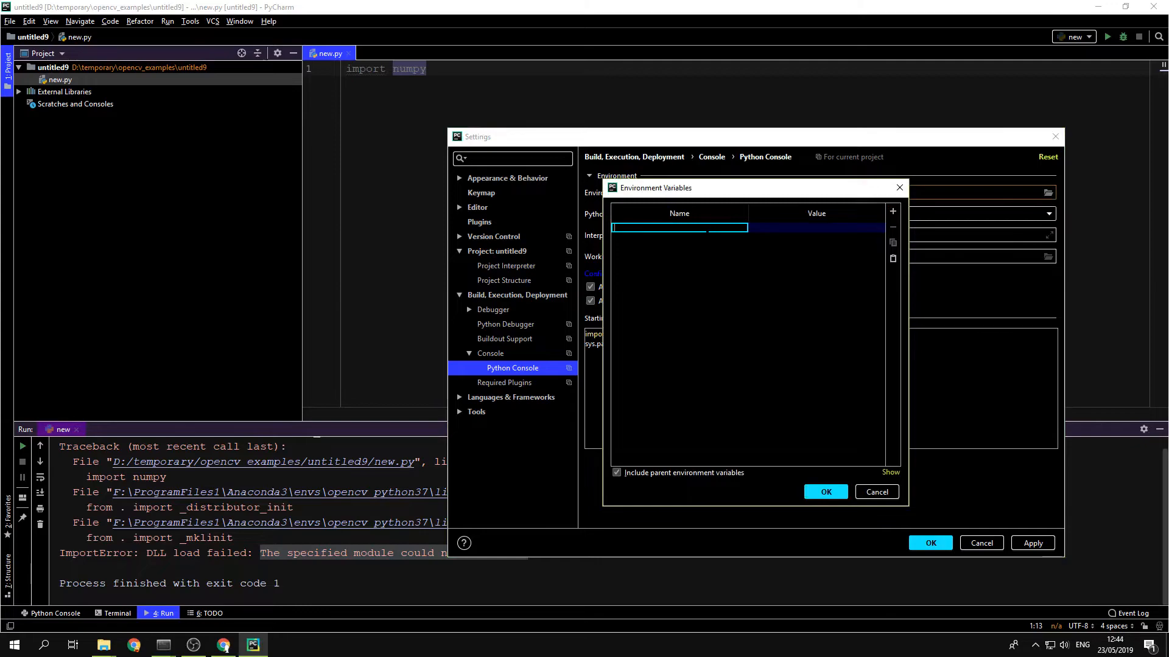
{"action": "type", "text": "PATH"}
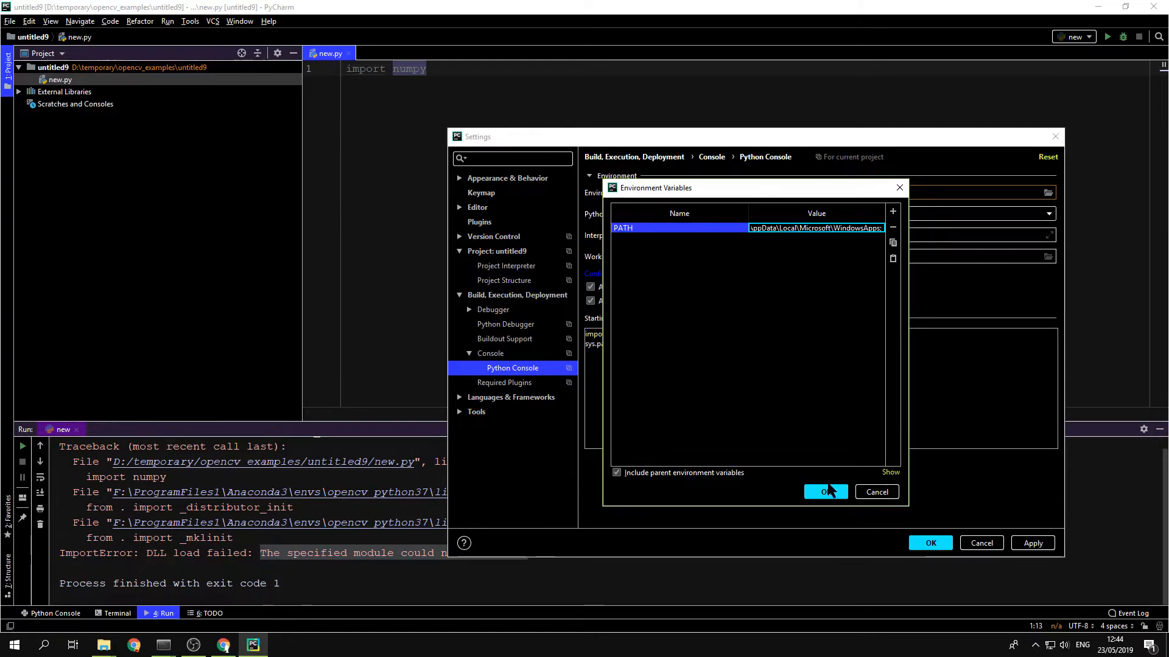
{"action": "left_click", "coordinate": [825, 492]}
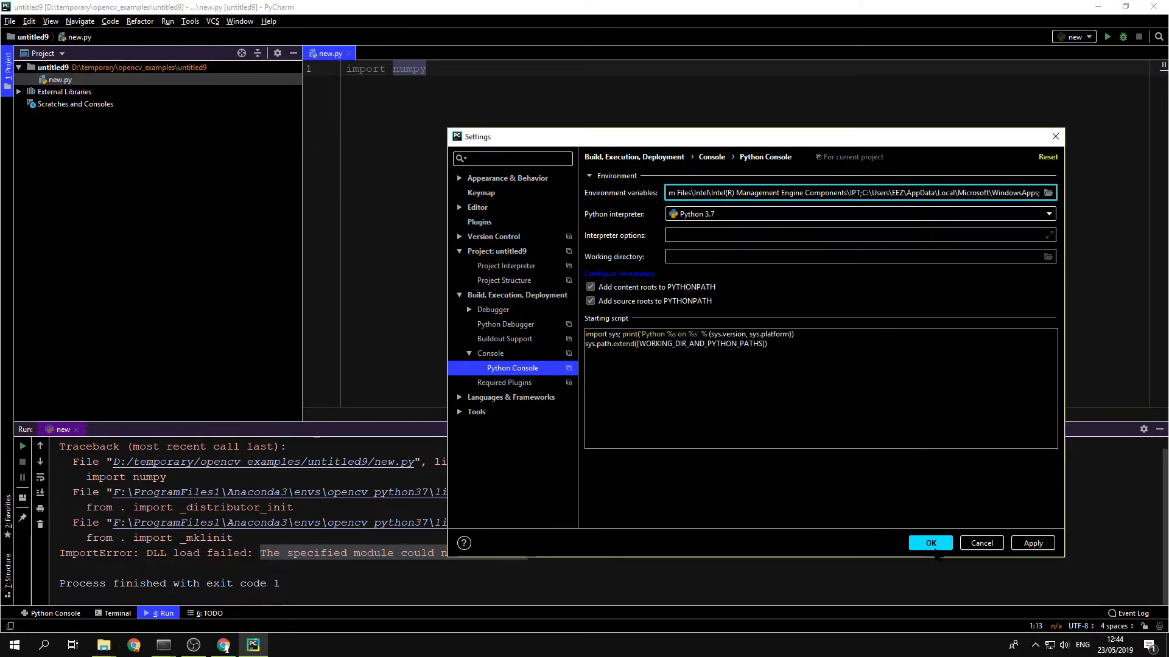
{"action": "left_click", "coordinate": [929, 542]}
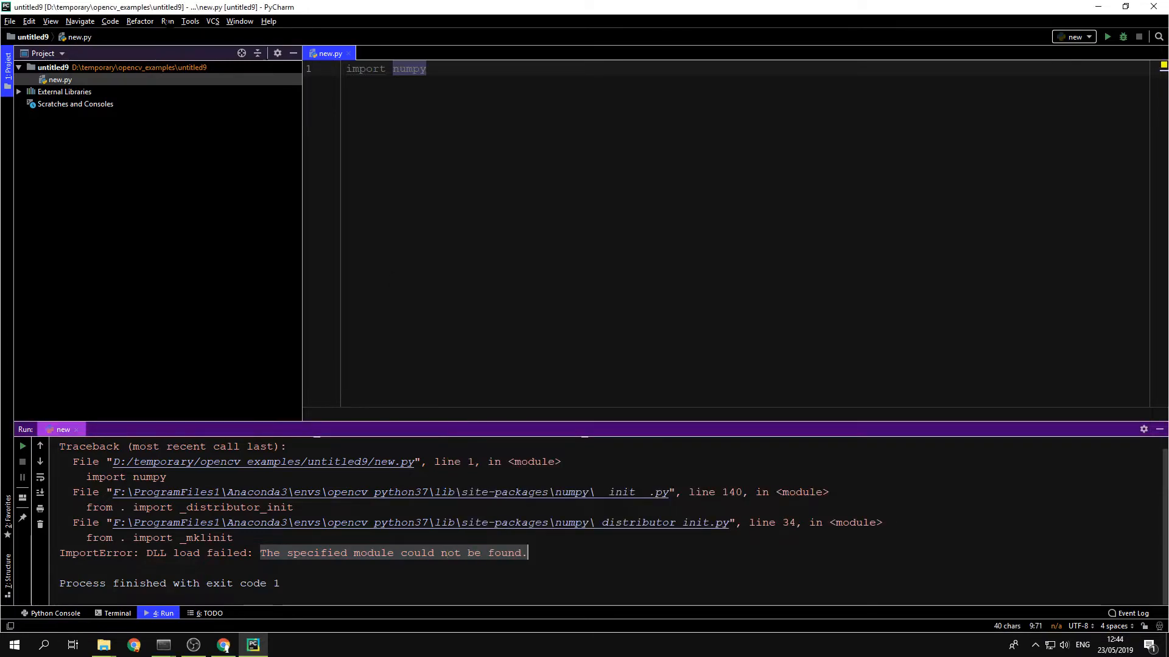
Step: Open Run > Edit Configurations for the 'new' Python configuration
{"action": "left_click", "coordinate": [166, 20]}
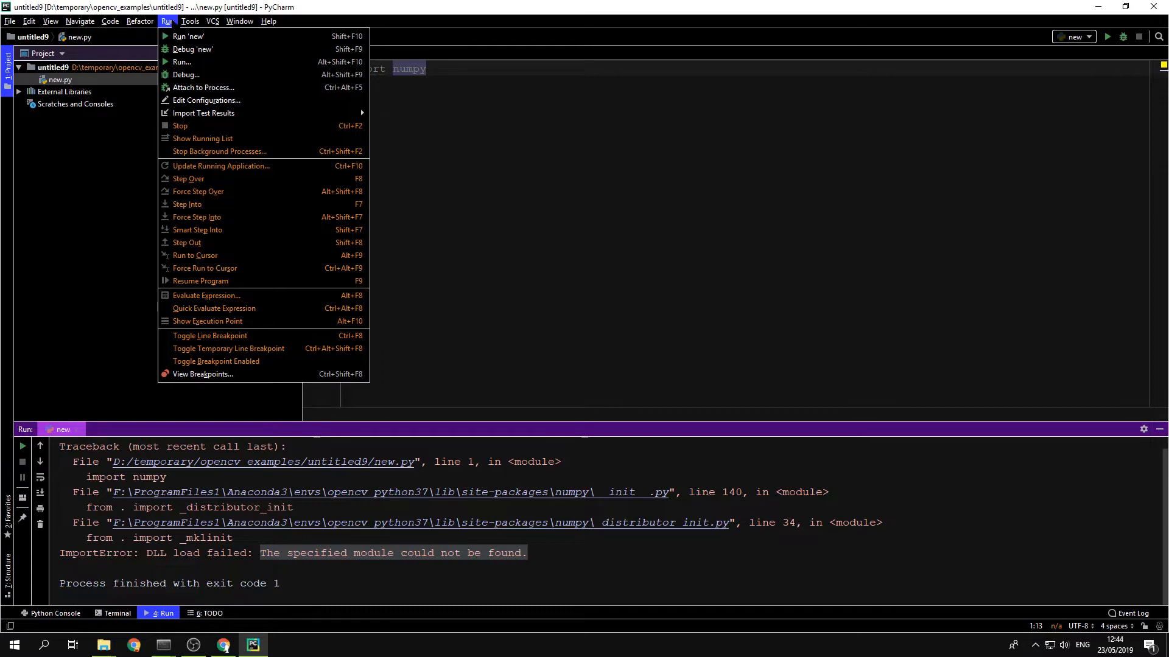
{"action": "left_click", "coordinate": [207, 100]}
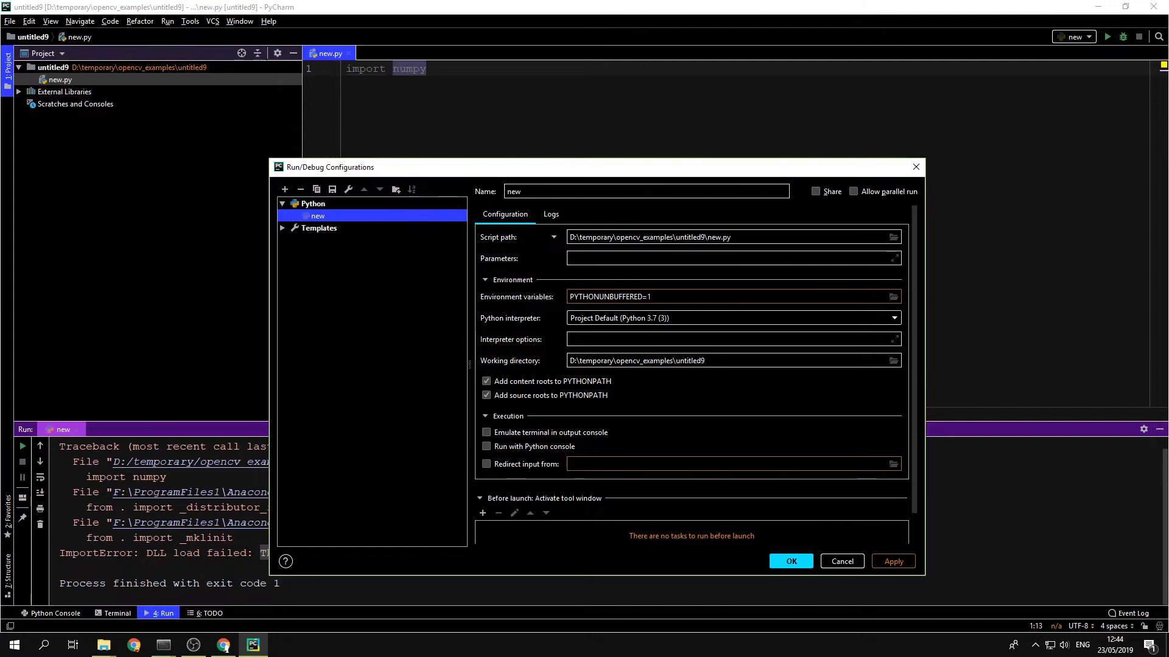
Step: Add PATH with the copied value beside PYTHONUNBUFFERED in the 'new' configuration and save
{"action": "left_click", "coordinate": [893, 296]}
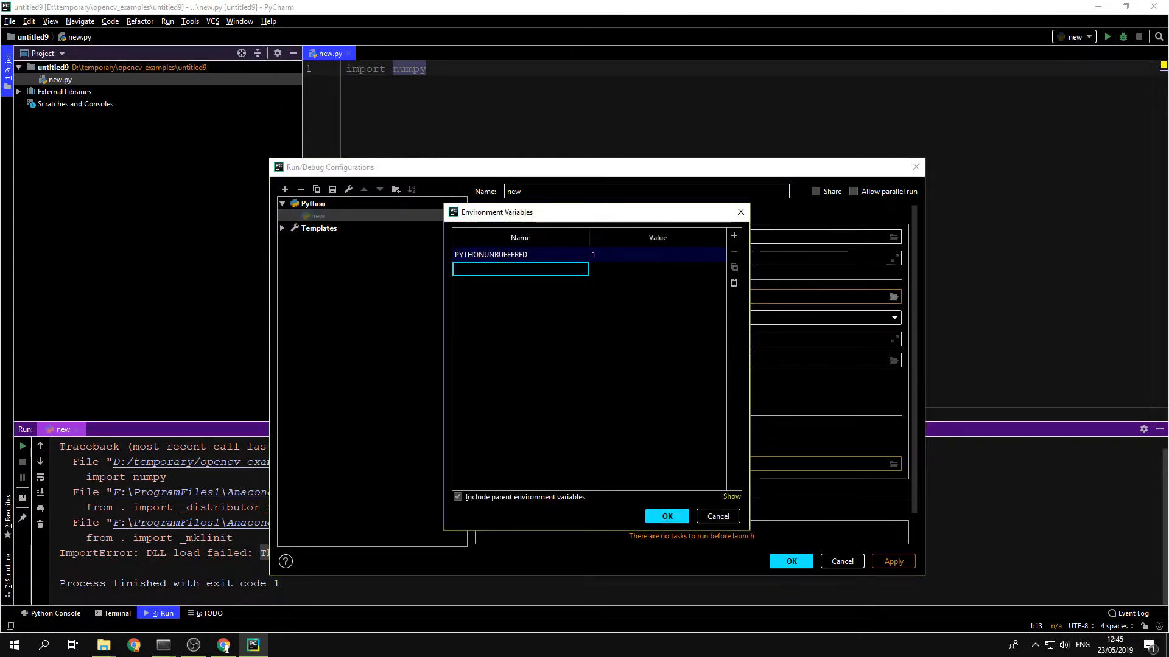
{"action": "type", "text": "PATH"}
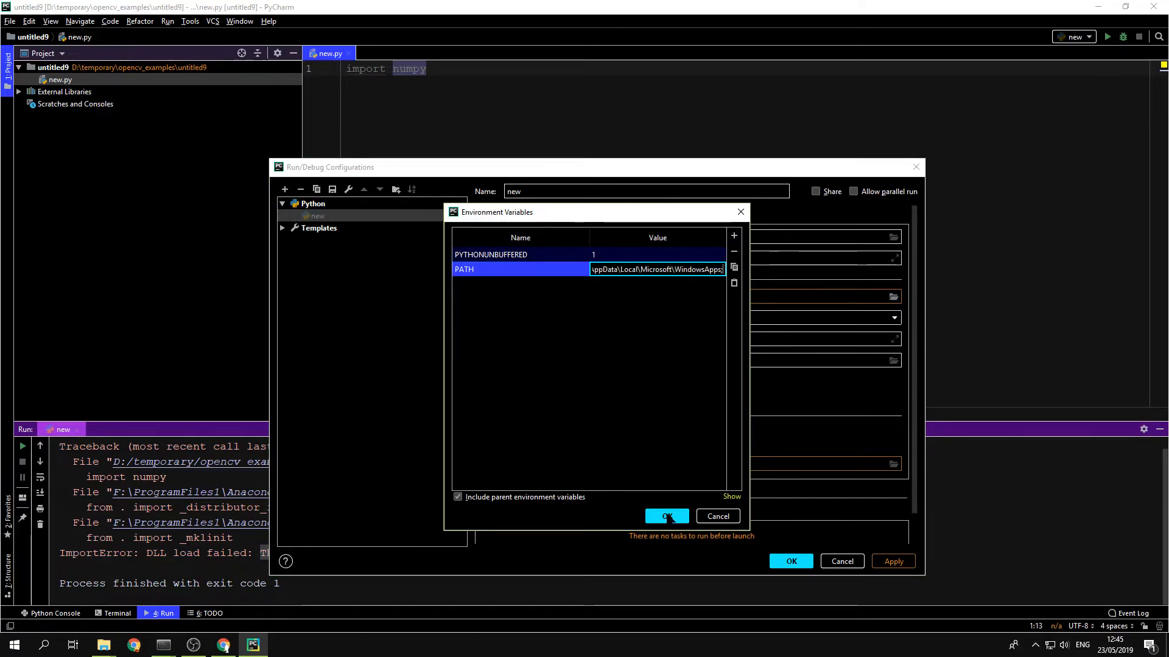
{"action": "left_click", "coordinate": [666, 516]}
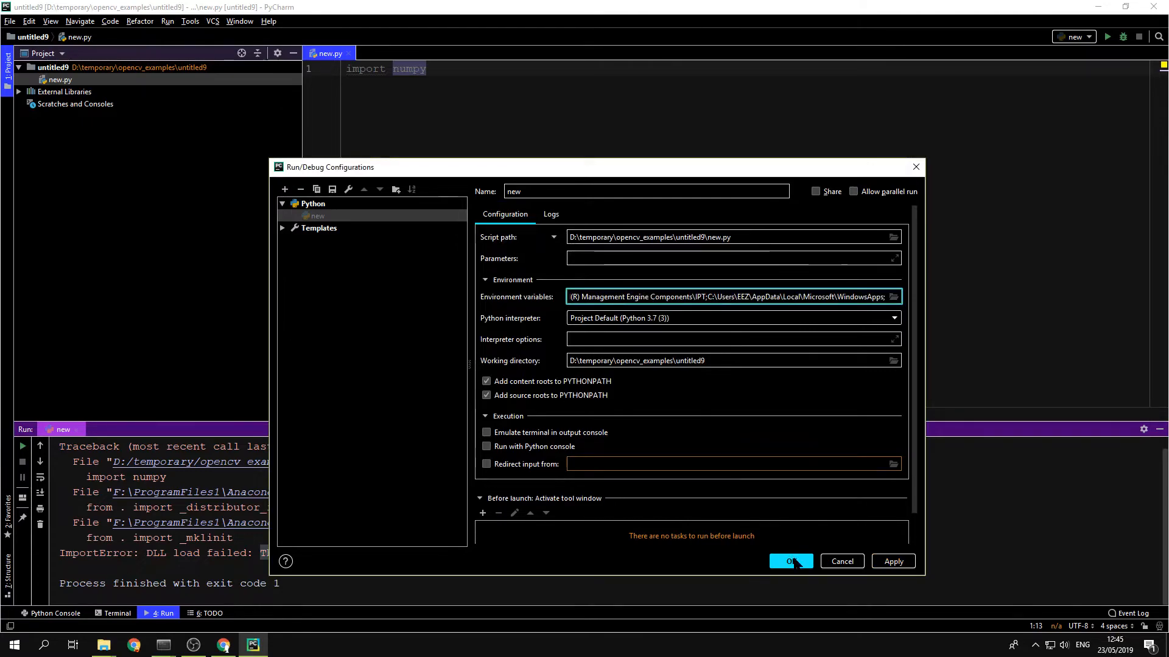
{"action": "left_click", "coordinate": [790, 561]}
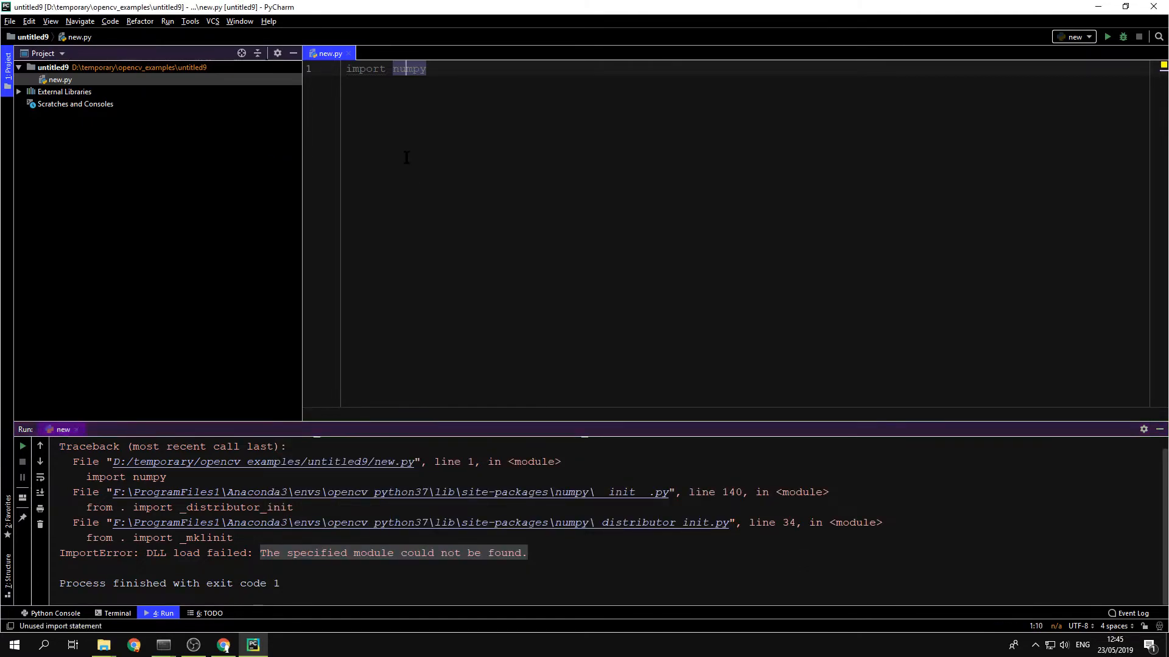
Step: Rerun new.py to a clean exit code 0 and add a line after the numpy import
{"action": "left_click", "coordinate": [167, 21]}
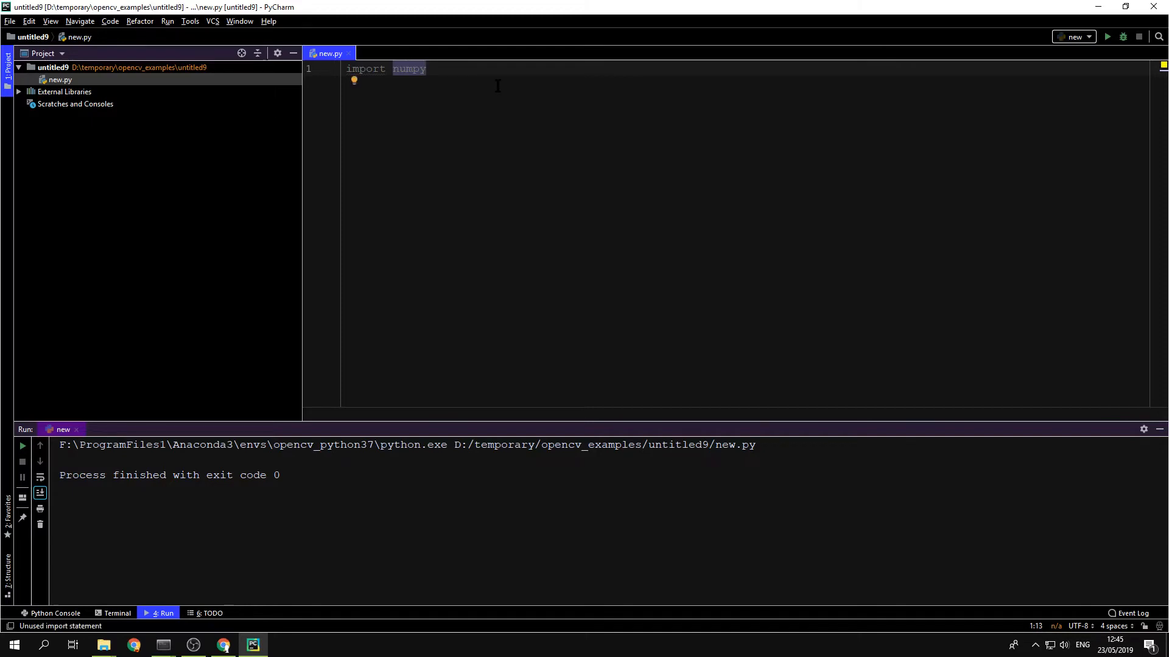
{"action": "key", "text": "enter"}
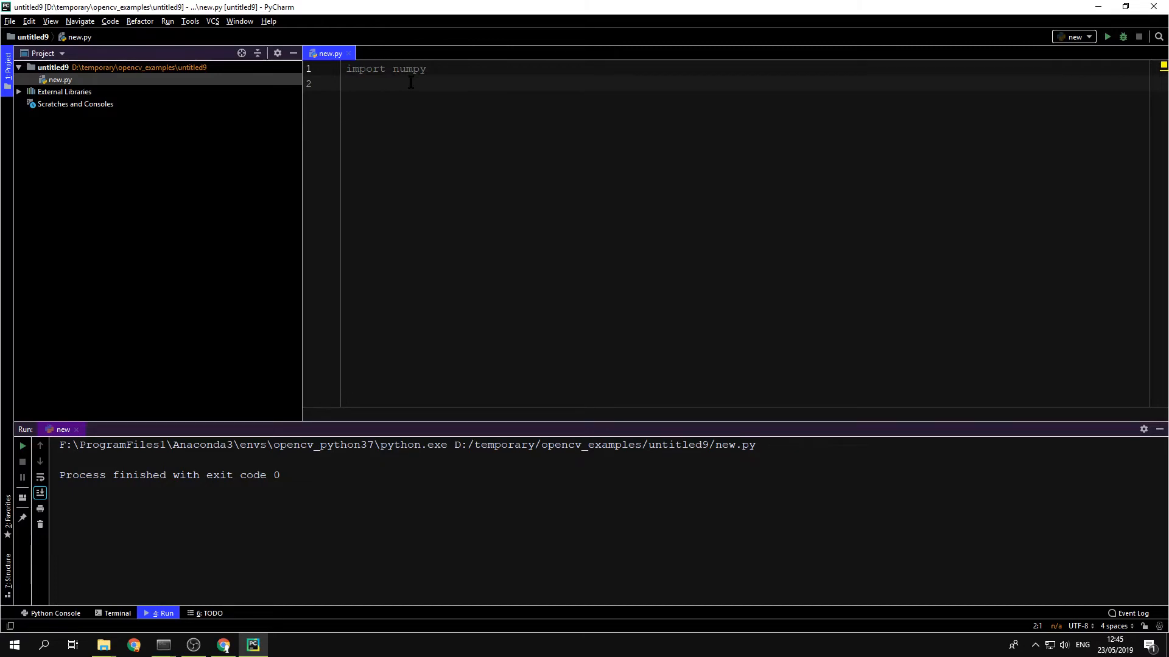
Step: Type 'import cv2' on line 2 and choose a configuration to run
{"action": "type", "text": "import"}
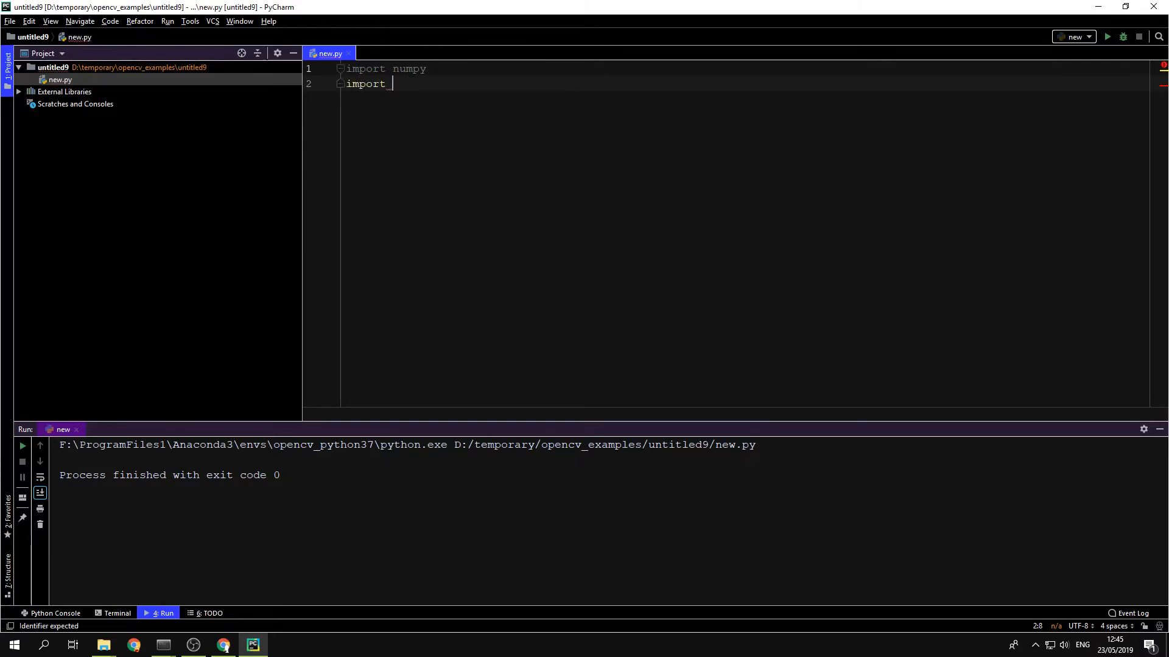
{"action": "type", "text": "cv2"}
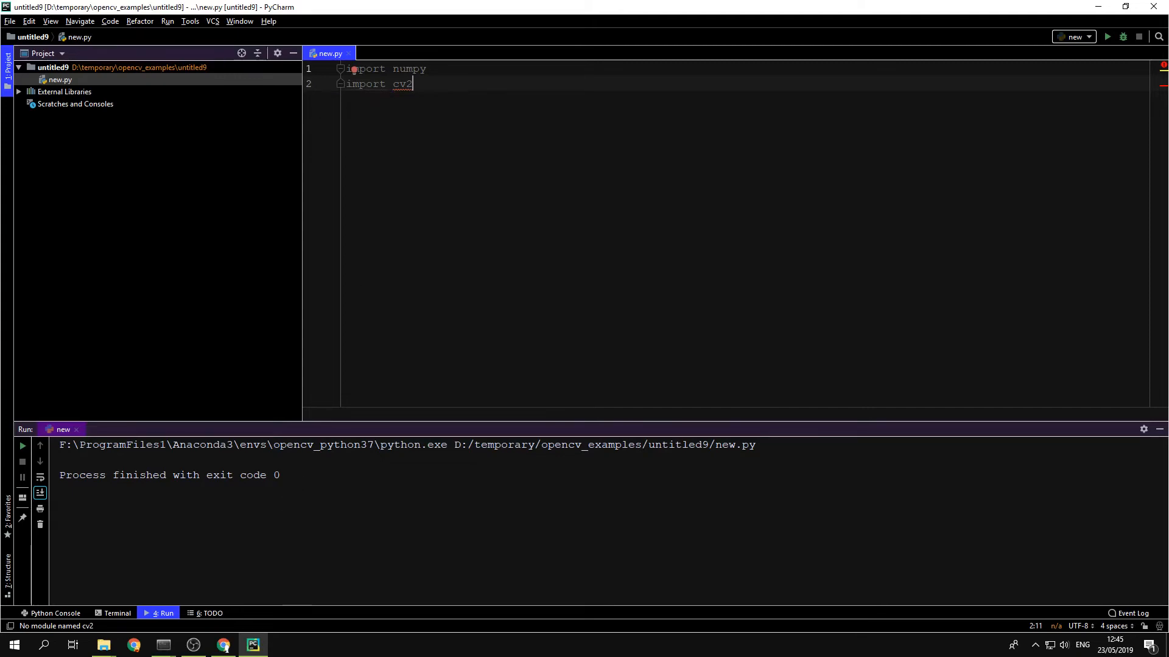
{"action": "left_click", "coordinate": [167, 20]}
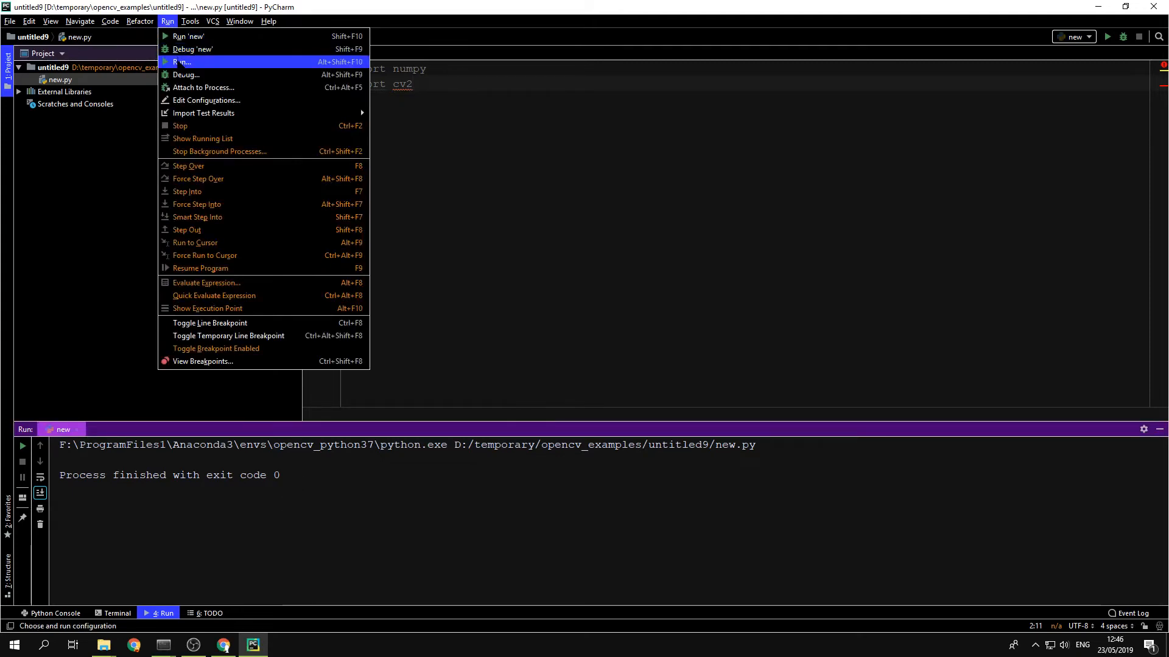
{"action": "left_click", "coordinate": [181, 62]}
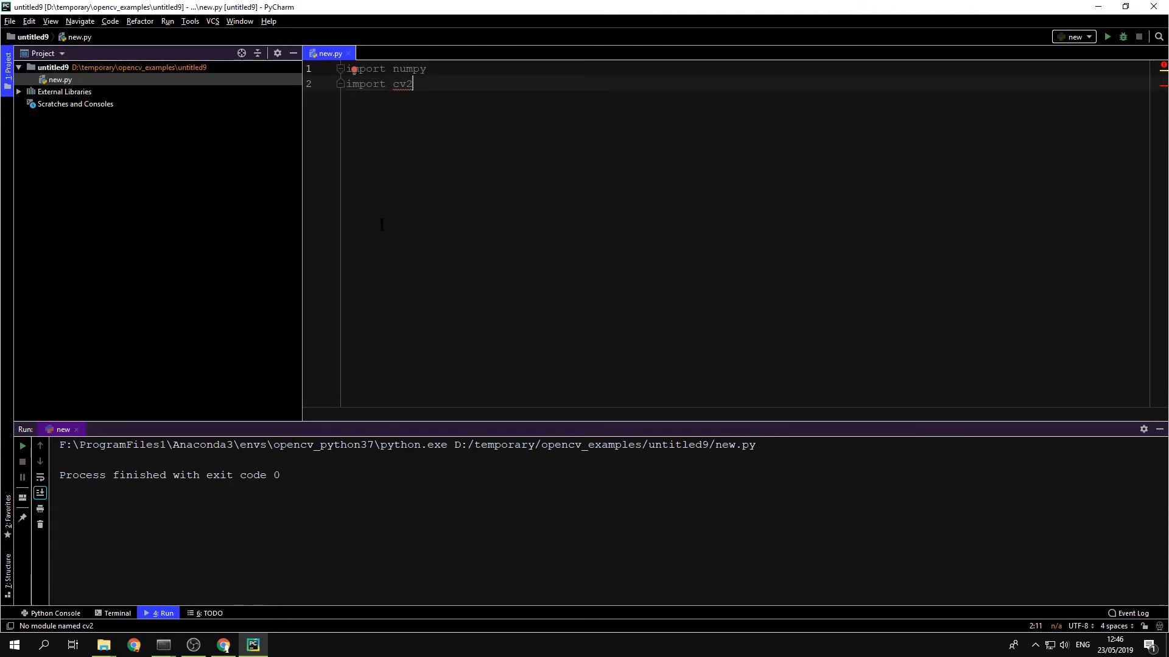
{"action": "mouse_move", "coordinate": [427, 108]}
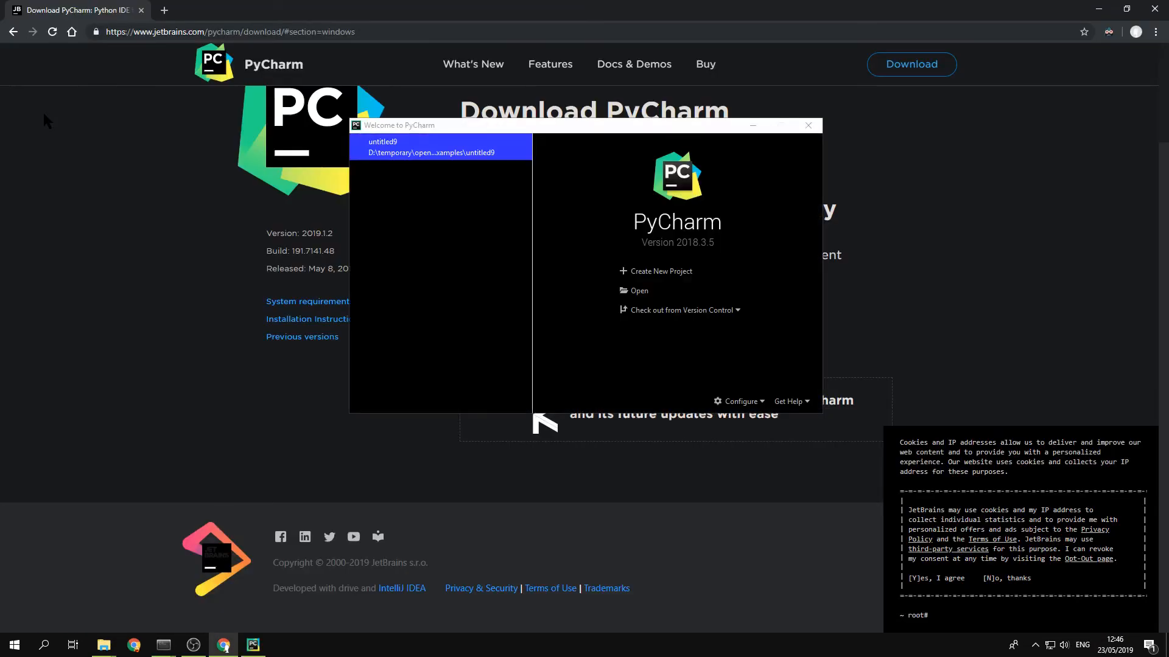
{"action": "mouse_move", "coordinate": [660, 272]}
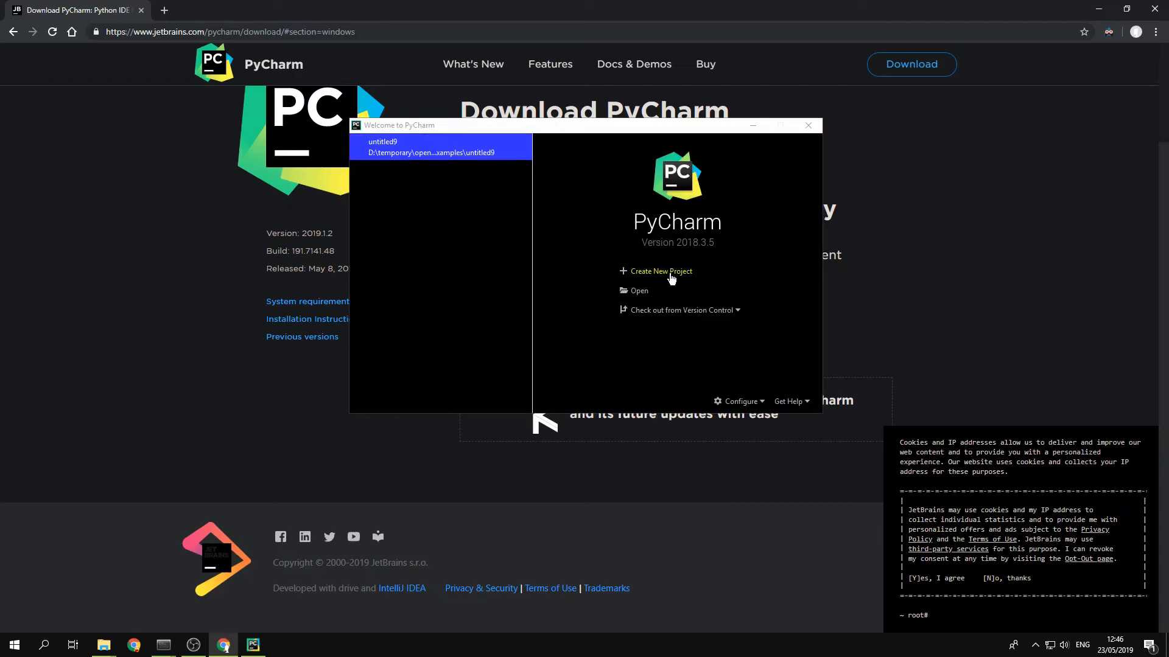
Step: Create project untitled10 with the existing opencv_python37 Python 3.7 interpreter
{"action": "left_click", "coordinate": [660, 270]}
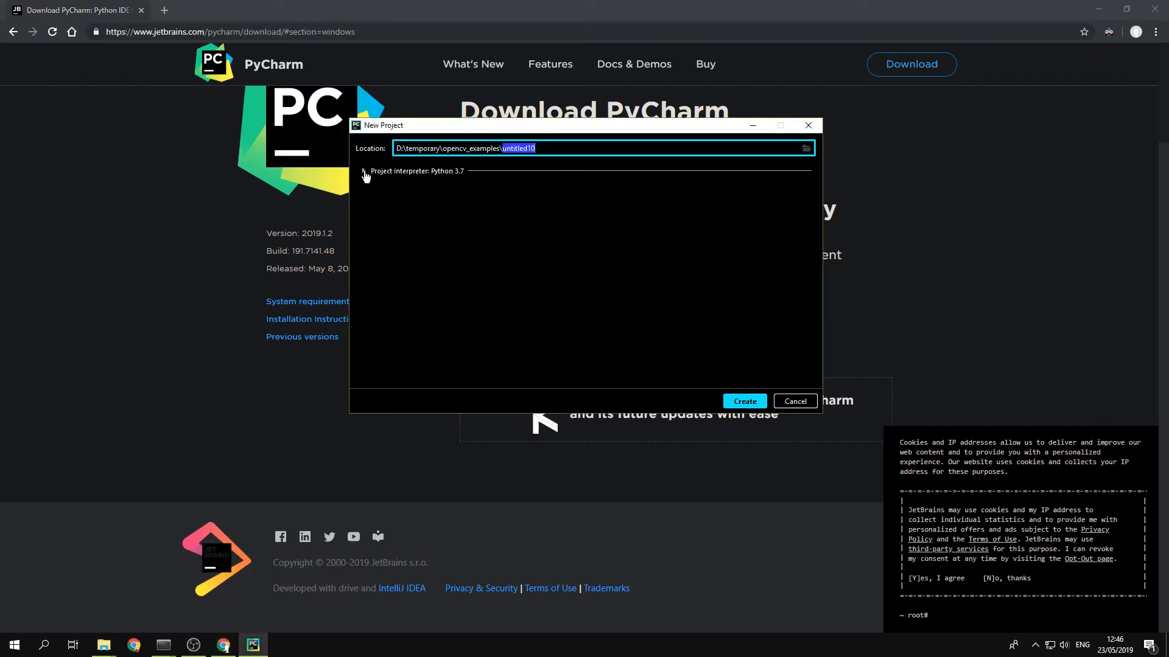
{"action": "left_click", "coordinate": [363, 171]}
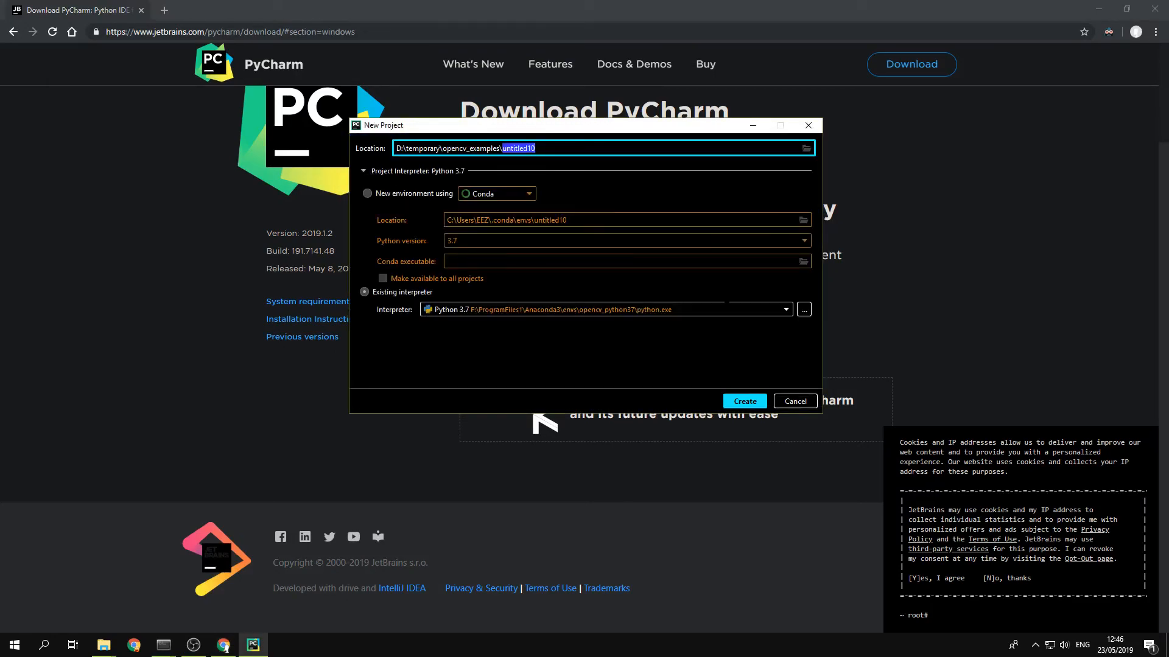
{"action": "left_click", "coordinate": [784, 309]}
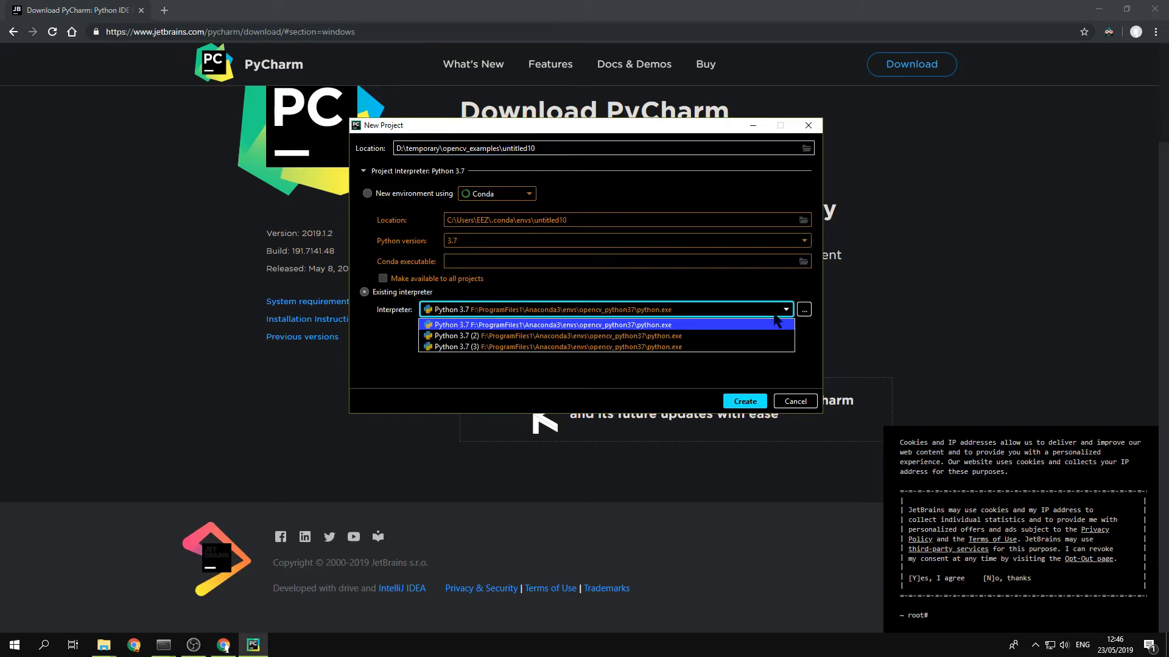
{"action": "mouse_move", "coordinate": [776, 322]}
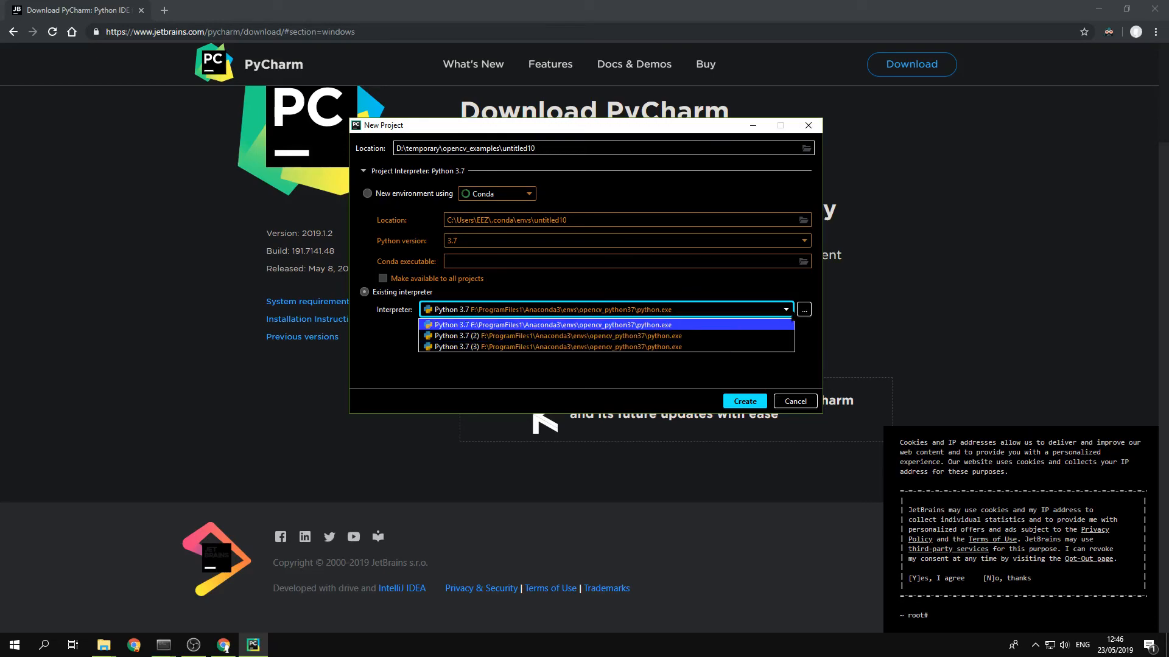
{"action": "left_click", "coordinate": [555, 324]}
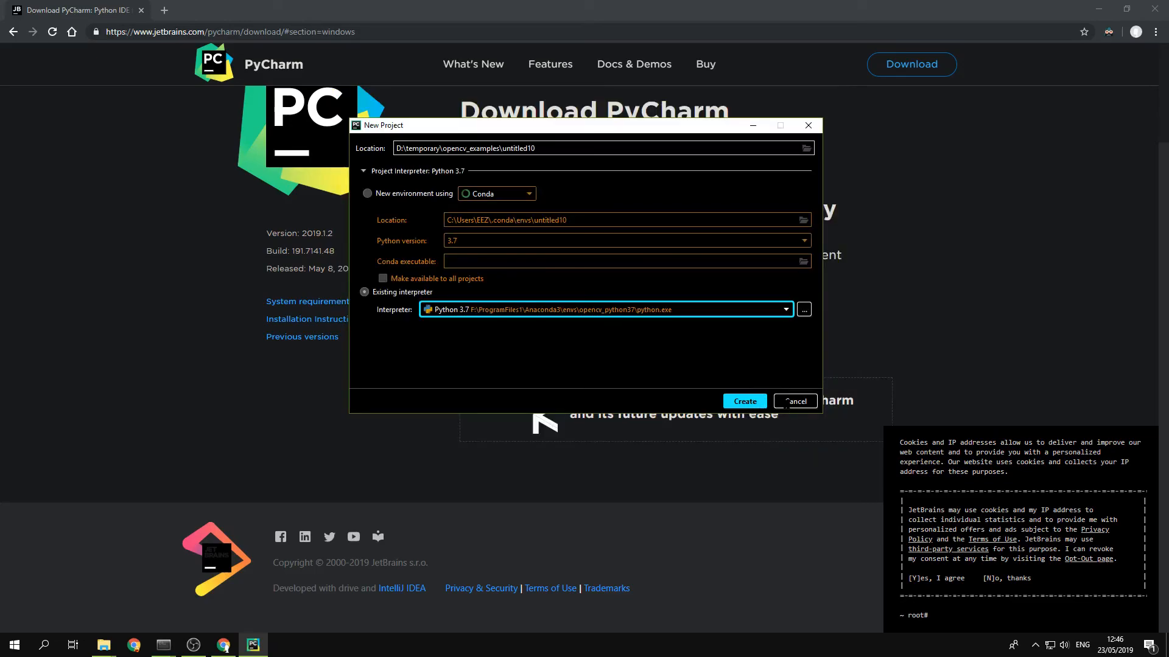
{"action": "left_click", "coordinate": [743, 401]}
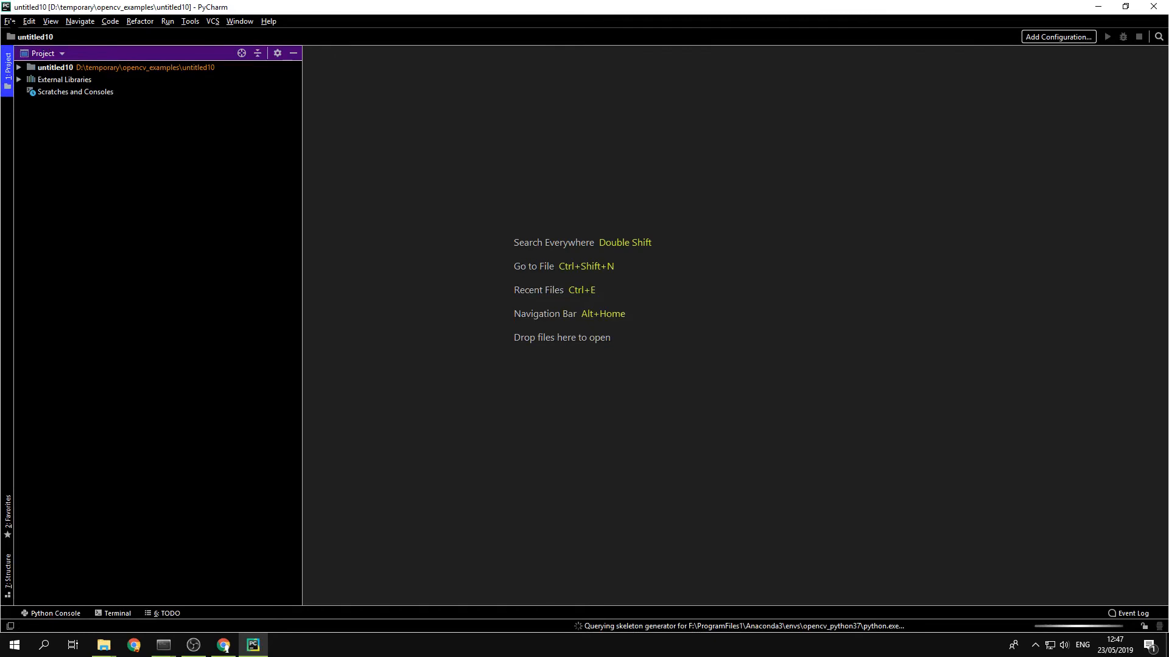
Step: Open the Project Interpreter page for untitled10 in File > Settings
{"action": "left_click", "coordinate": [10, 20]}
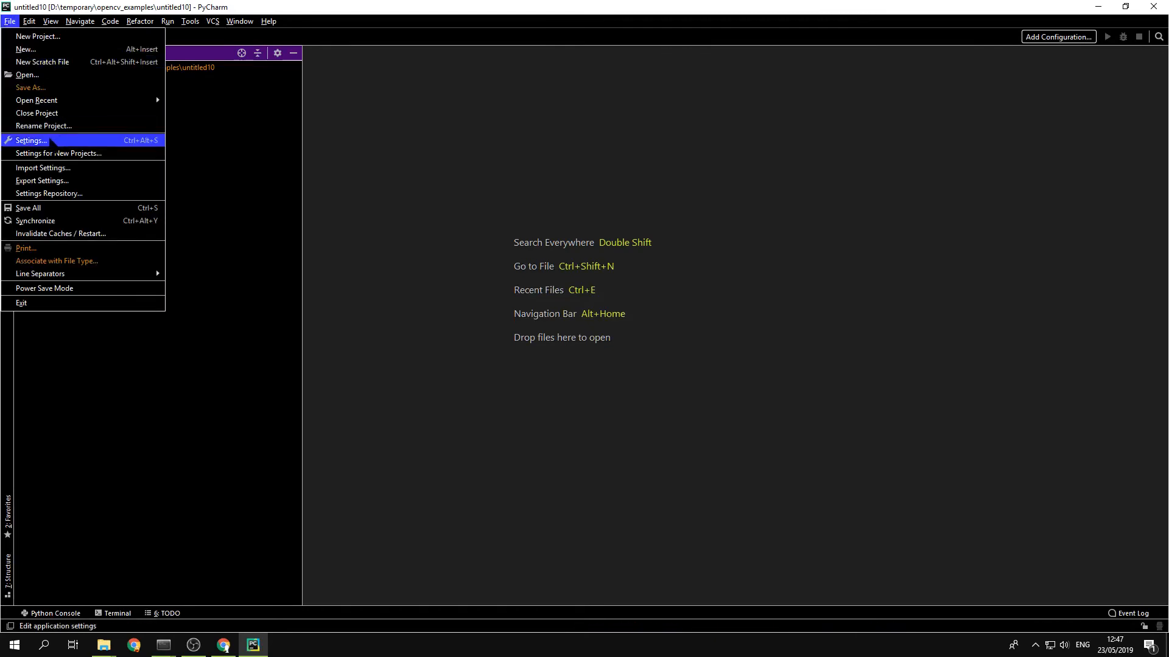
{"action": "left_click", "coordinate": [30, 140]}
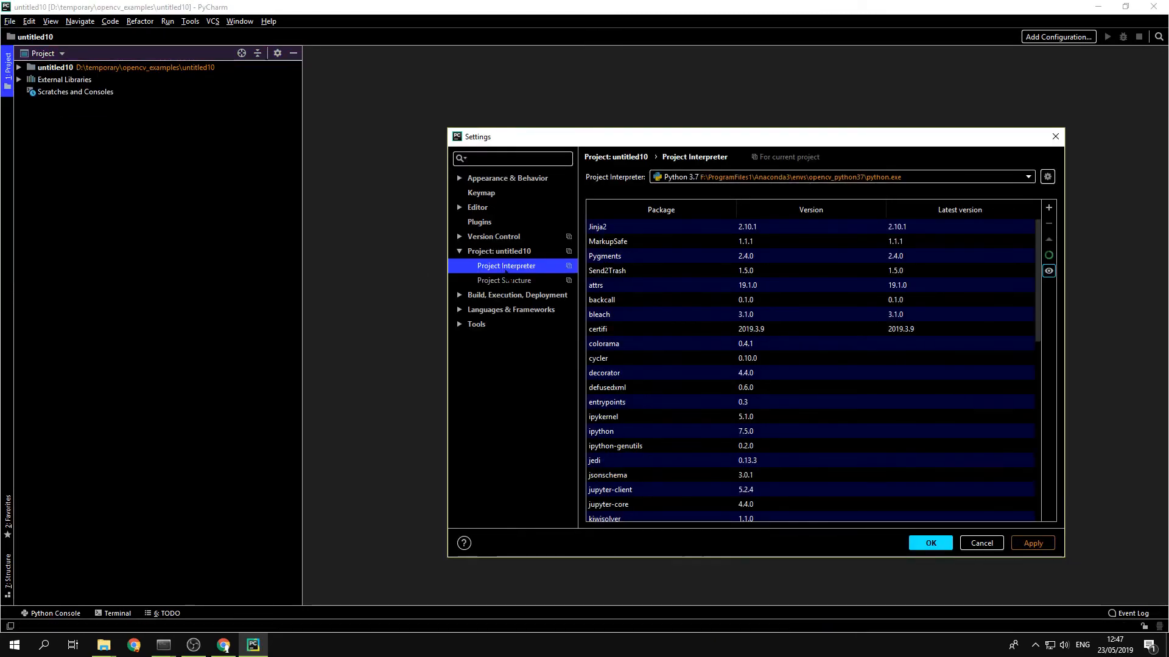
{"action": "left_click", "coordinate": [499, 251]}
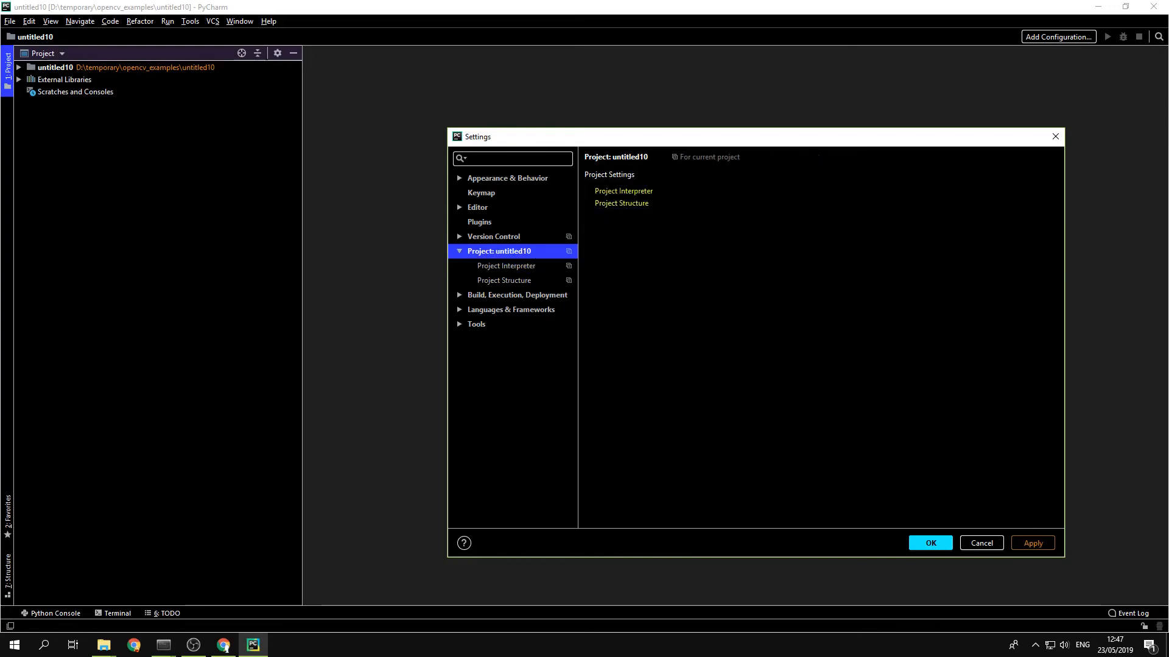
{"action": "left_click", "coordinate": [505, 265]}
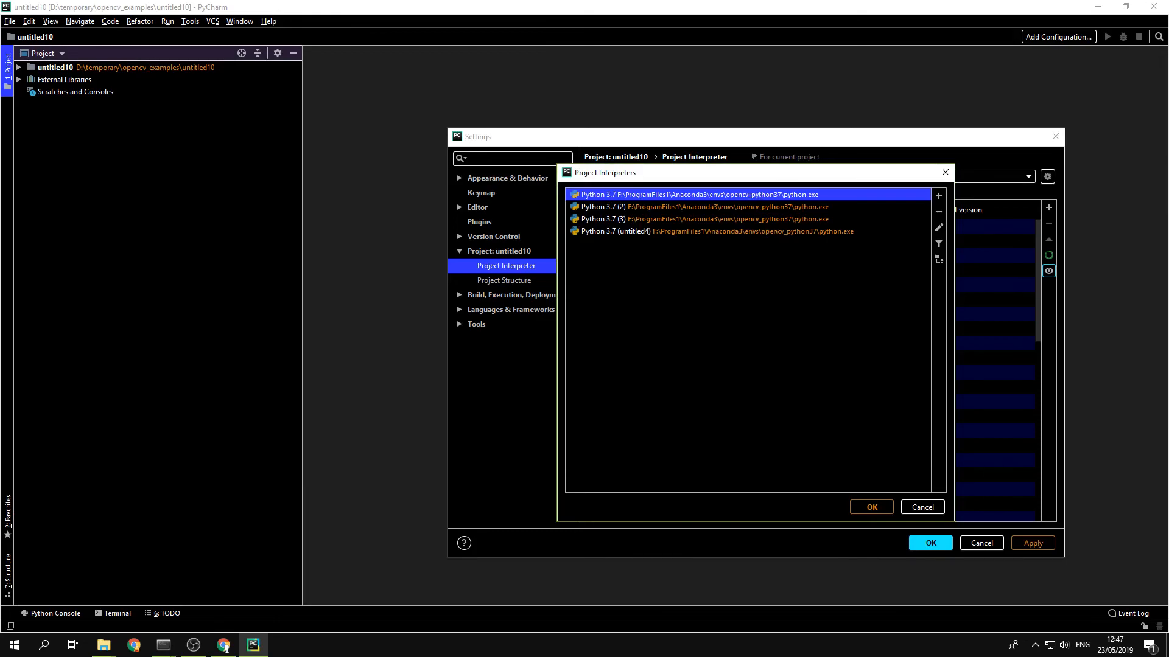
Step: Delete the untitled4 and other duplicate interpreters, select Python 3.7 (2), and save settings
{"action": "left_click", "coordinate": [716, 230]}
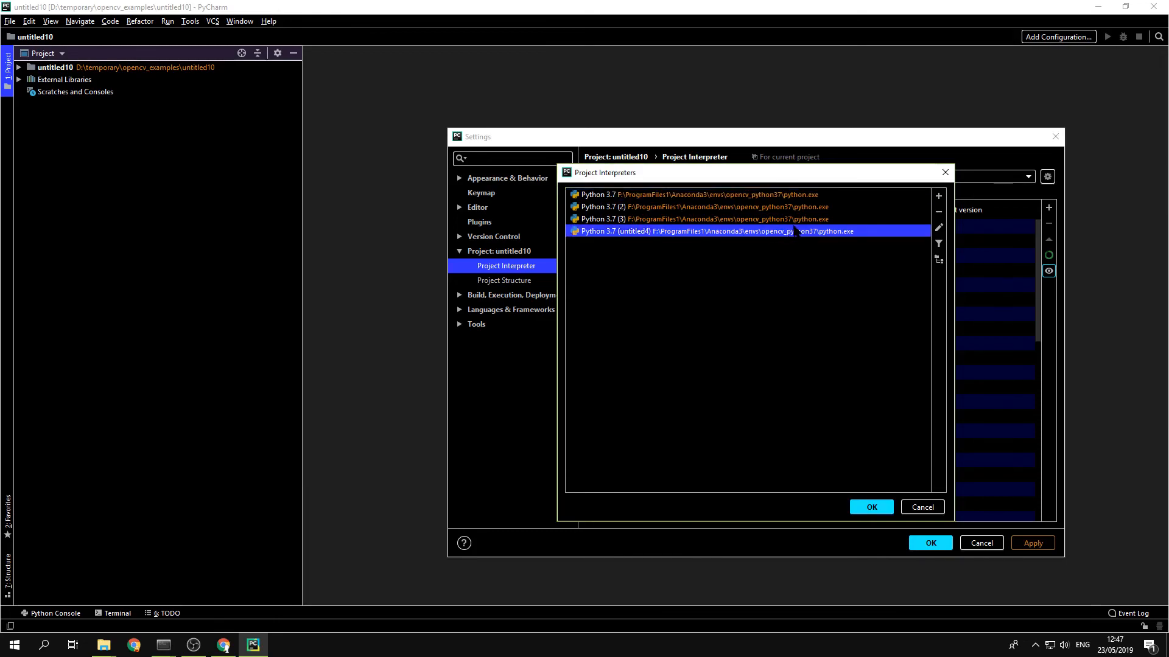
{"action": "left_click", "coordinate": [939, 212]}
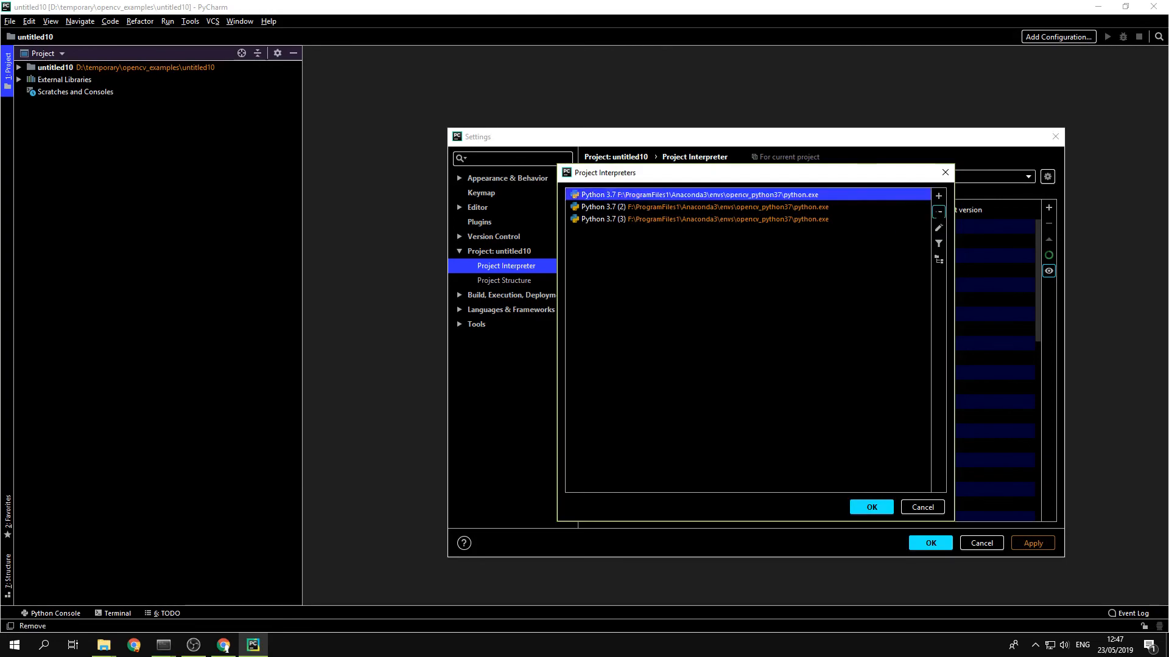
{"action": "left_click", "coordinate": [939, 212]}
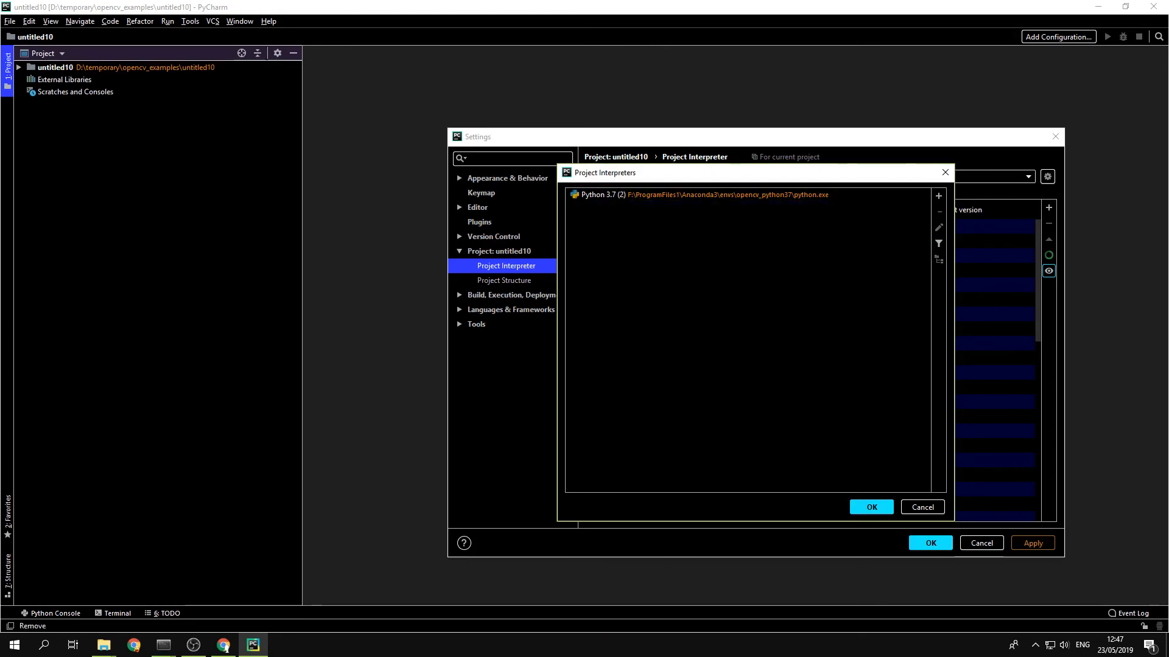
{"action": "left_click", "coordinate": [697, 195]}
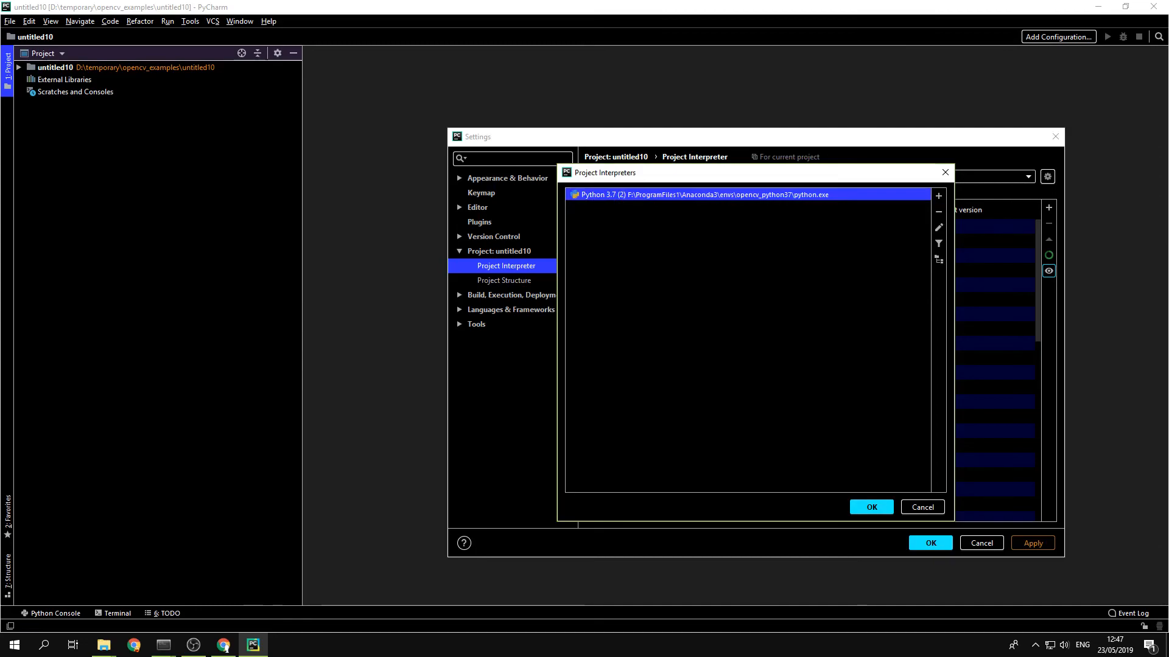
{"action": "mouse_move", "coordinate": [803, 194]}
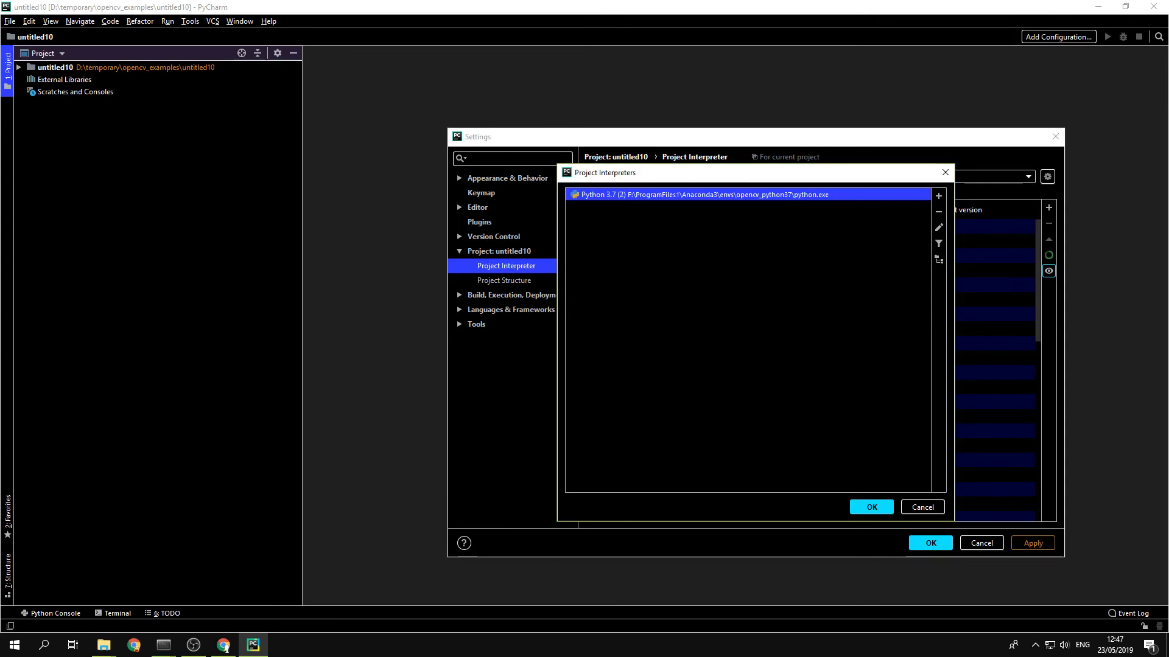
{"action": "left_click", "coordinate": [869, 507]}
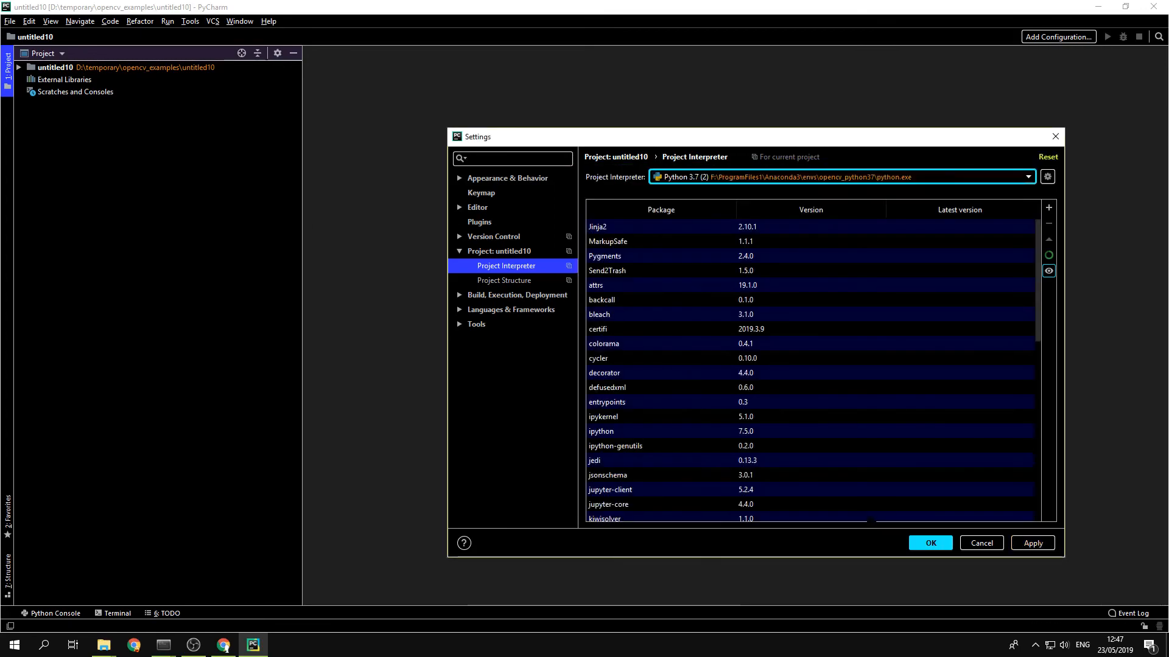
{"action": "left_click", "coordinate": [928, 542]}
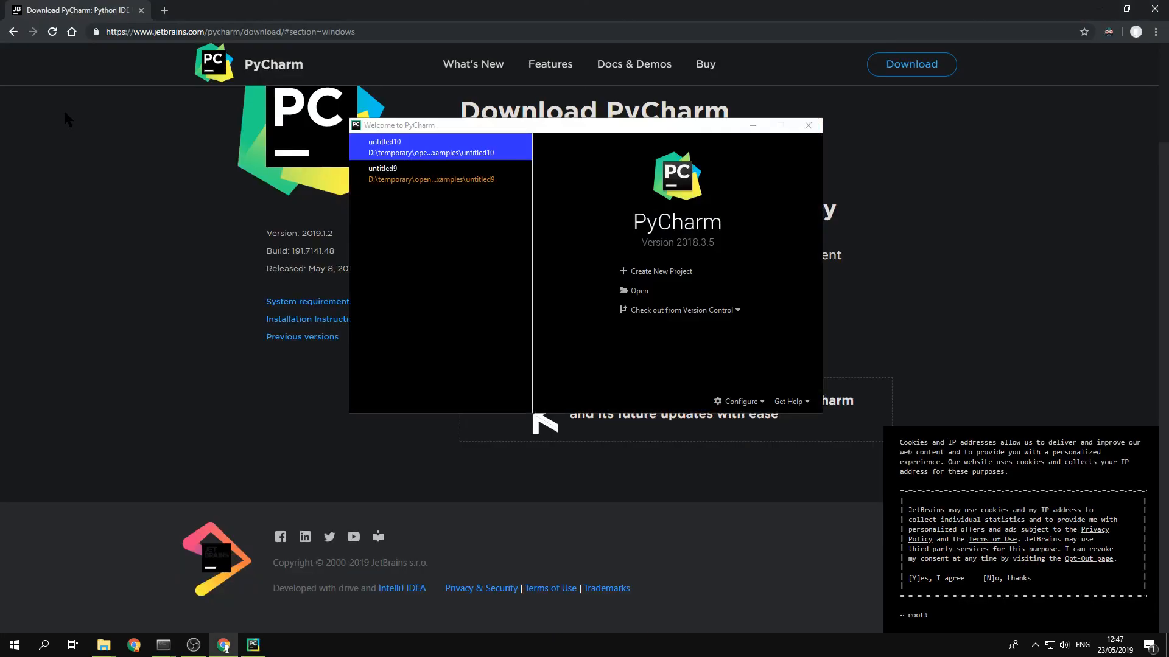
{"action": "mouse_move", "coordinate": [316, 396]}
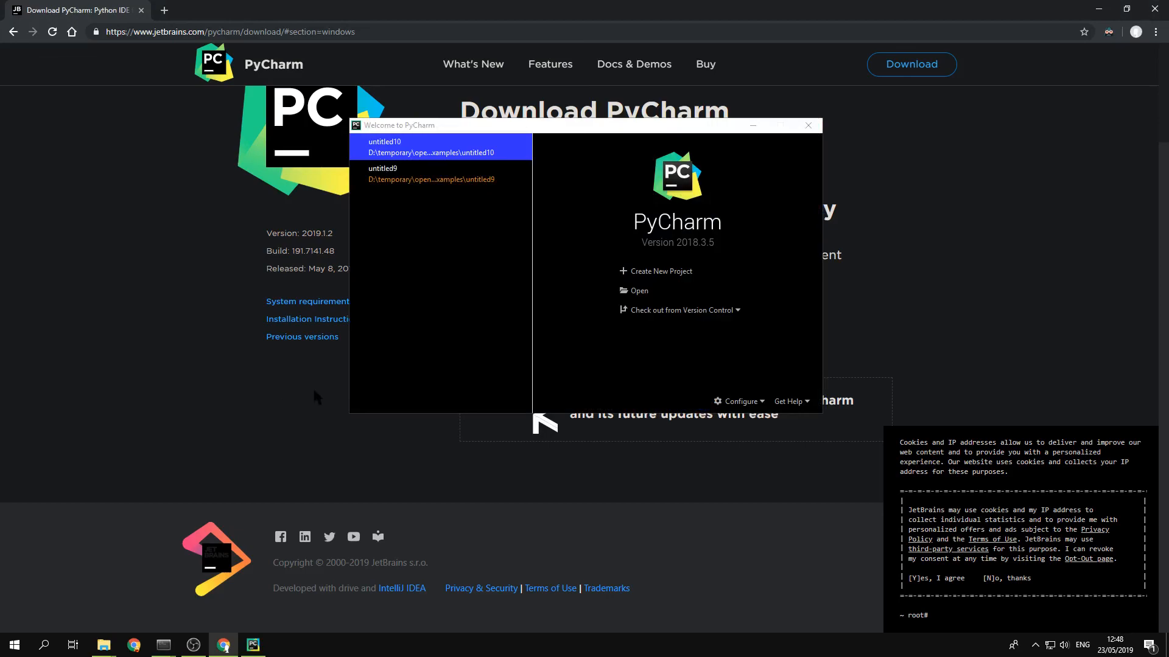
Step: Begin new project untitled11 and confirm its interpreter dropdown offers only Python 3.7 (2)
{"action": "left_click", "coordinate": [439, 173]}
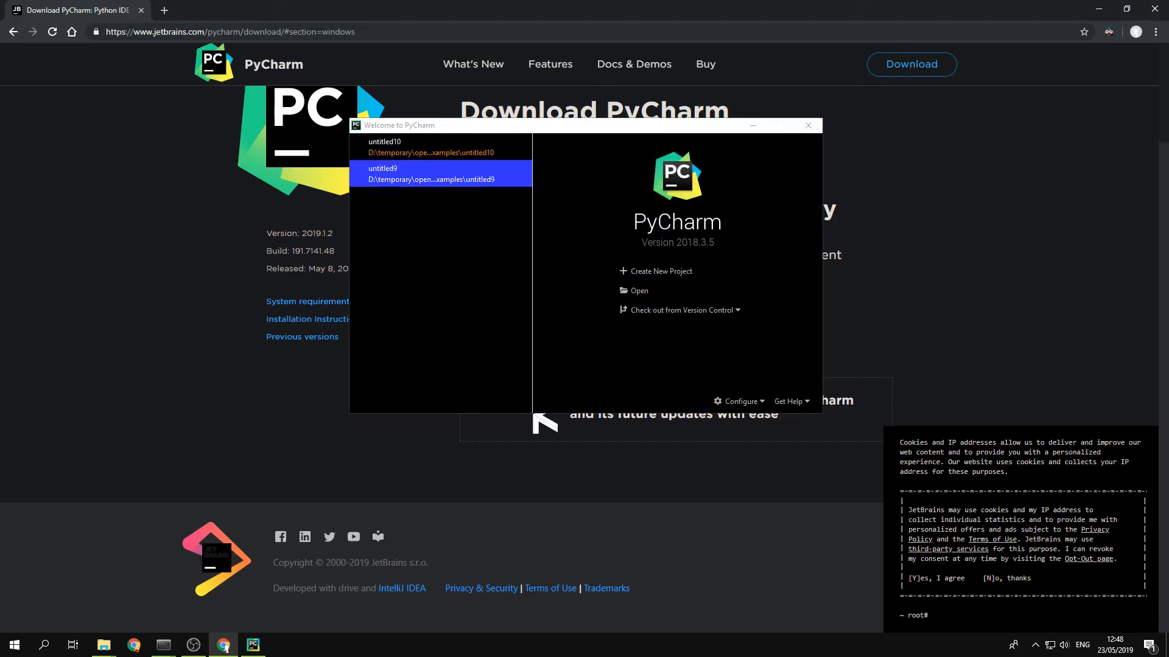
{"action": "left_click", "coordinate": [660, 270]}
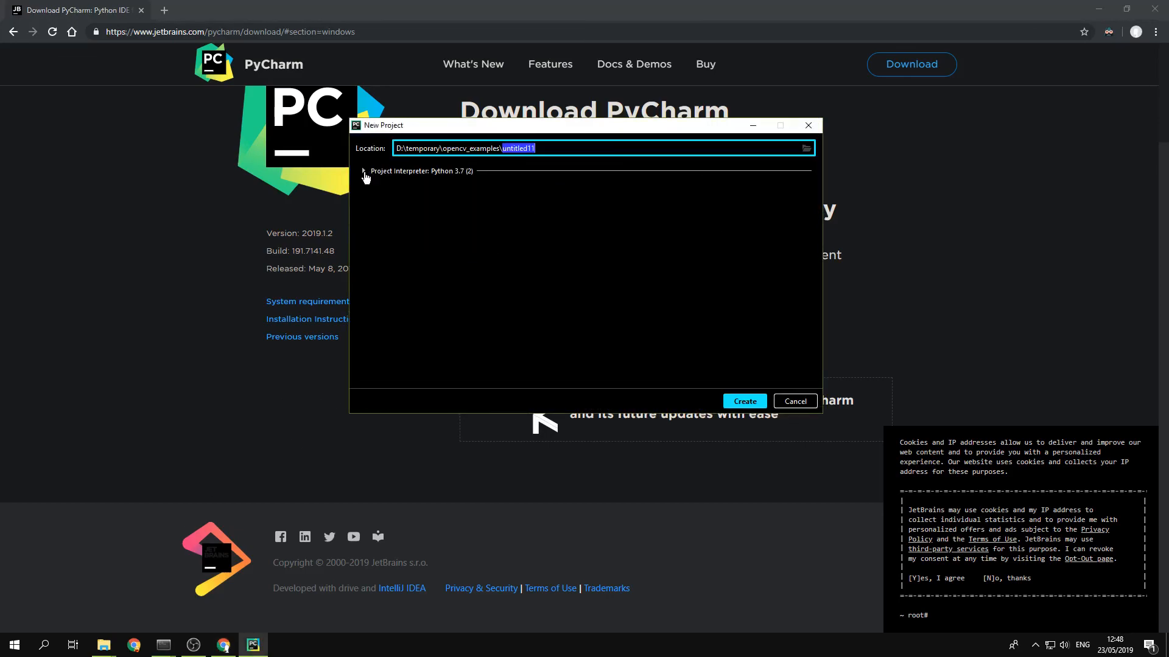
{"action": "left_click", "coordinate": [363, 171]}
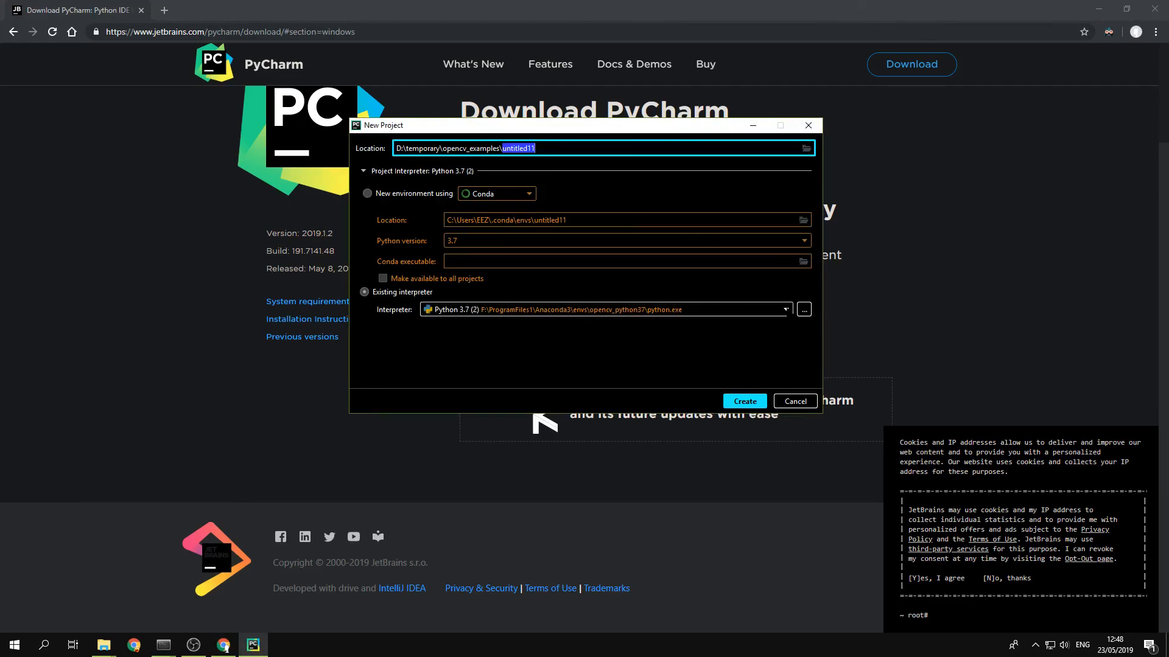
{"action": "left_click", "coordinate": [602, 310]}
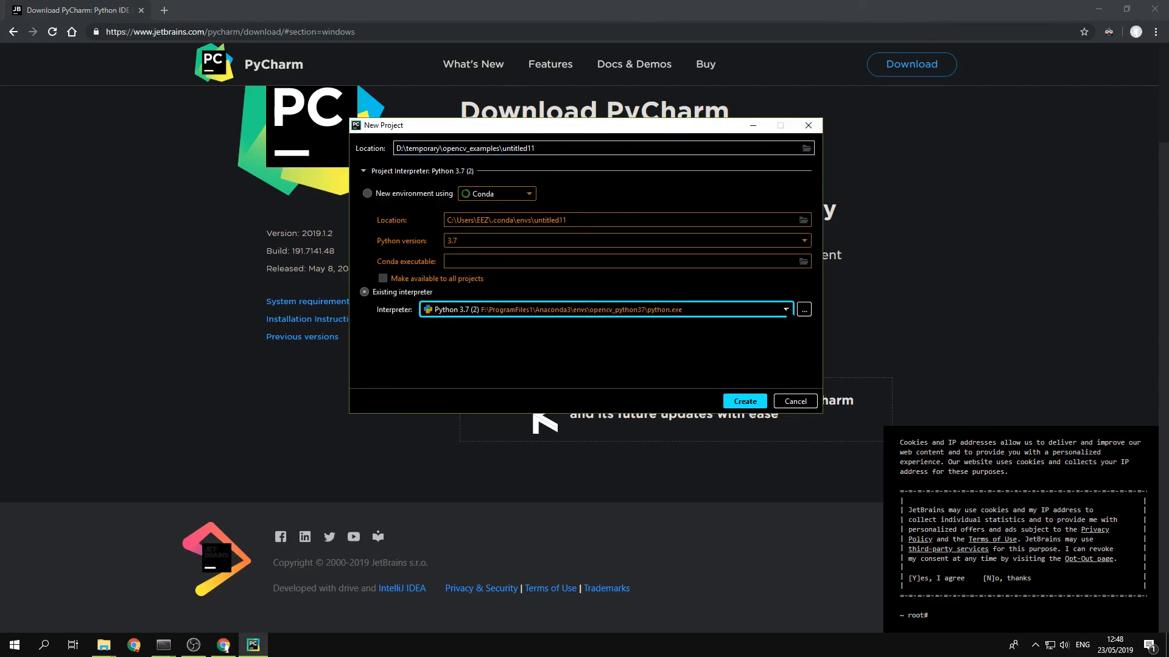